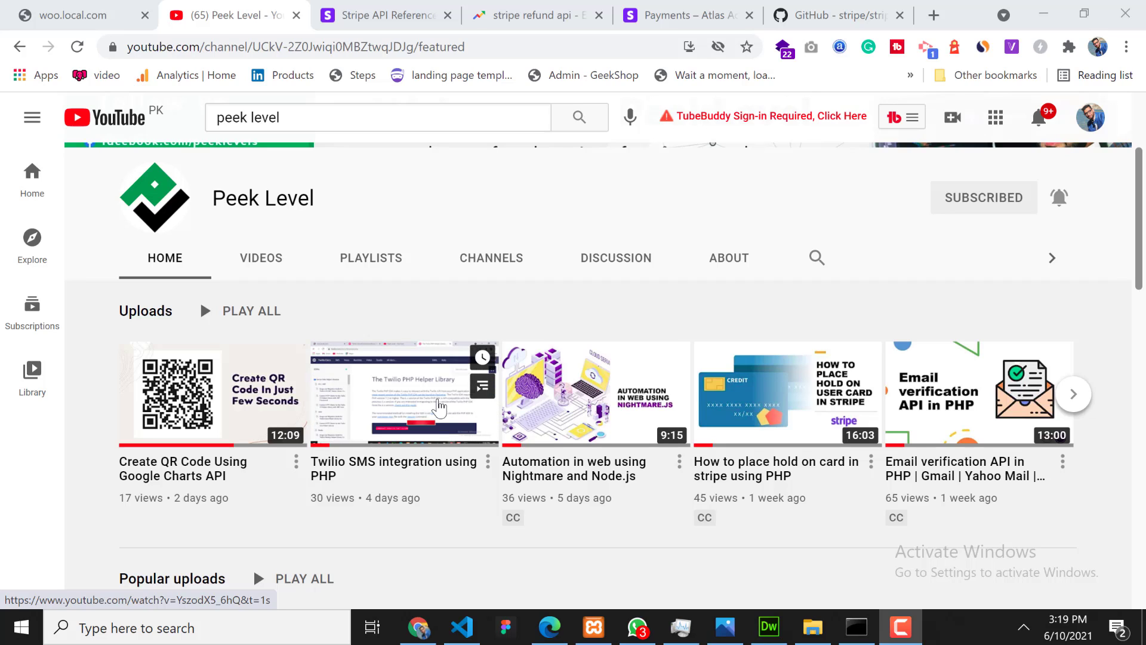
mouse_move(437, 404)
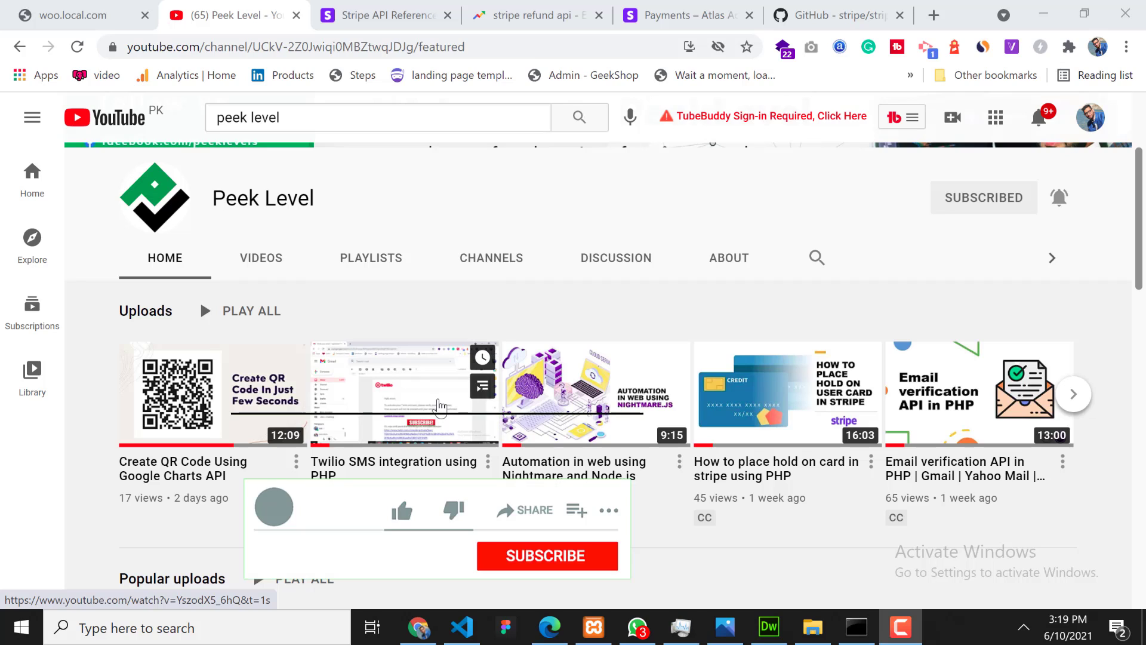
Scroll the Payments list to reach the $50.00 USD payment dated Oct 22, 2020
left_click(401, 509)
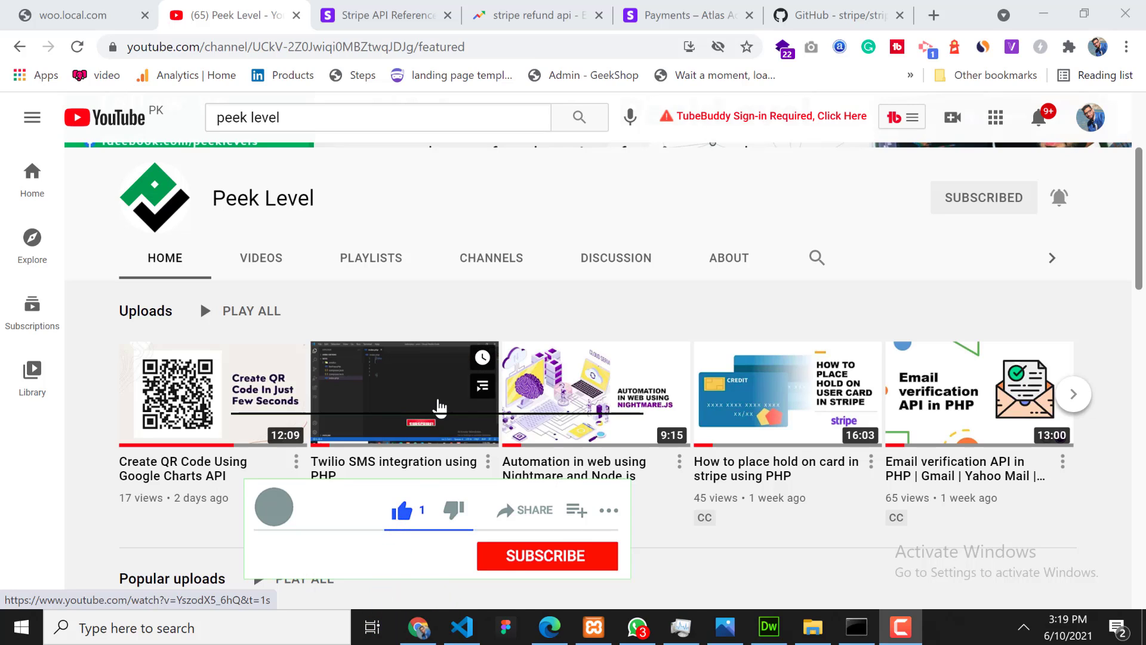
left_click(547, 555)
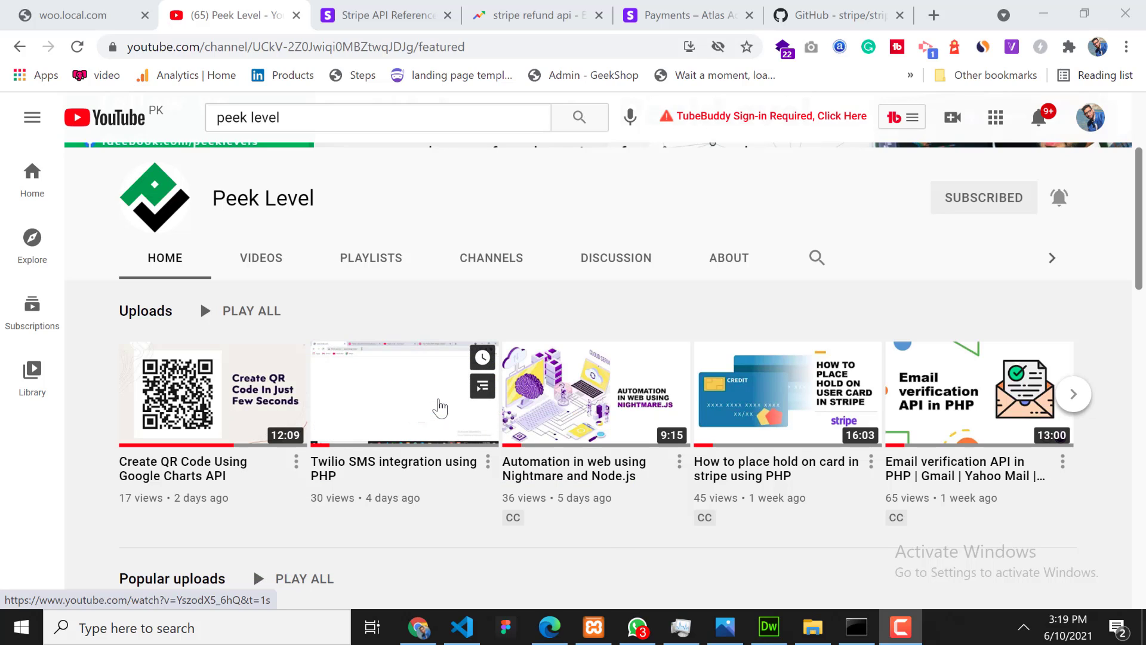
left_click(379, 14)
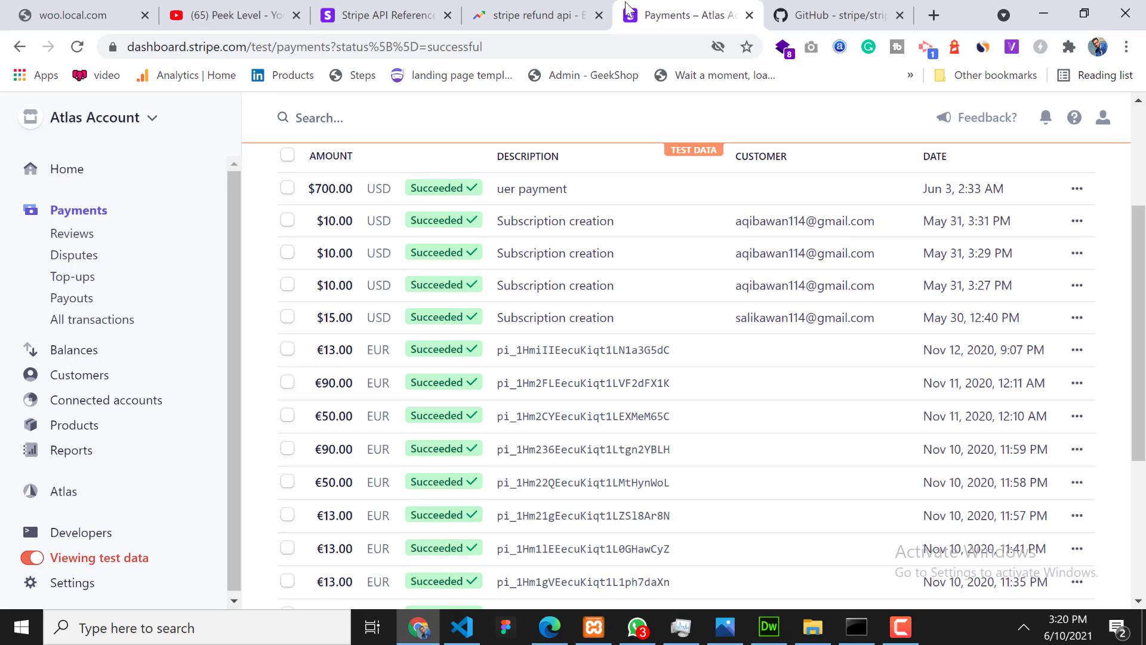
mouse_move(73, 349)
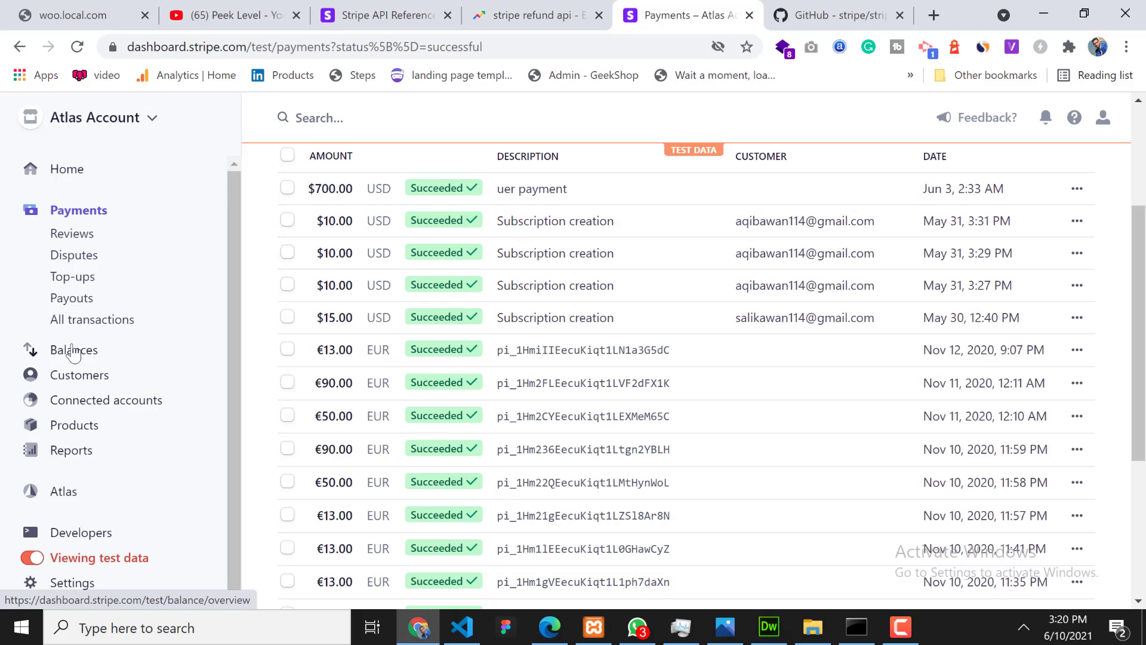
mouse_move(113, 217)
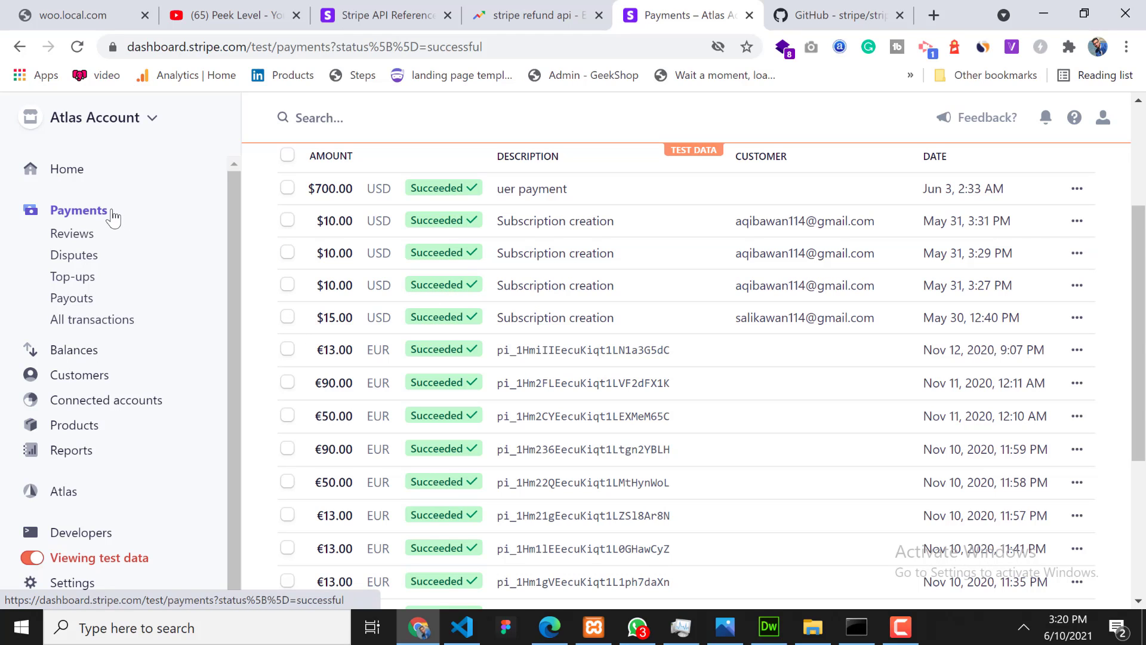
scroll("down", 3)
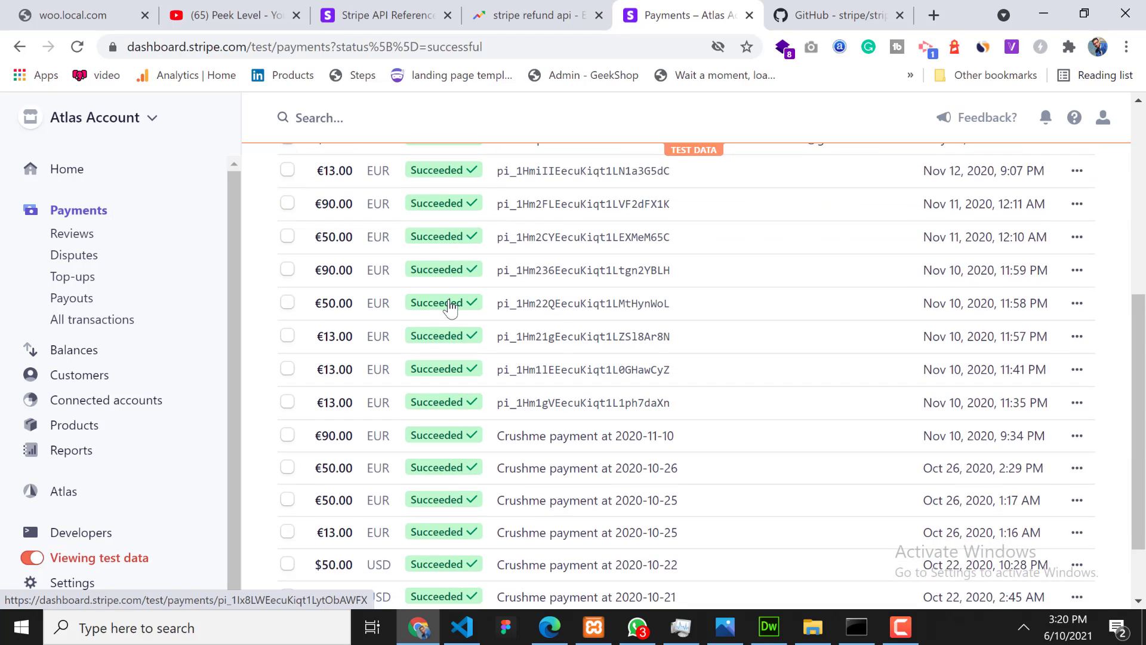
scroll("down", 3)
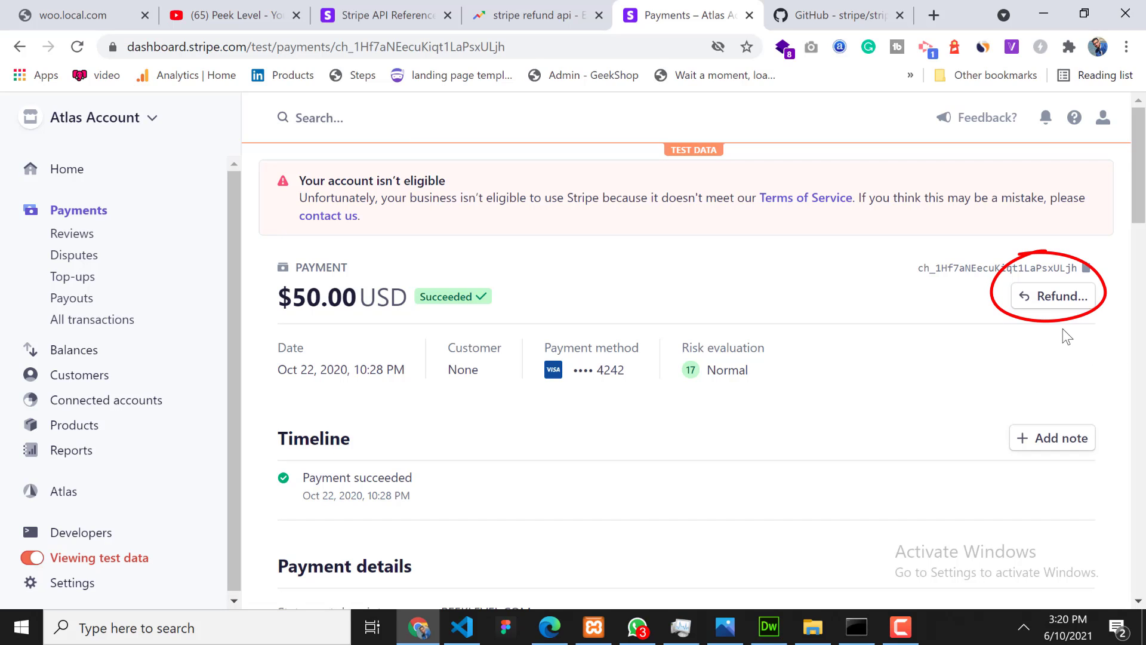
mouse_move(1053, 296)
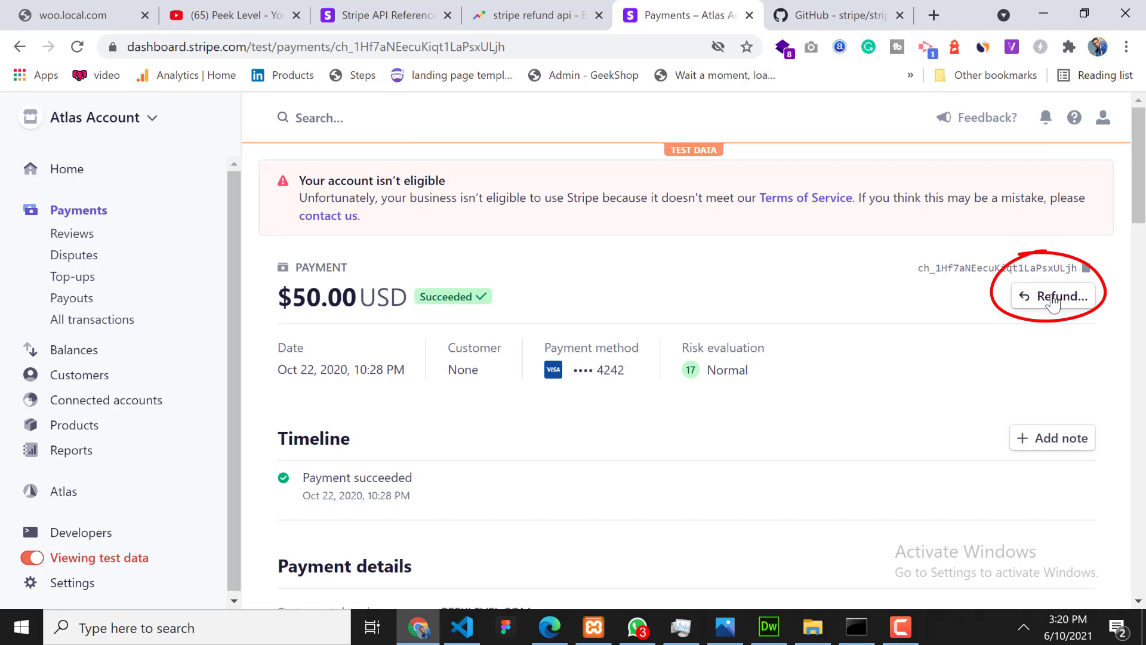
Refund the full 50.00 USD with reason 'Requested by customer' and submit it
left_click(1061, 296)
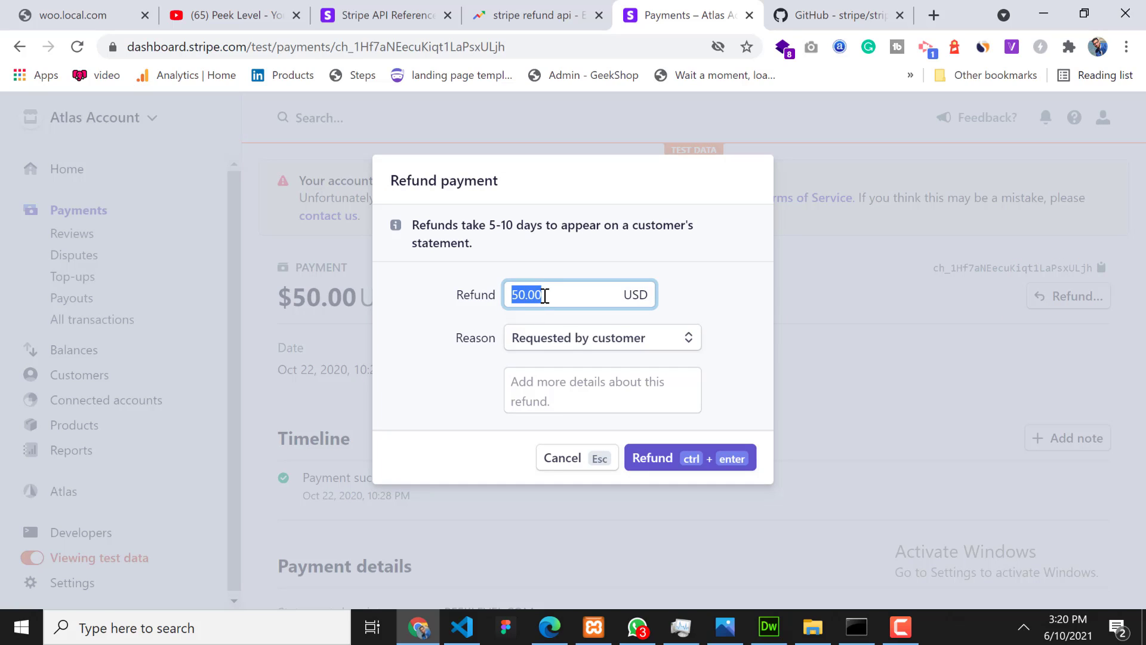
left_click(527, 295)
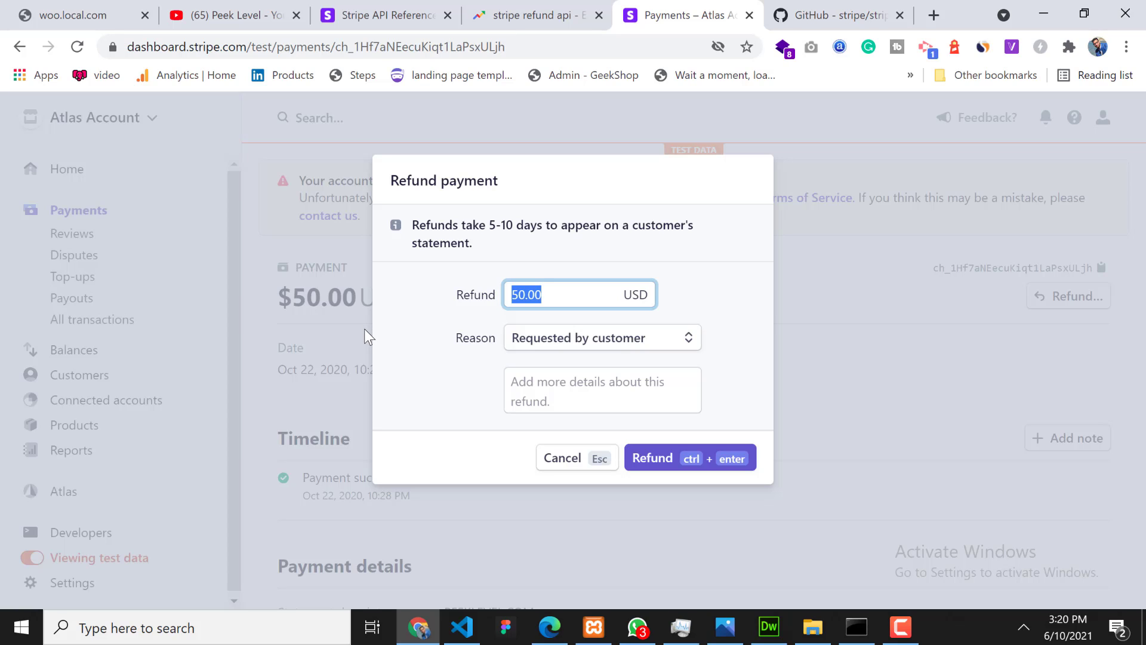
left_click(600, 336)
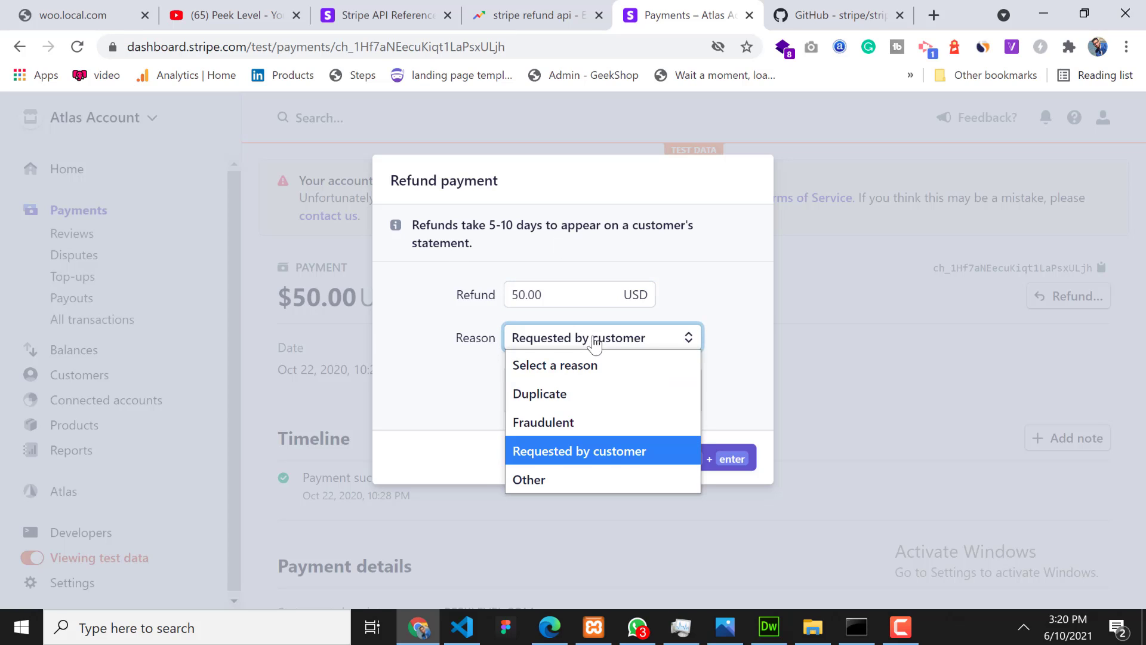
left_click(579, 450)
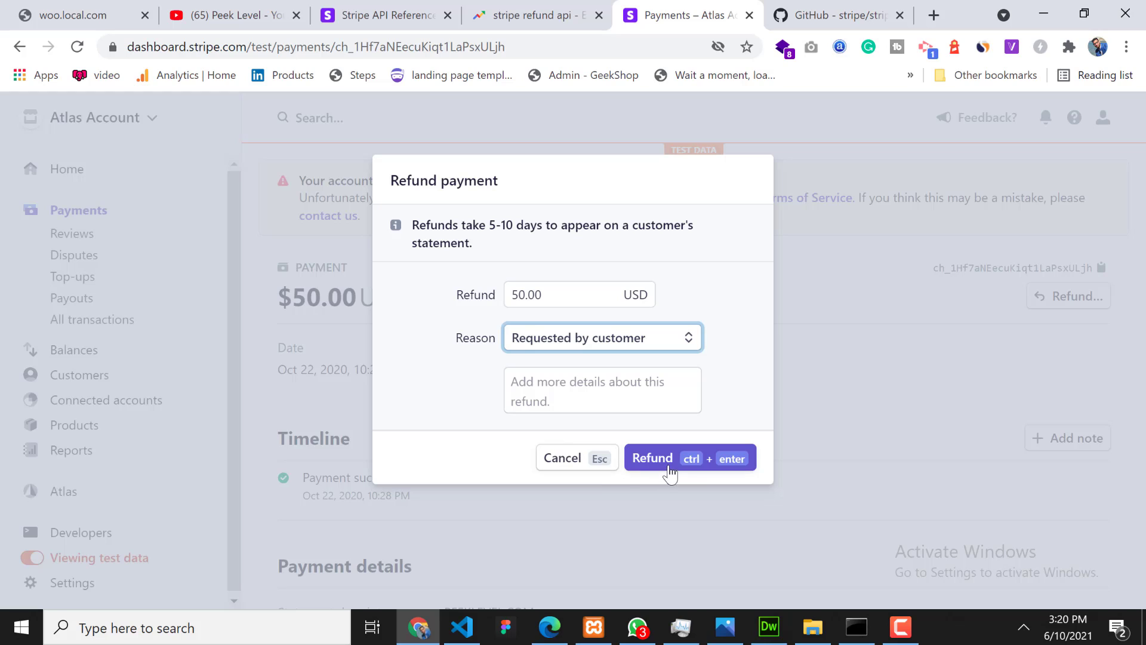
left_click(653, 457)
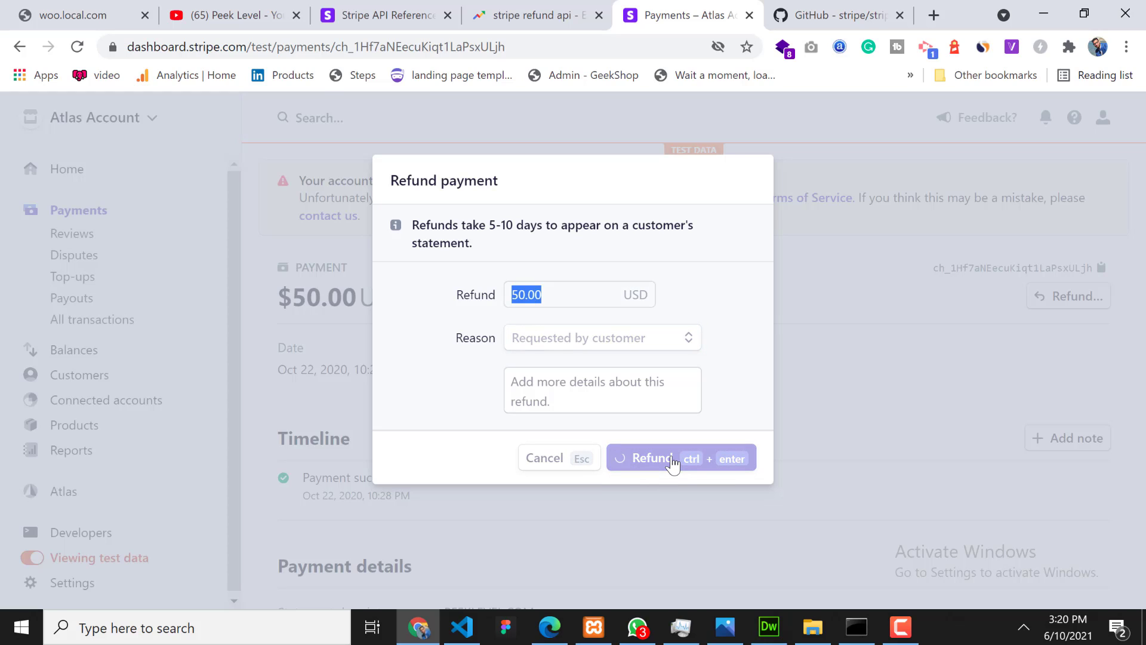
left_click(650, 458)
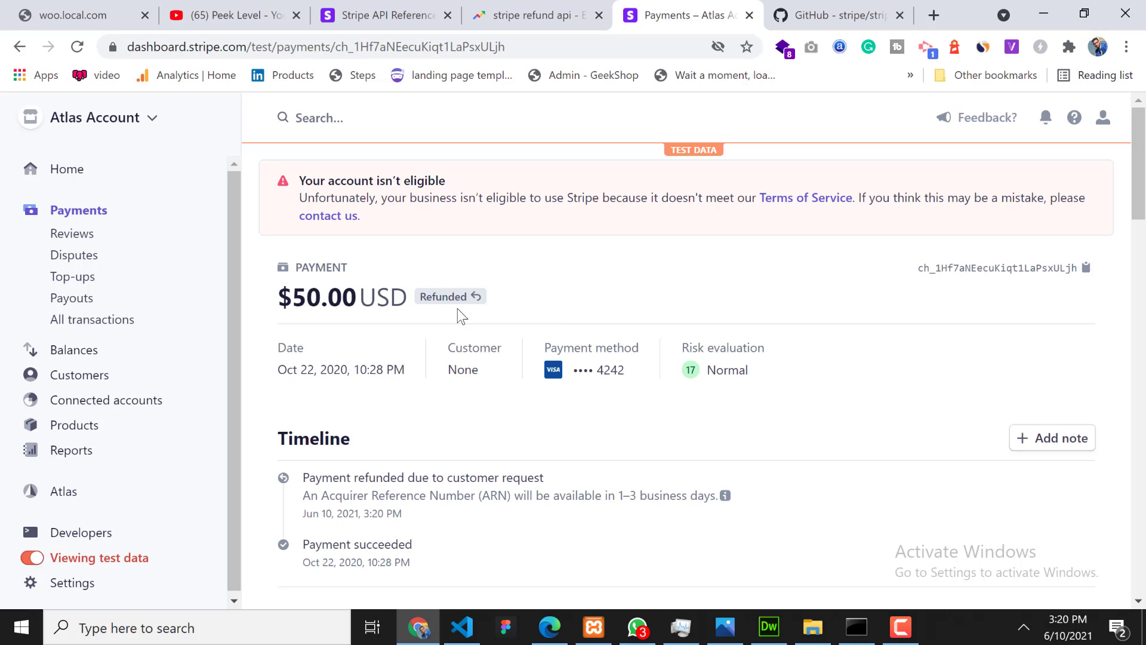
mouse_move(444, 296)
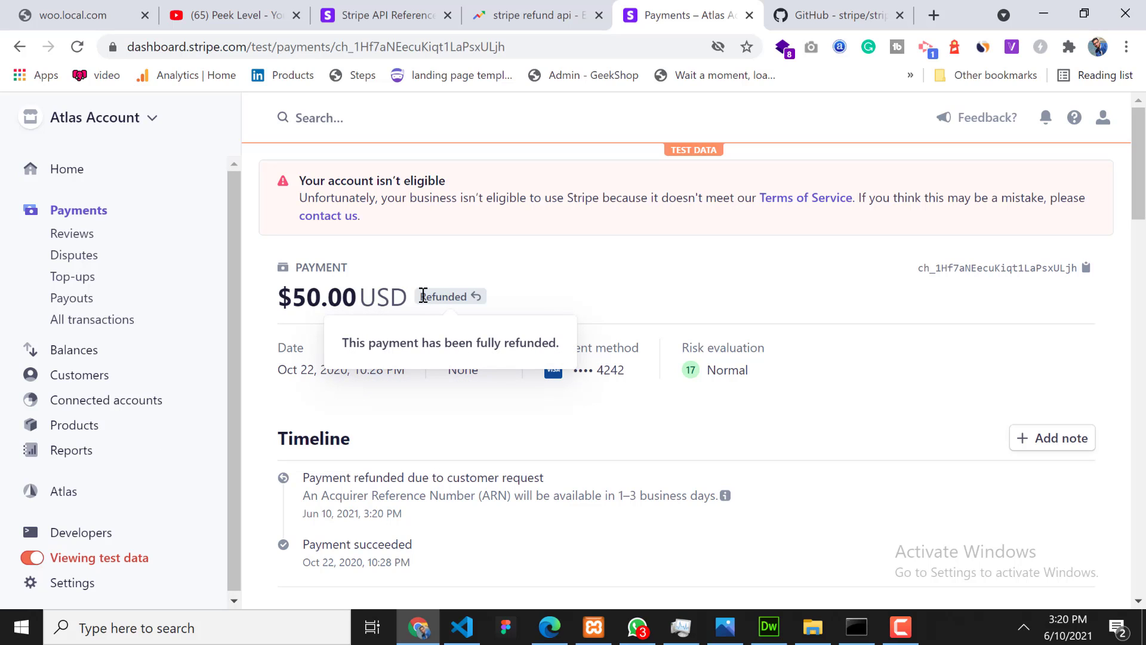
mouse_move(132, 262)
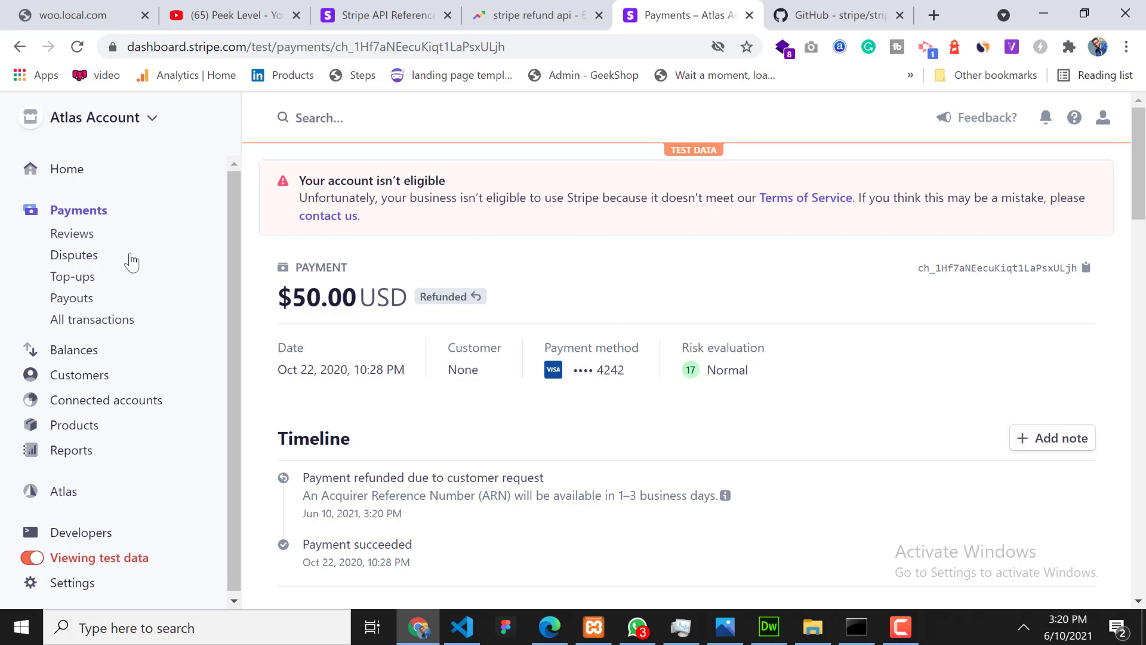
Filter Payments to the Refunded tab and reopen the fully refunded $50.00 payment
left_click(79, 210)
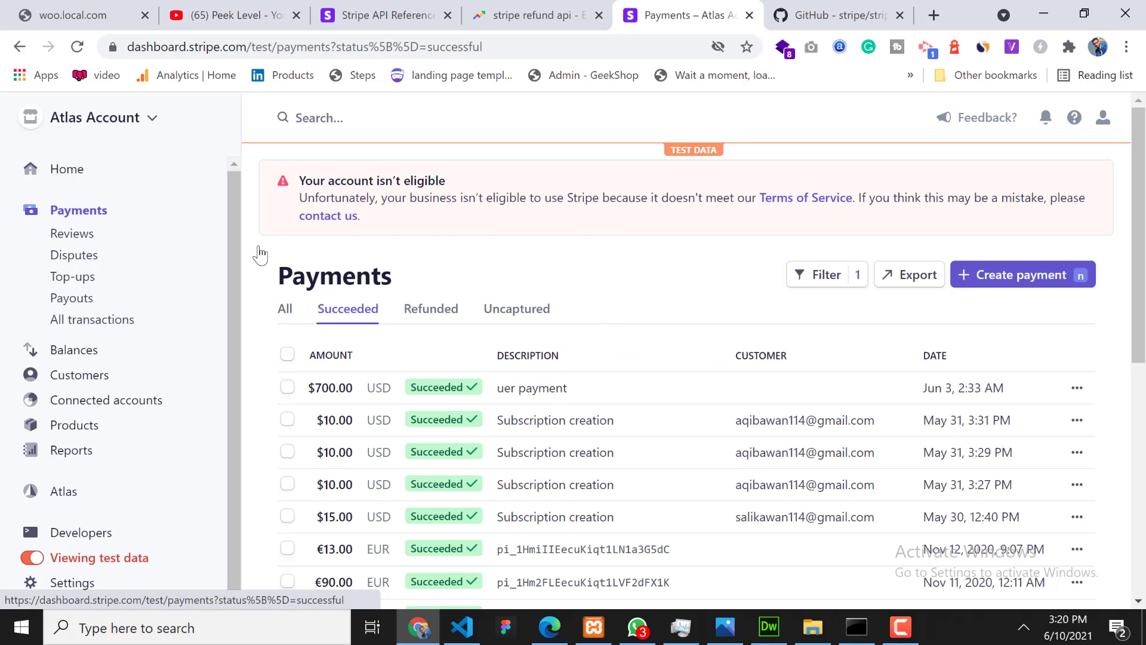
left_click(431, 308)
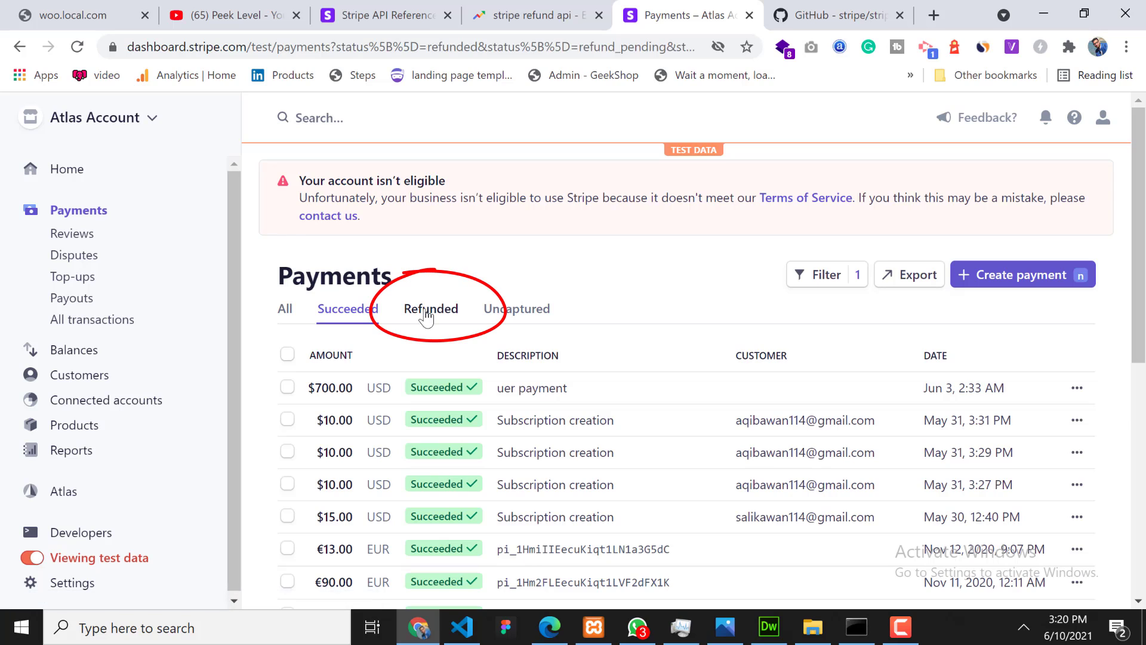
left_click(431, 308)
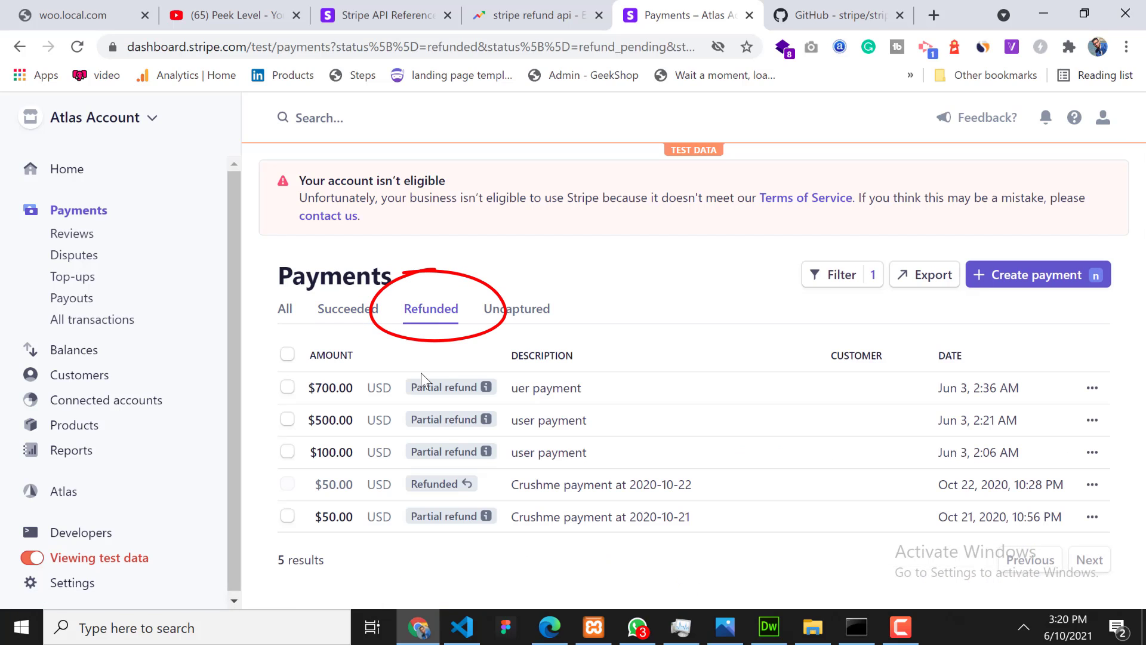
mouse_move(450, 516)
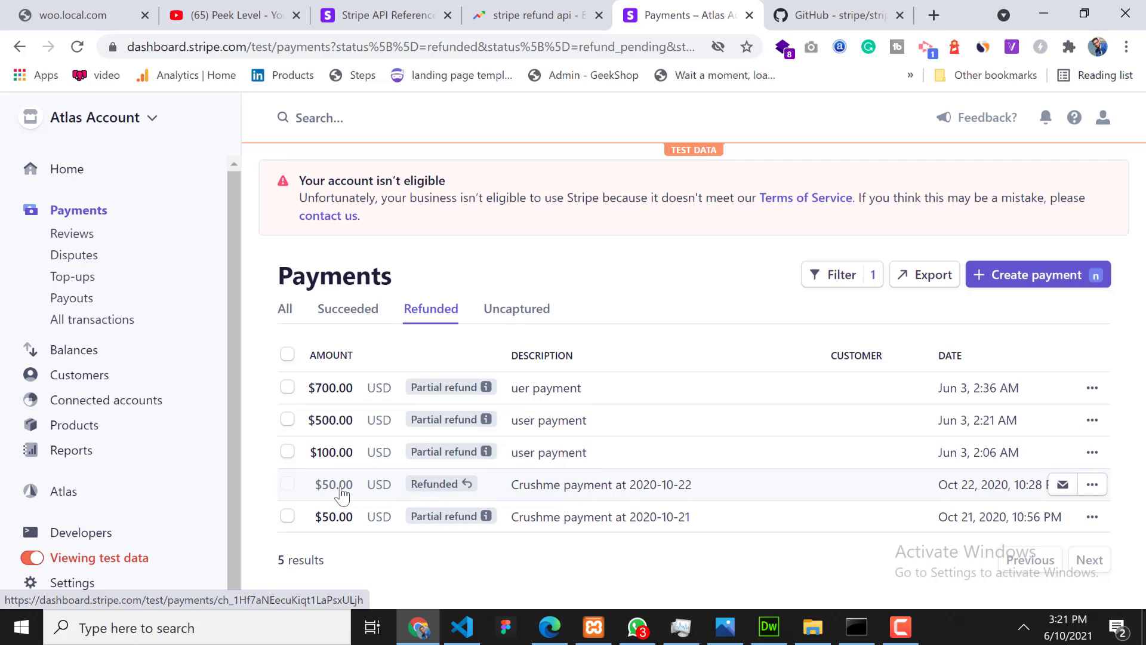
left_click(333, 483)
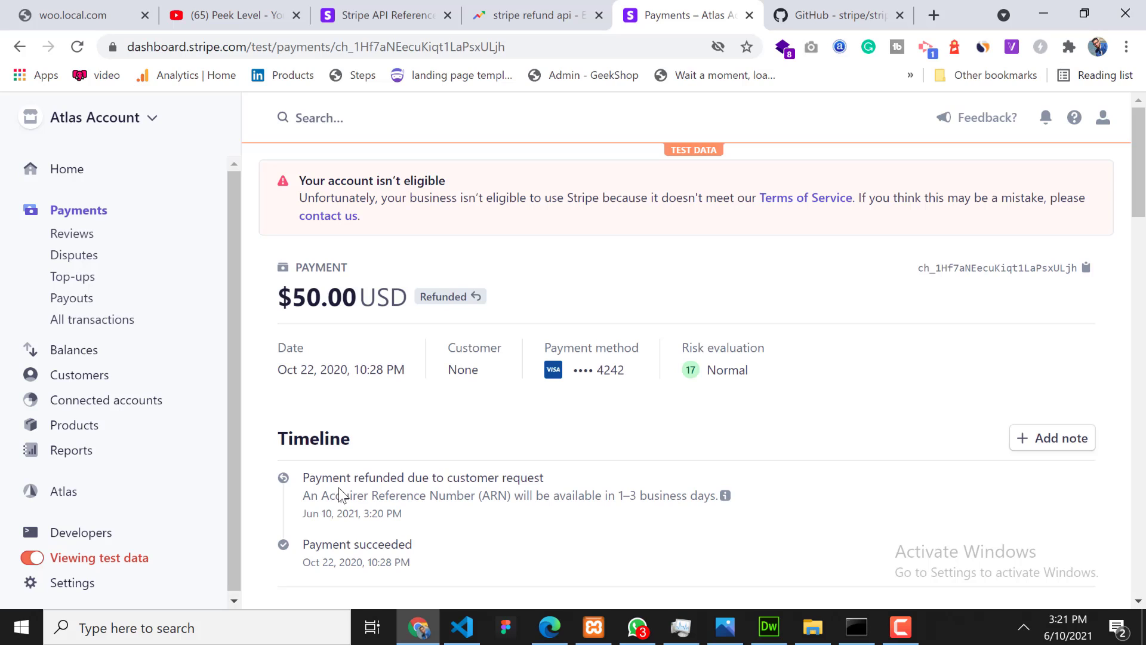
mouse_move(86, 223)
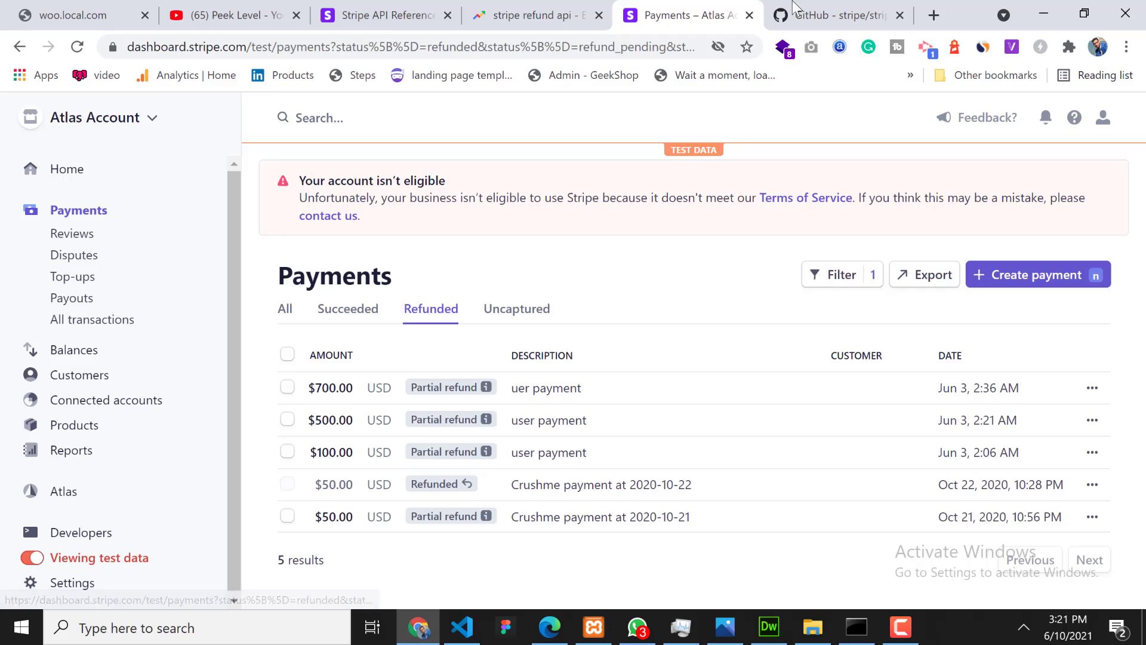
Switch to the stripe-php GitHub repository page for the Composer install command
left_click(833, 14)
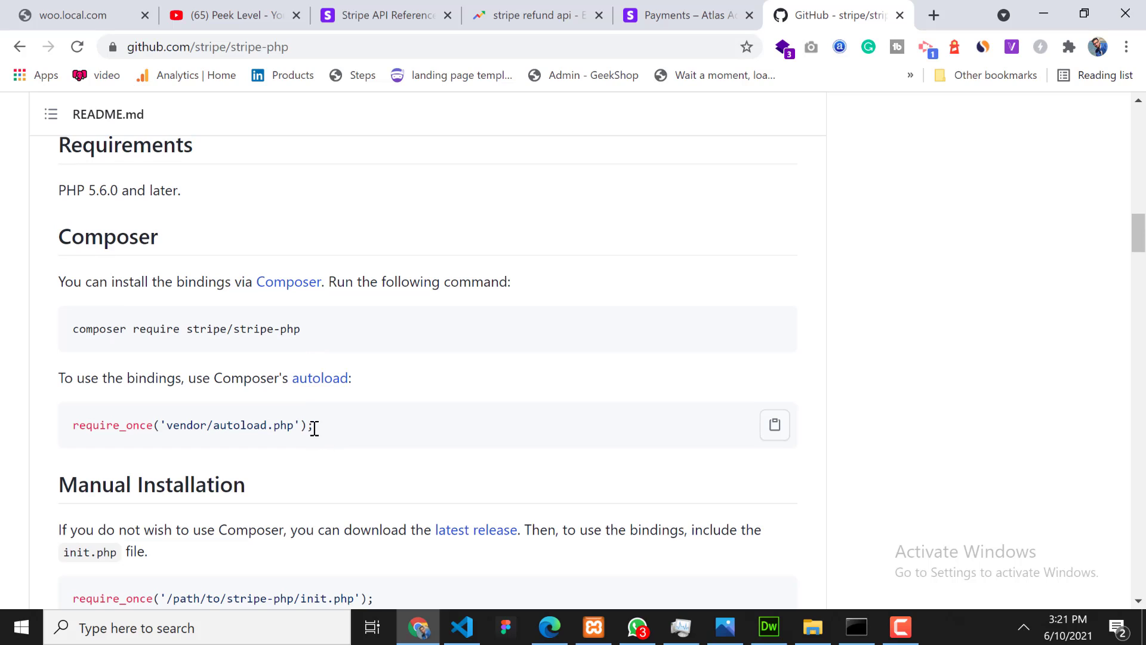
mouse_move(293, 329)
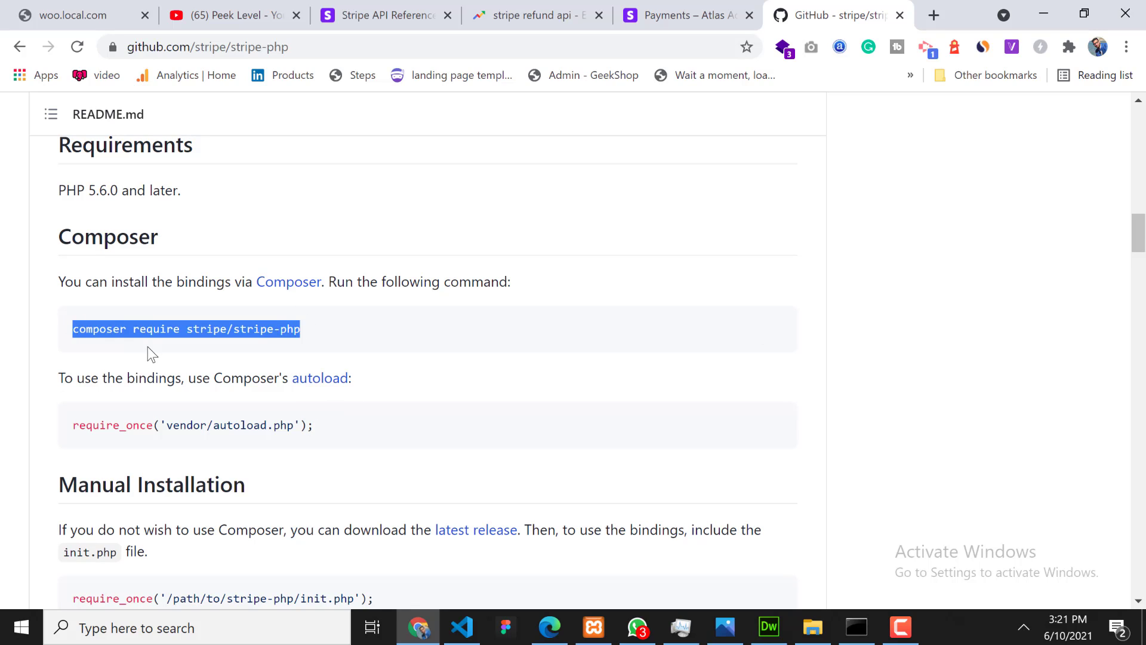
mouse_move(141, 365)
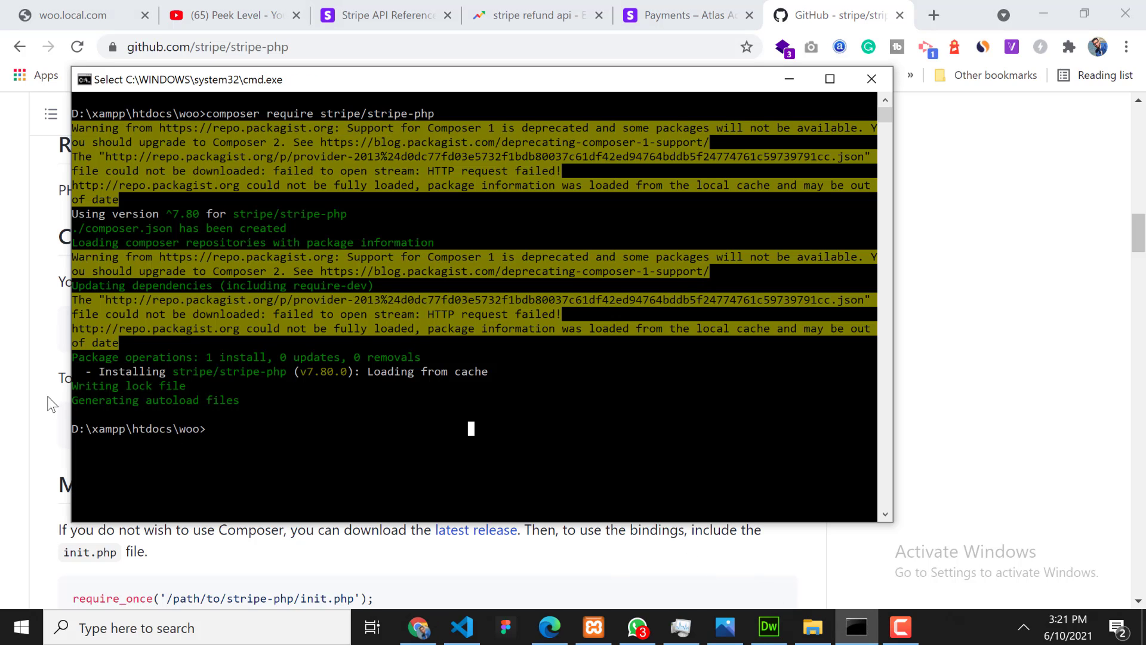
Clear the Command Prompt with cls after the stripe/stripe-php install output
type("ckl")
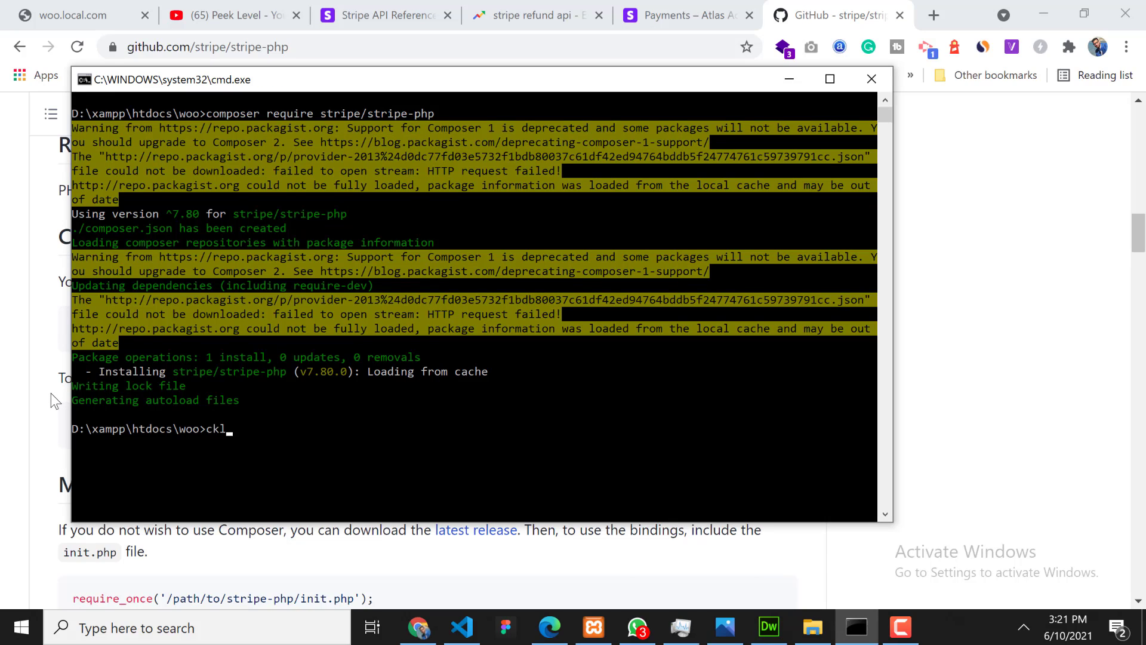
type("cls")
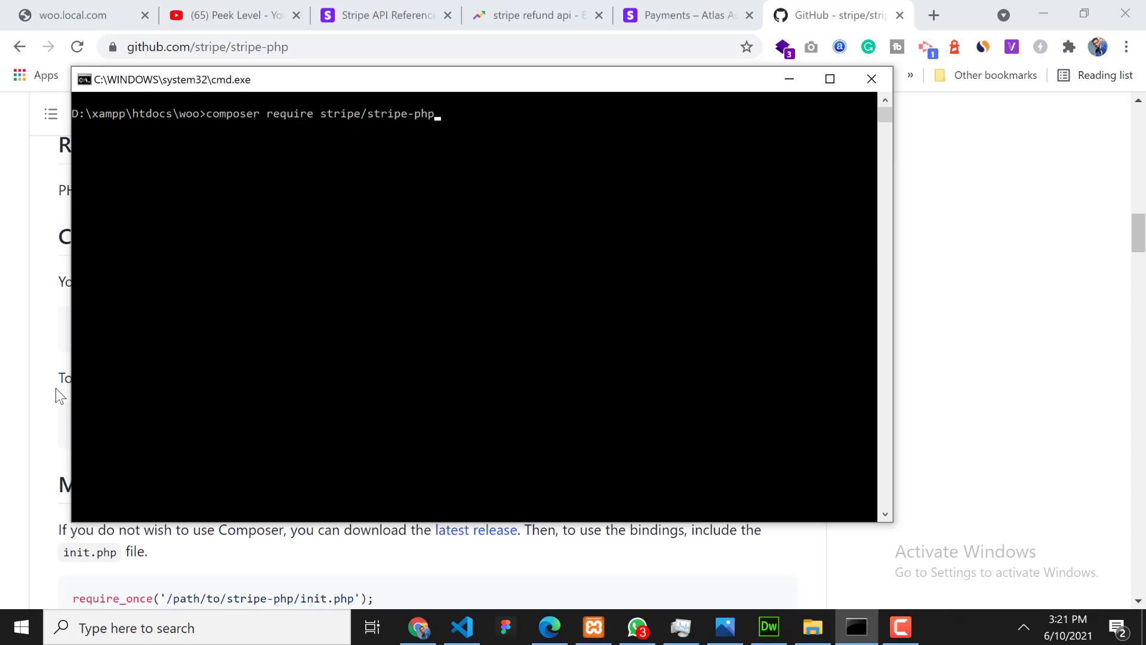
mouse_move(59, 399)
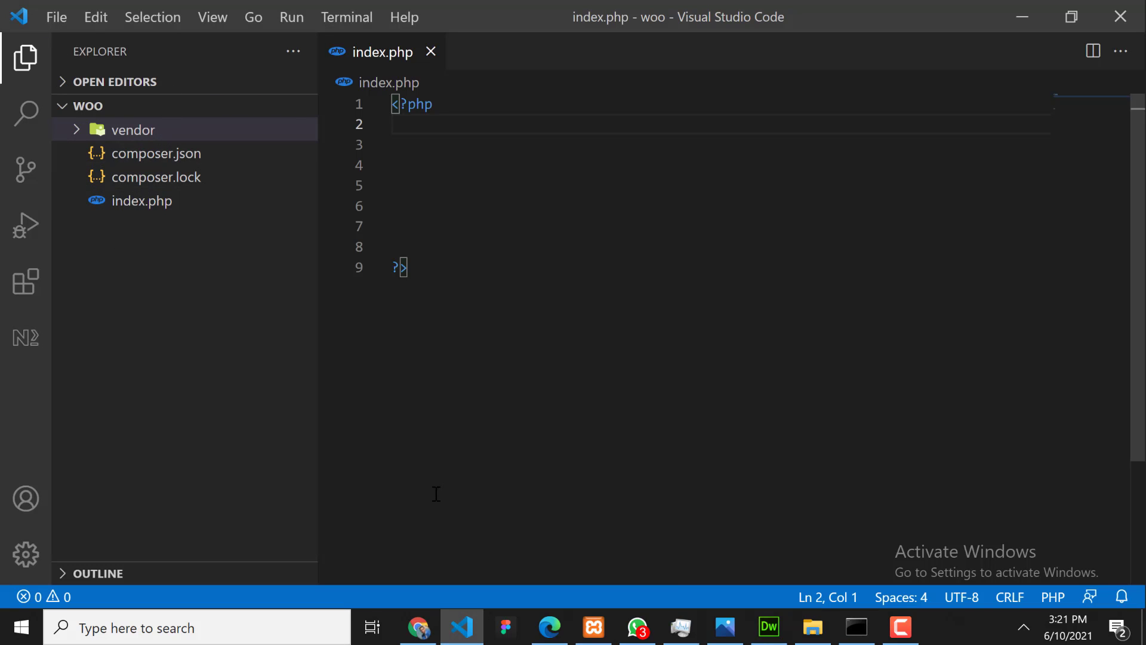
mouse_move(344, 109)
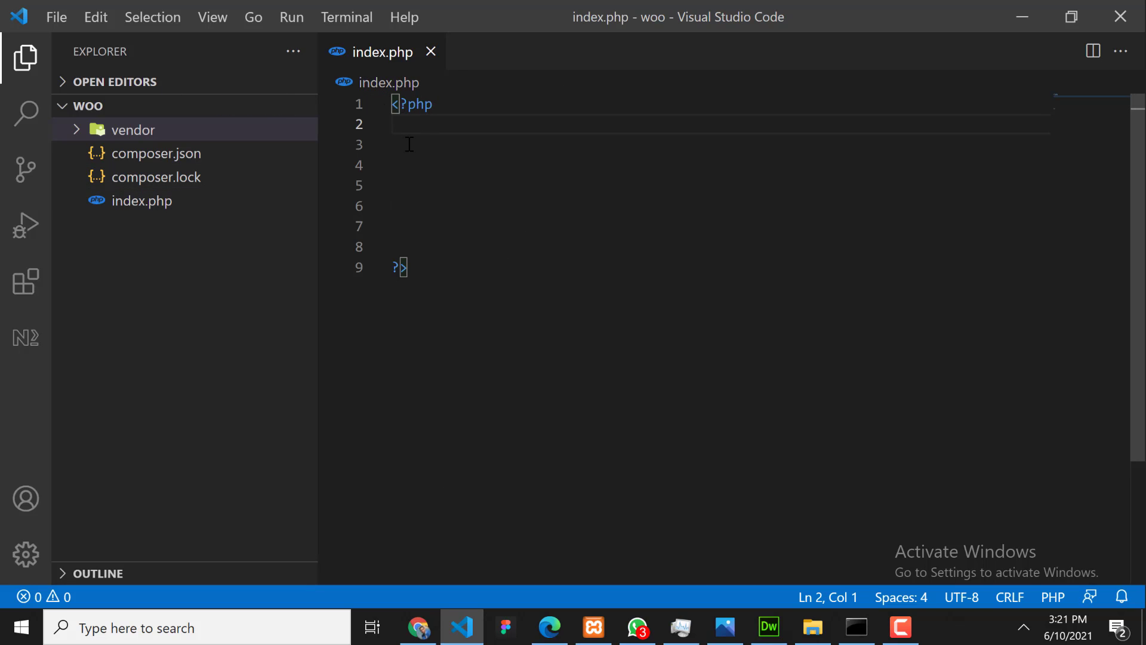
mouse_move(132, 129)
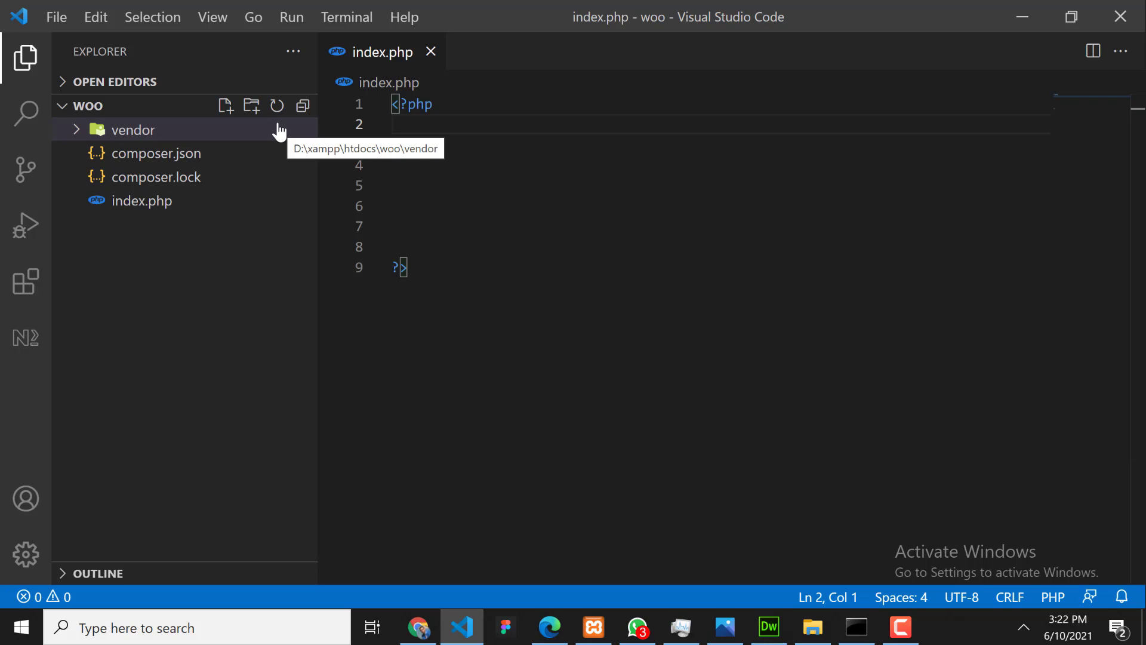
mouse_move(396, 602)
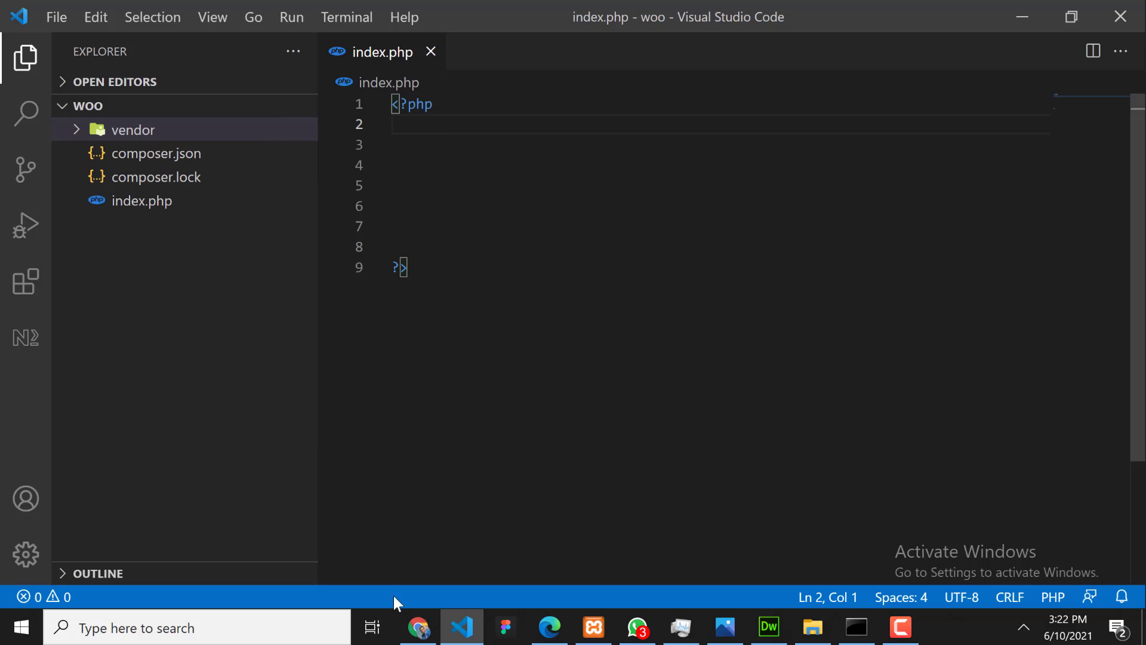
Return to the stripe-php GitHub README in the browser for the autoload line
left_click(418, 627)
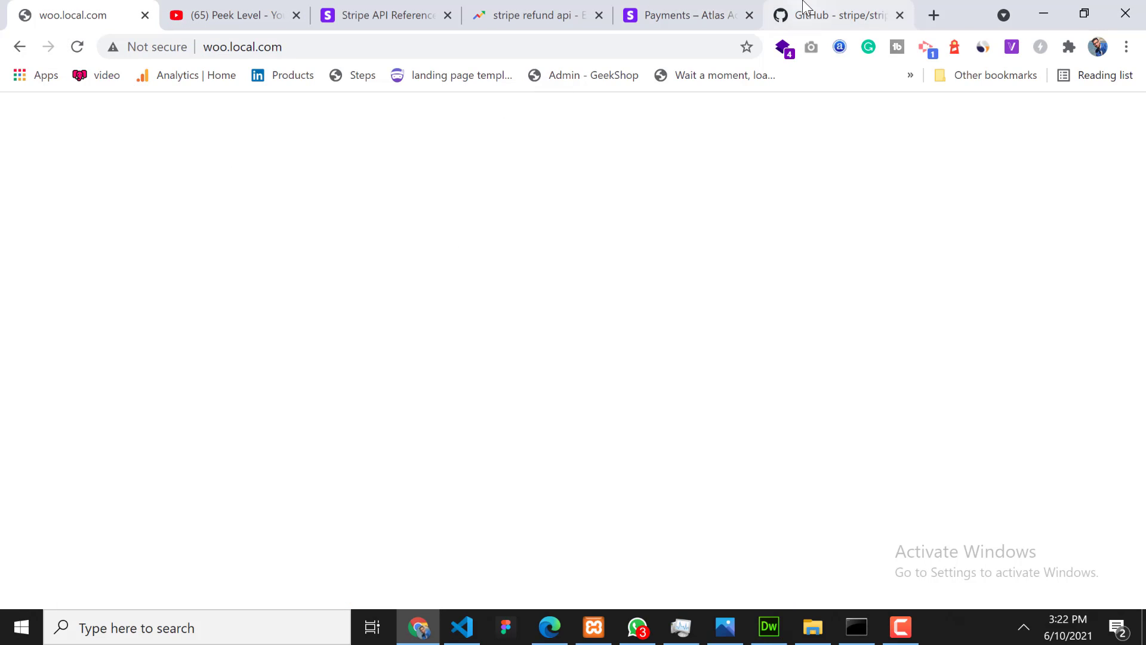
left_click(833, 14)
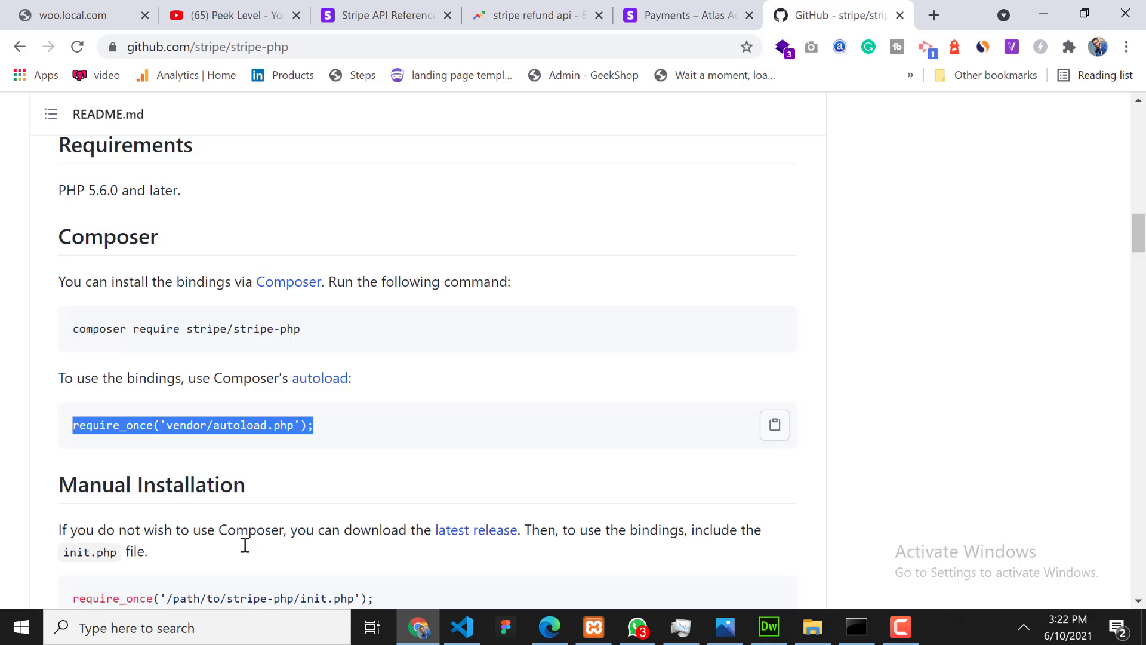
Add require_once('vendor/autoload.php'); on line 2 of index.php and save
left_click(461, 627)
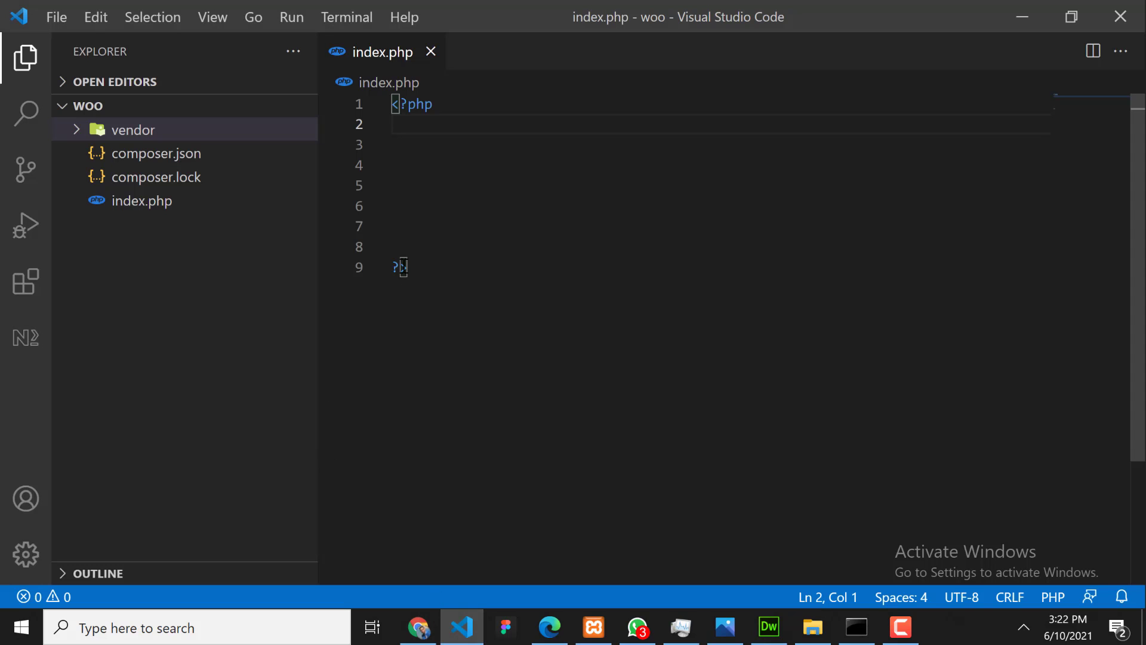
type("require_once('vendor/autoload.php');")
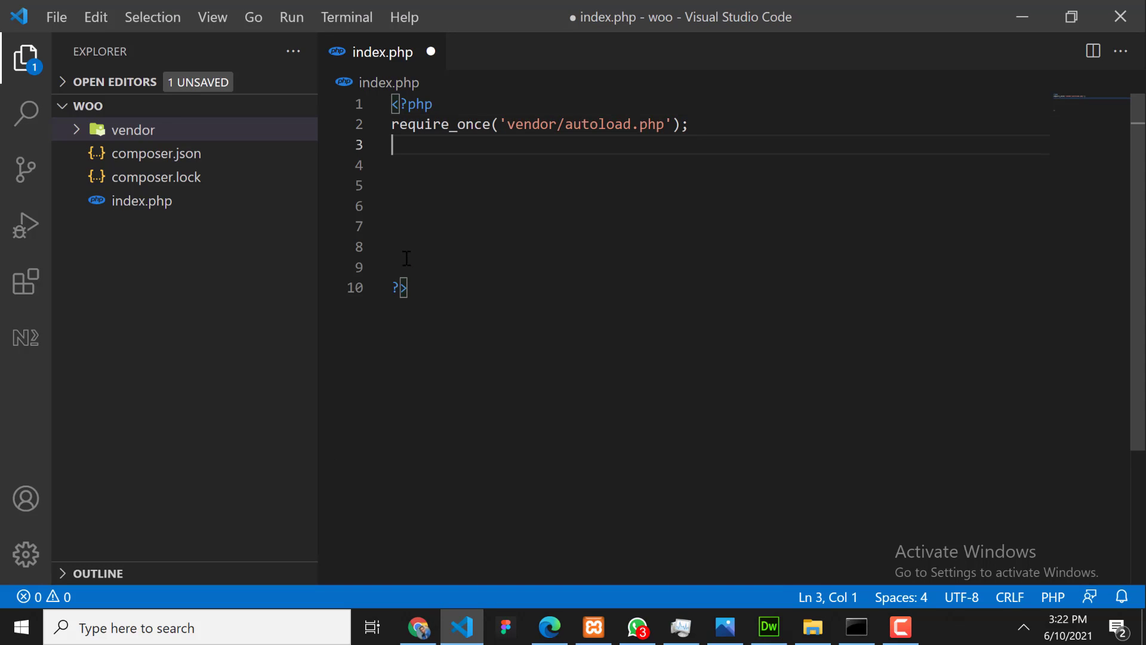
key("ctrl+s")
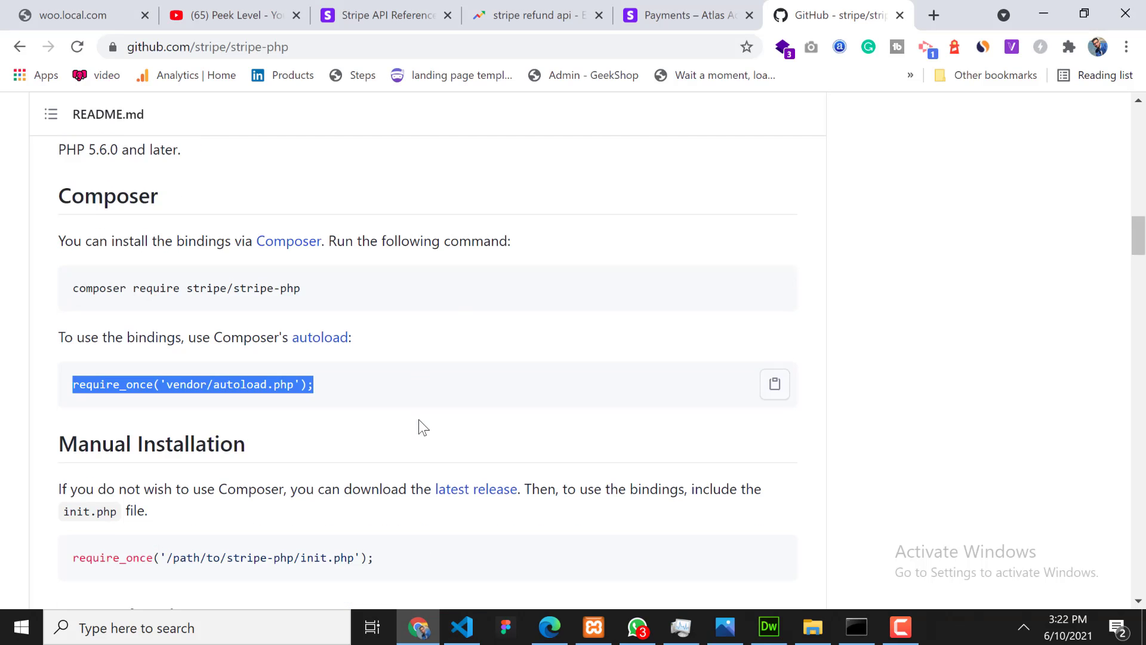
scroll("down", 3)
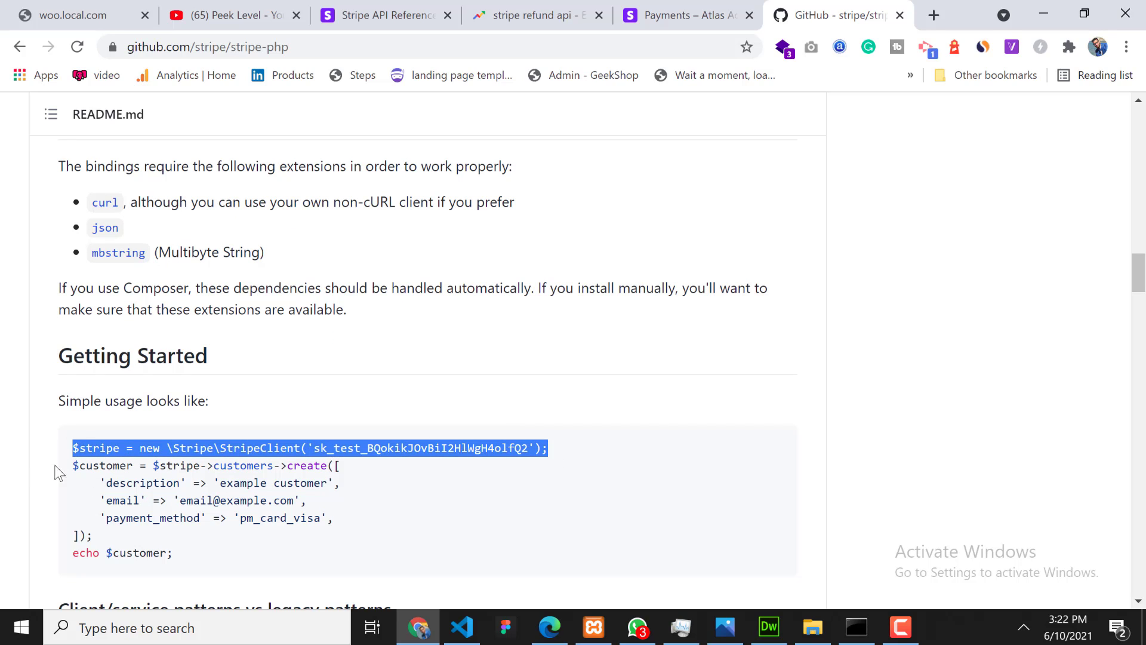
Add the $stripe = new \Stripe\StripeClient(...) sample line on line 3 of index.php
left_click(460, 627)
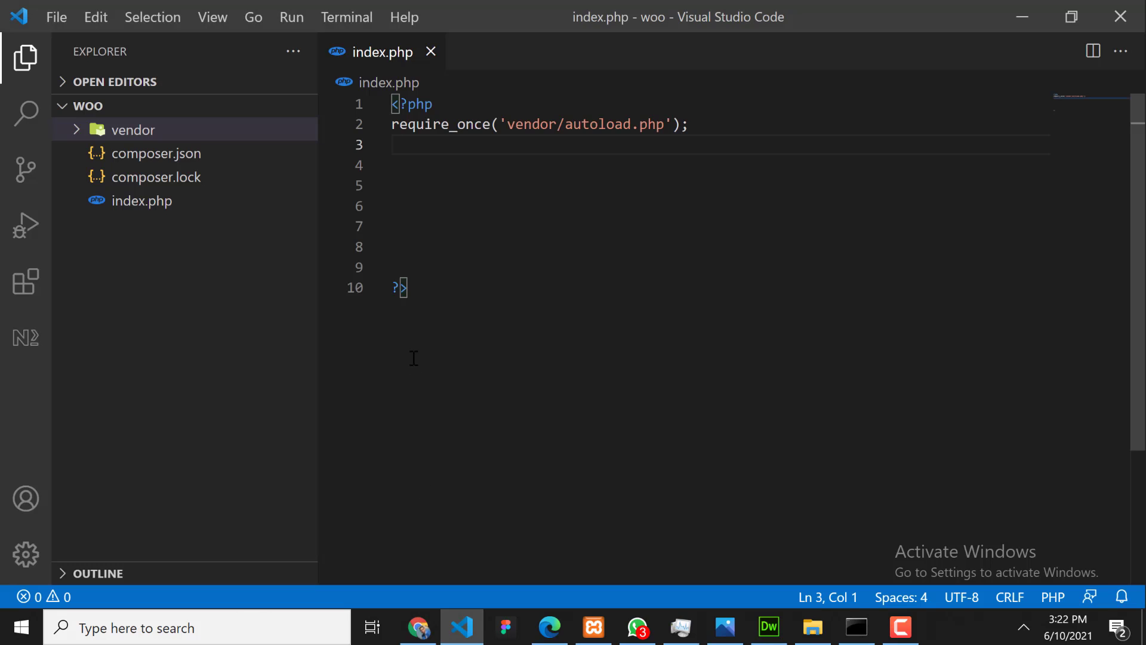
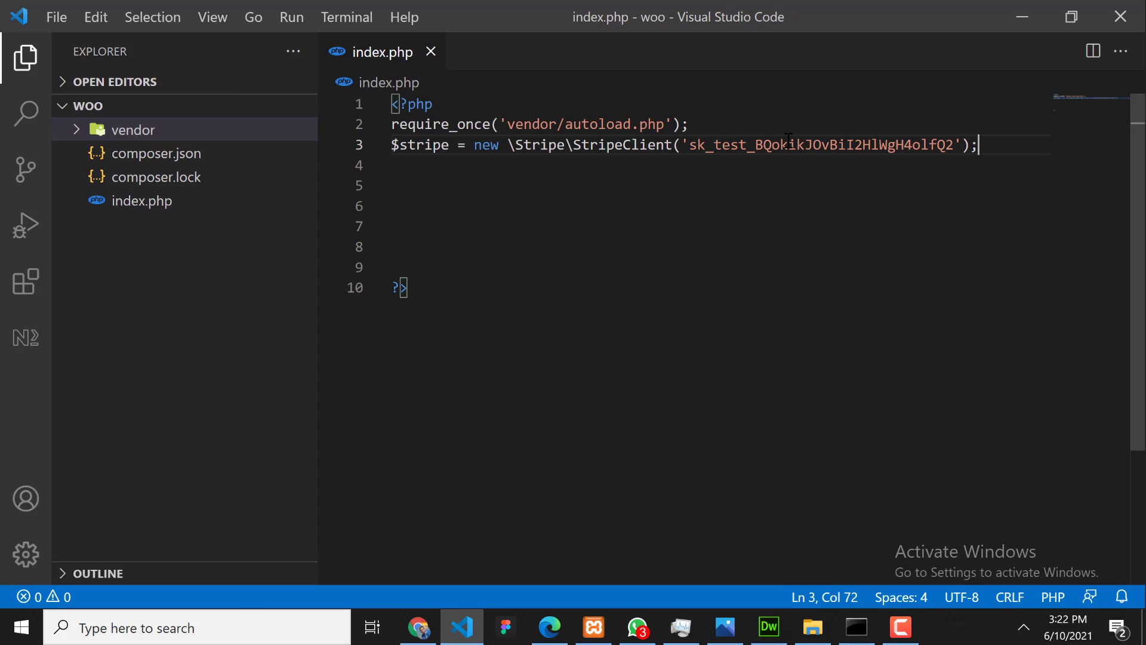
left_click(418, 627)
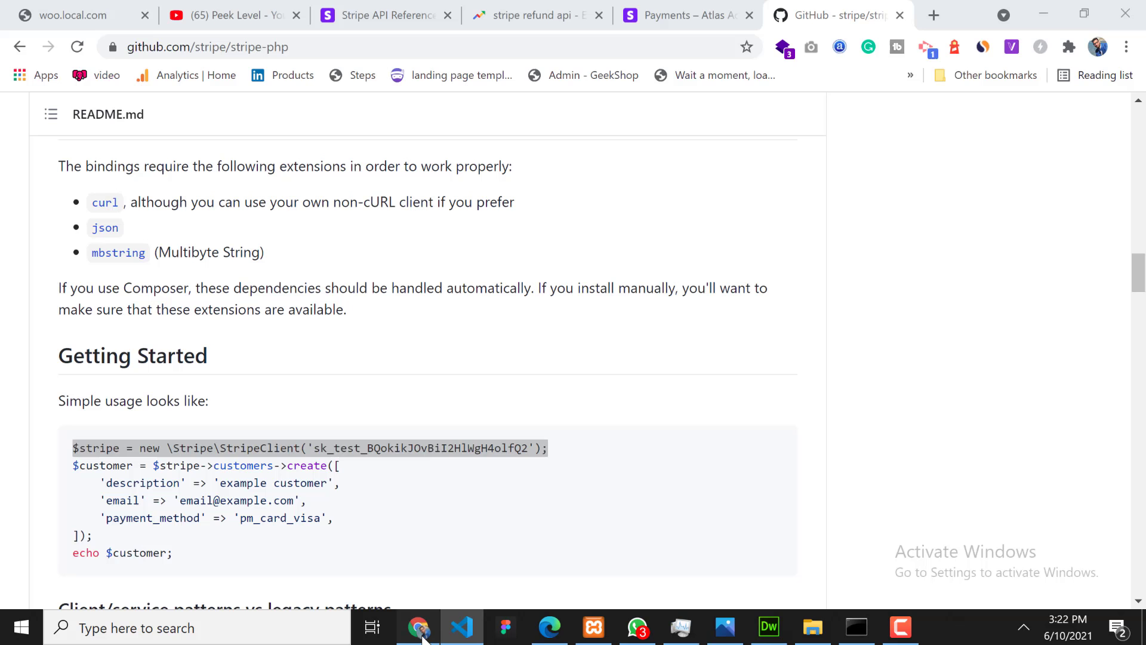
Reveal the secret test key on the Stripe Dashboard API keys page
left_click(685, 14)
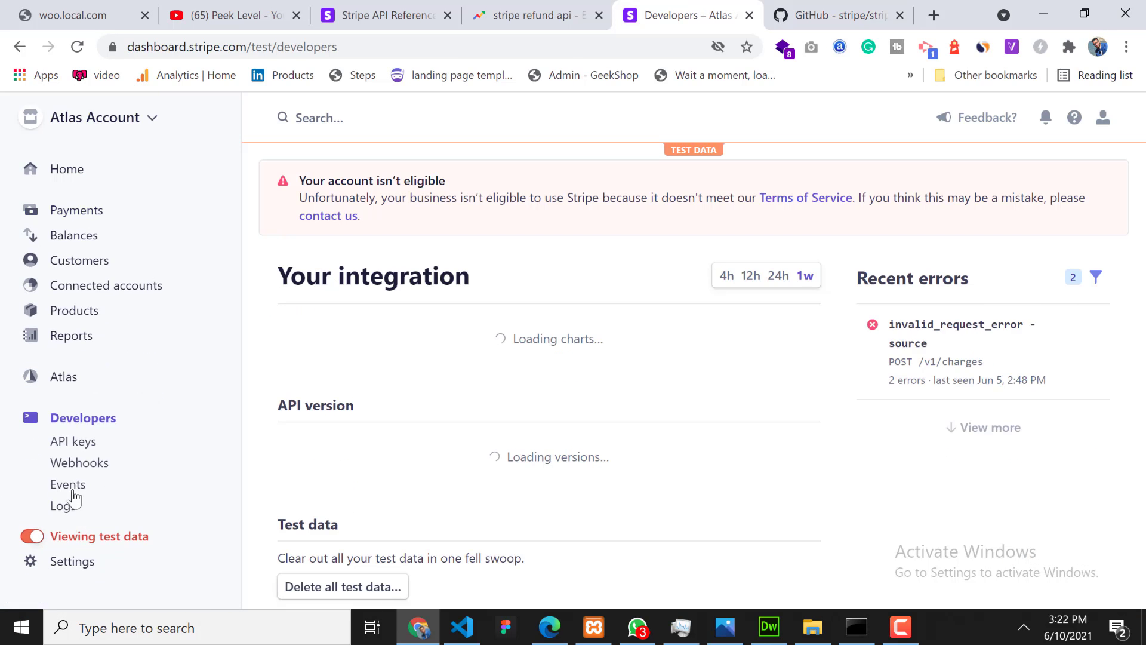
left_click(73, 440)
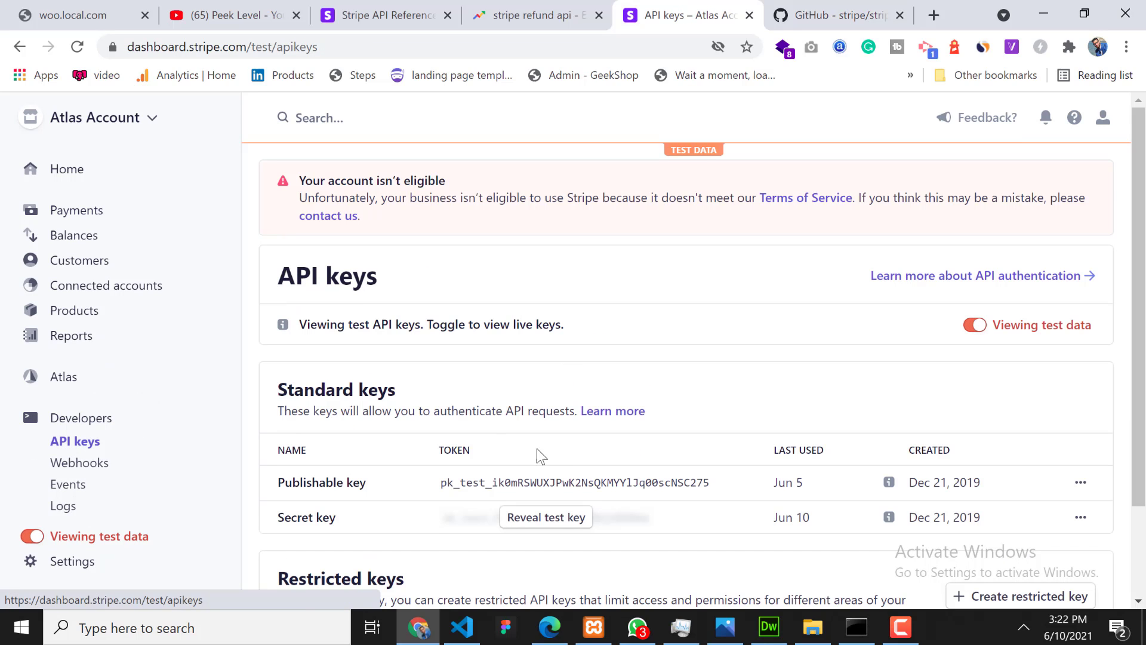
left_click(545, 517)
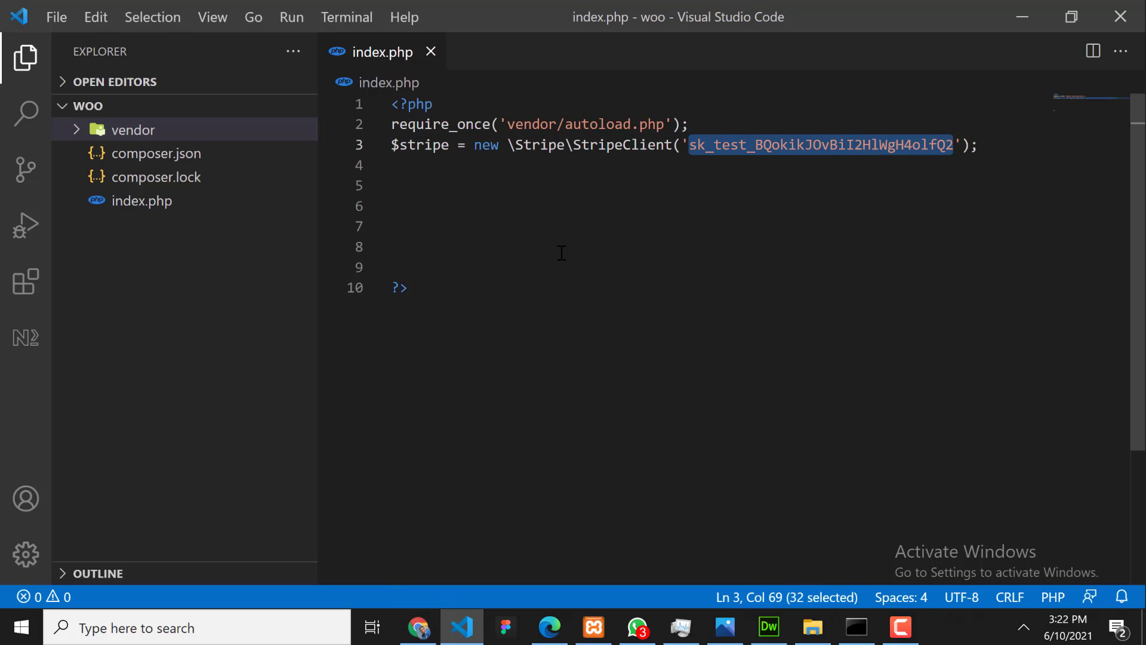
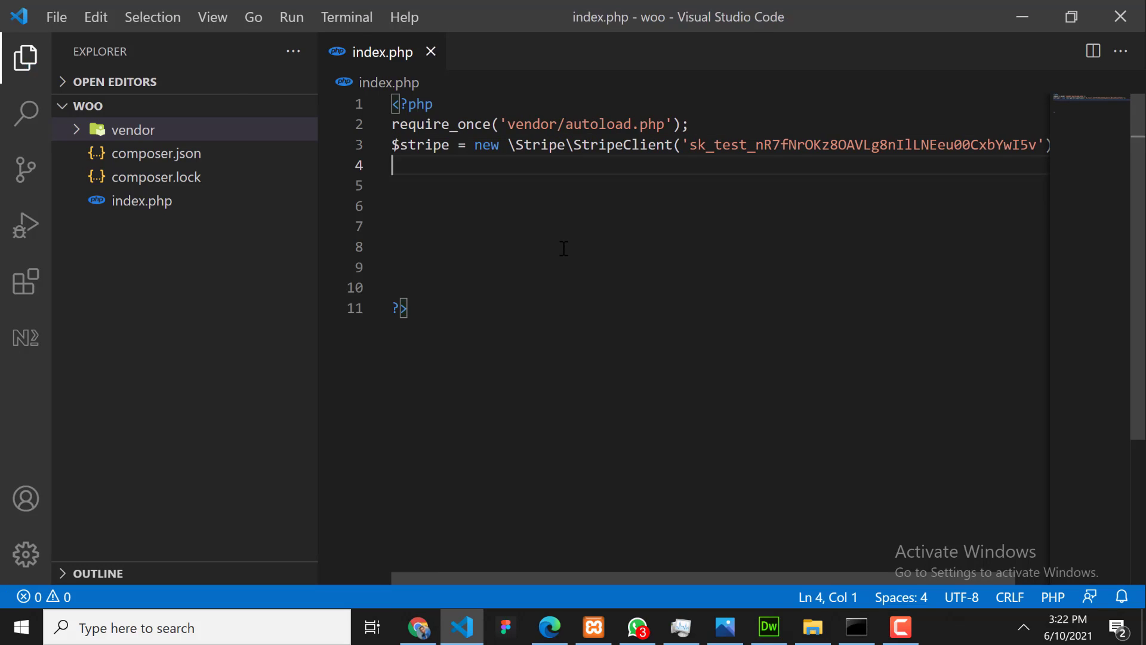
key("Enter")
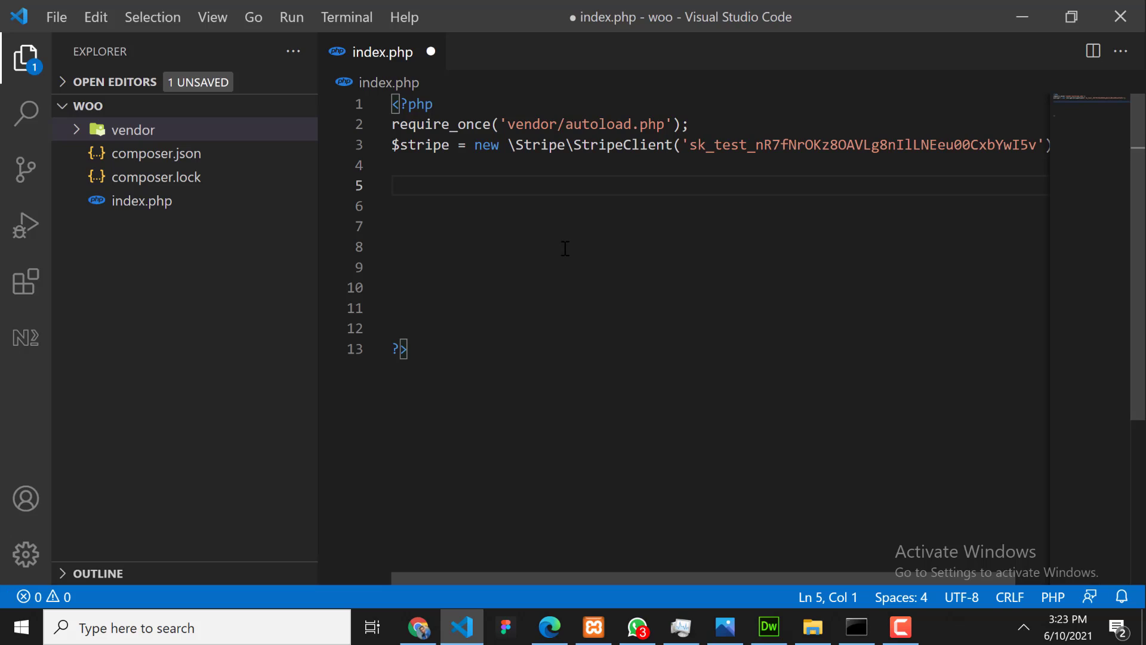
key("ctrl+s")
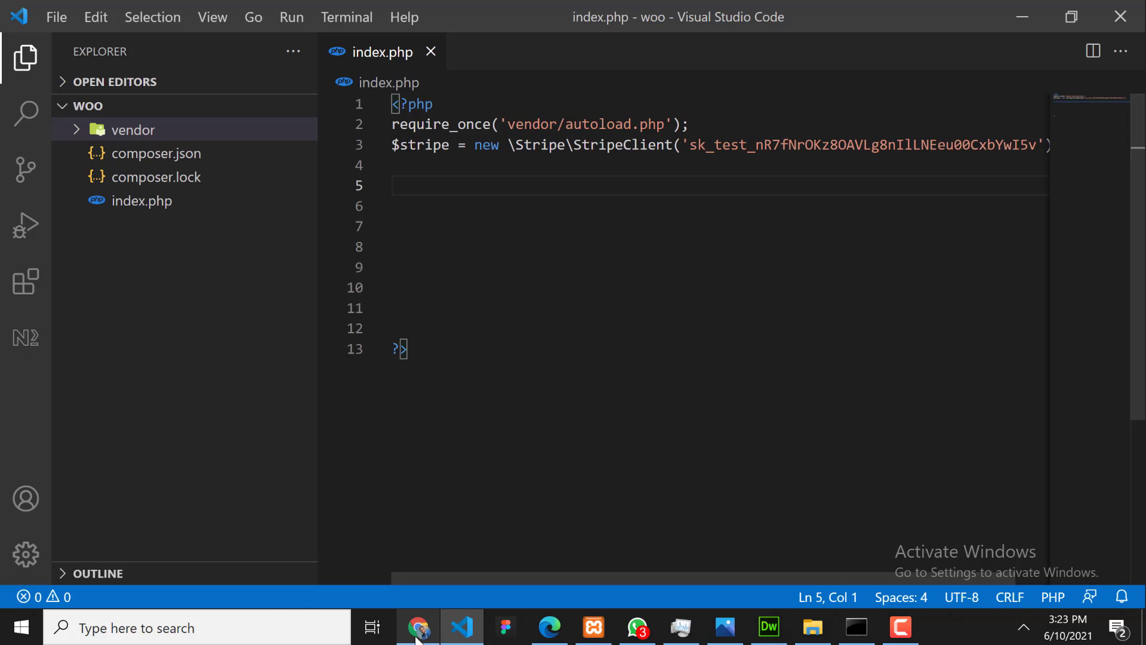
Open the $700.00 partially refunded payment's details from the Payments list
left_click(418, 626)
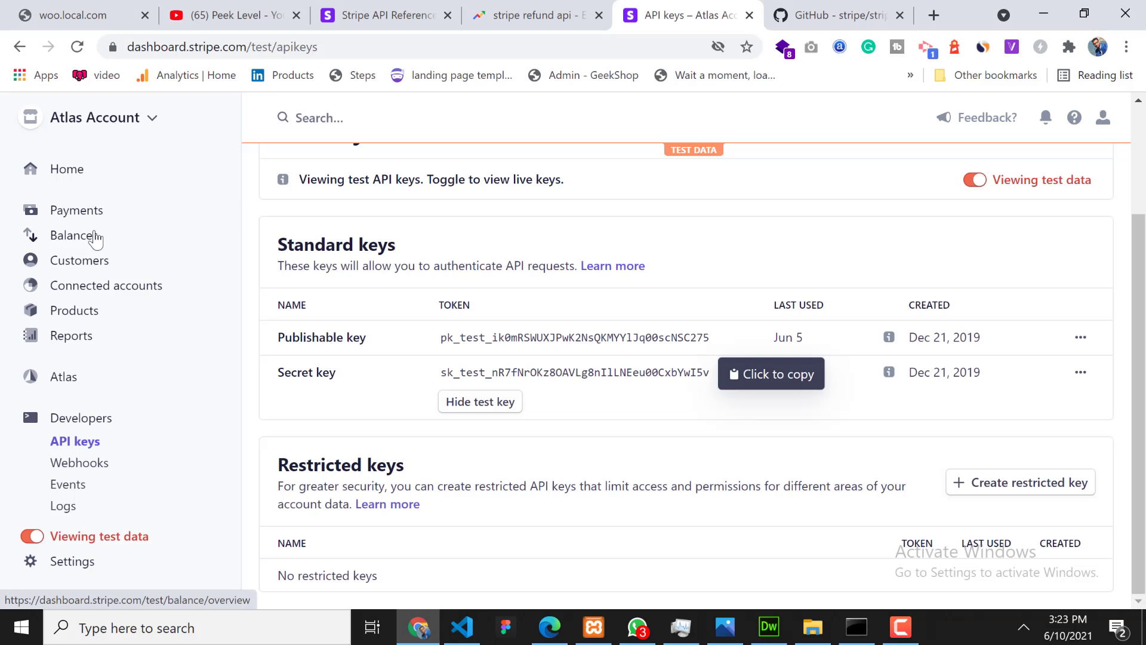
left_click(76, 210)
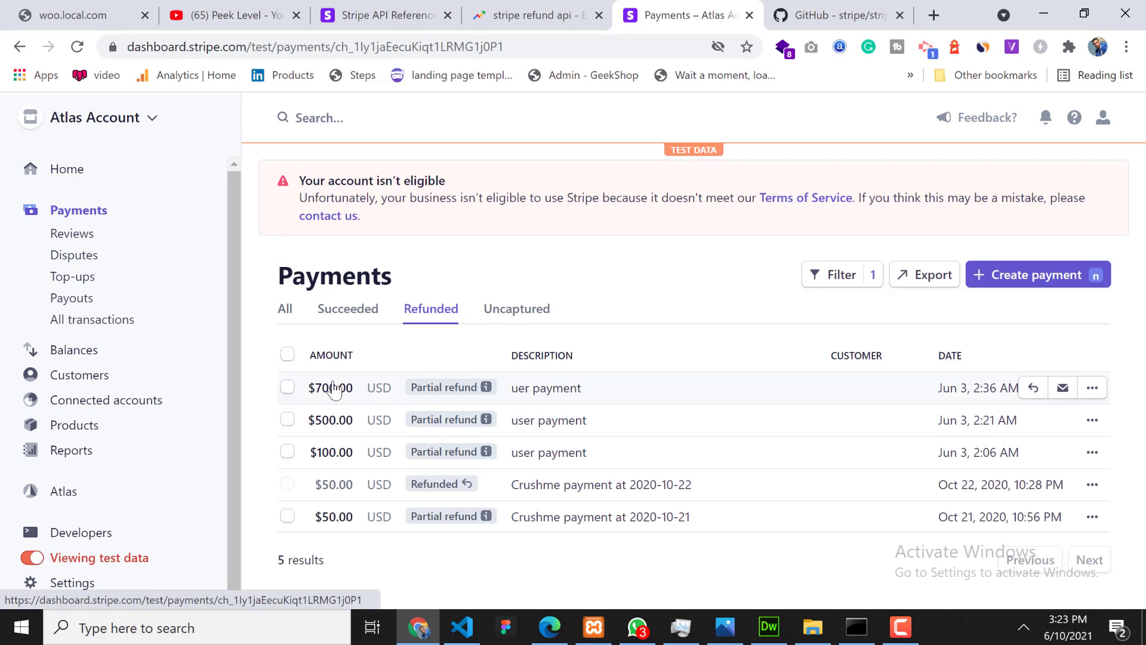
left_click(330, 386)
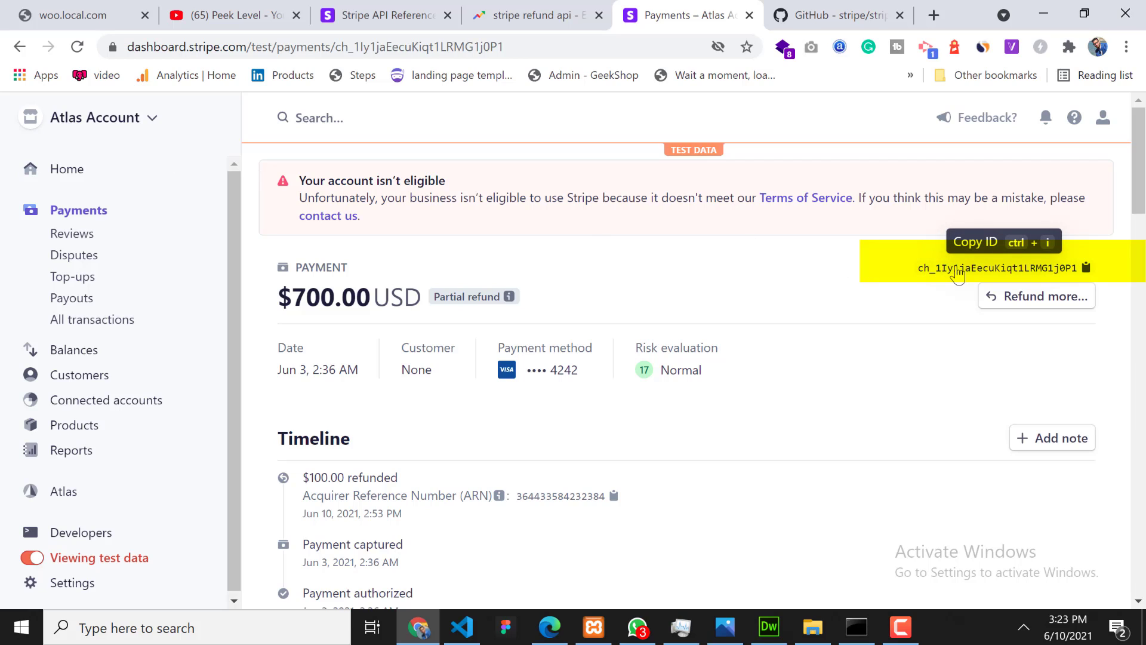
mouse_move(570, 274)
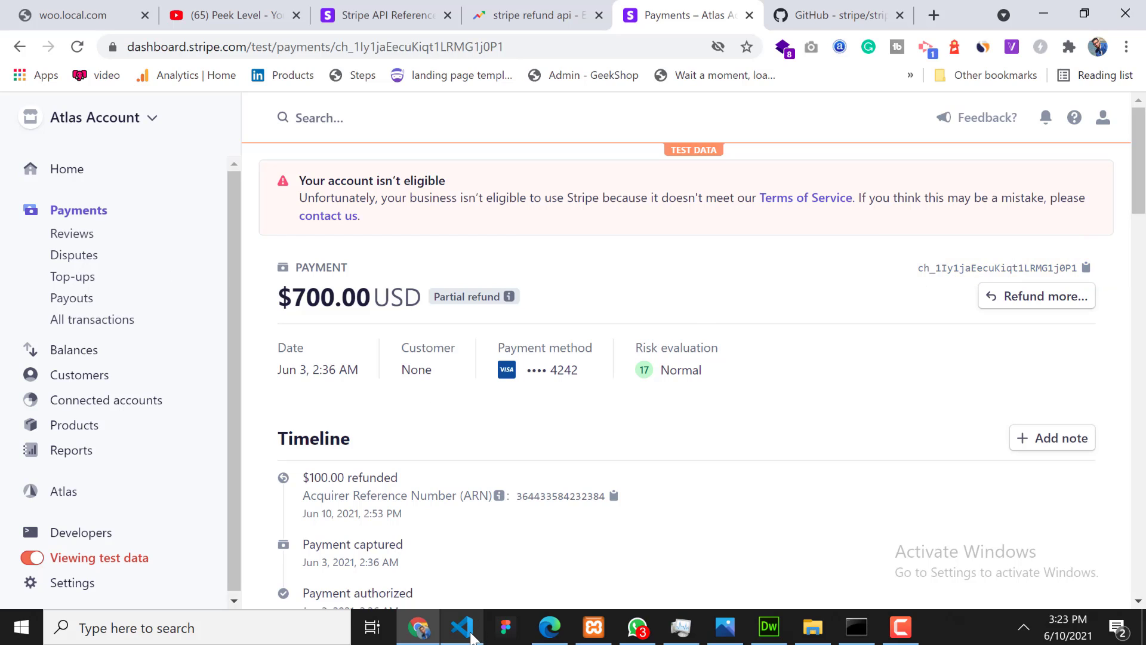
Consult the API Reference's Create a refund PHP example and return to index.php
left_click(461, 626)
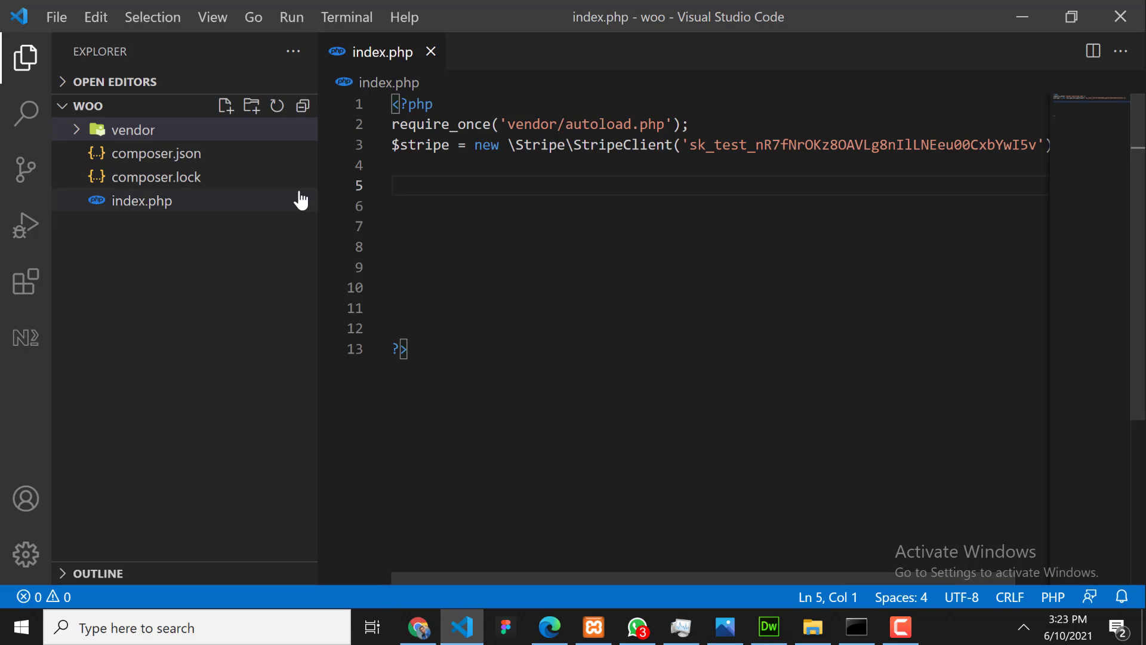
mouse_move(141, 200)
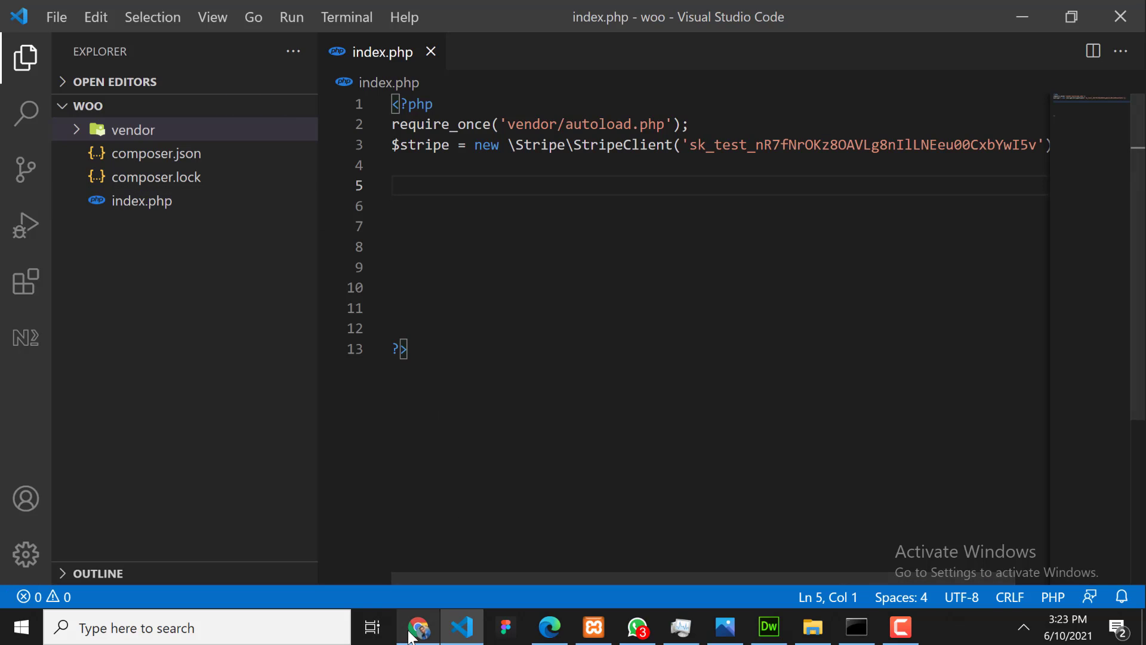
mouse_move(418, 627)
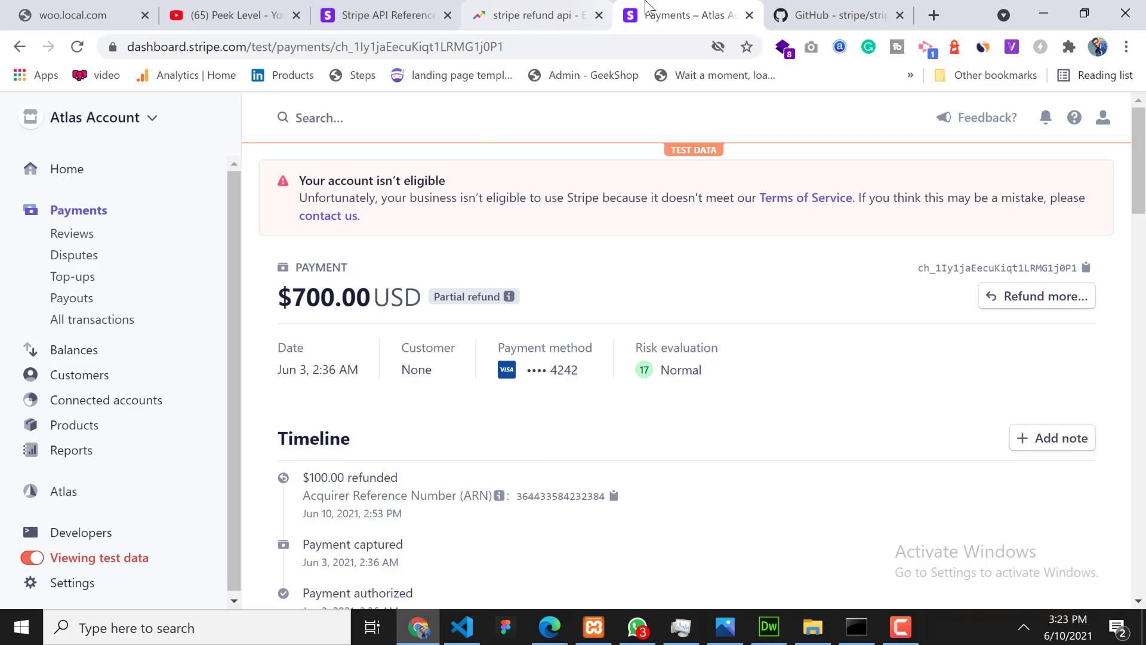
left_click(379, 14)
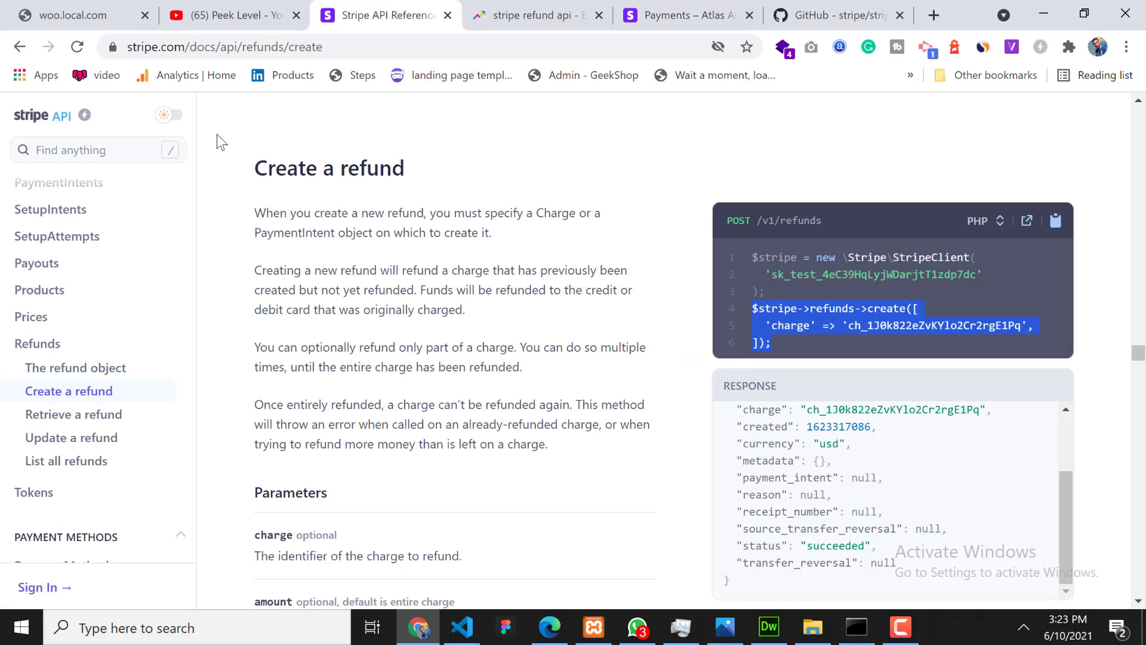
mouse_move(69, 391)
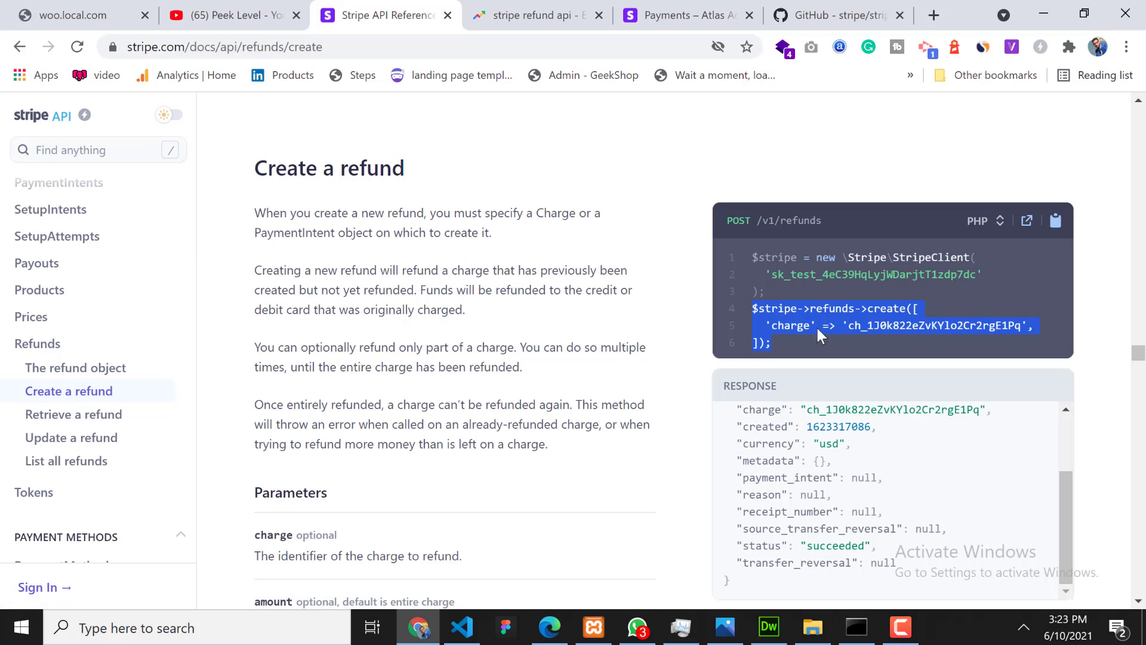
mouse_move(753, 315)
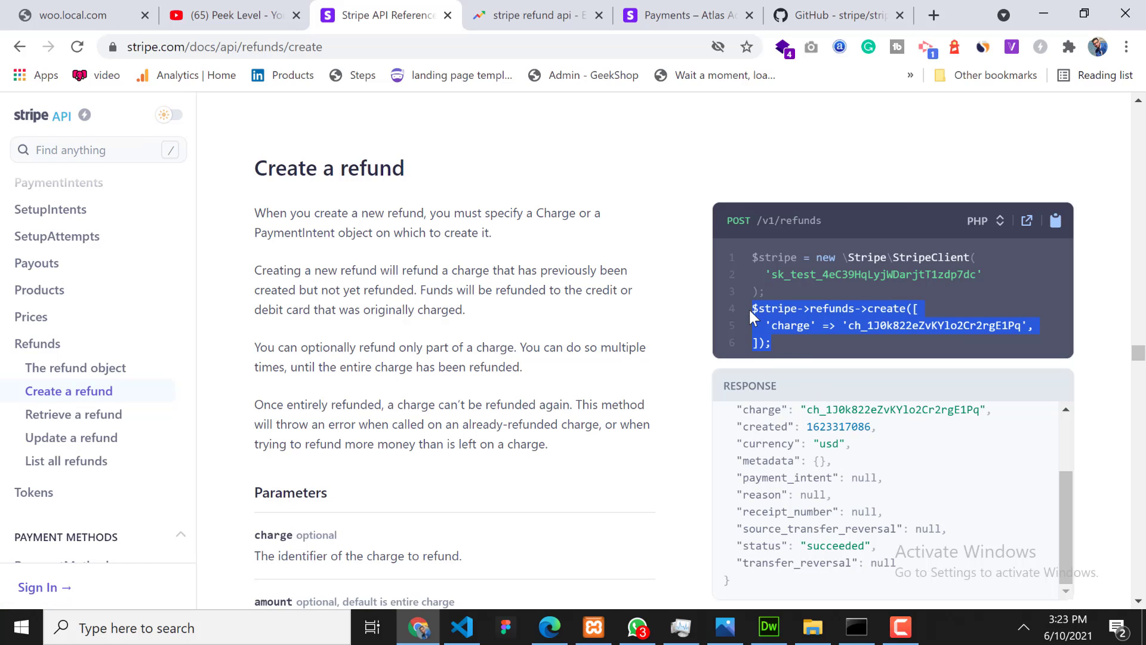
mouse_move(419, 419)
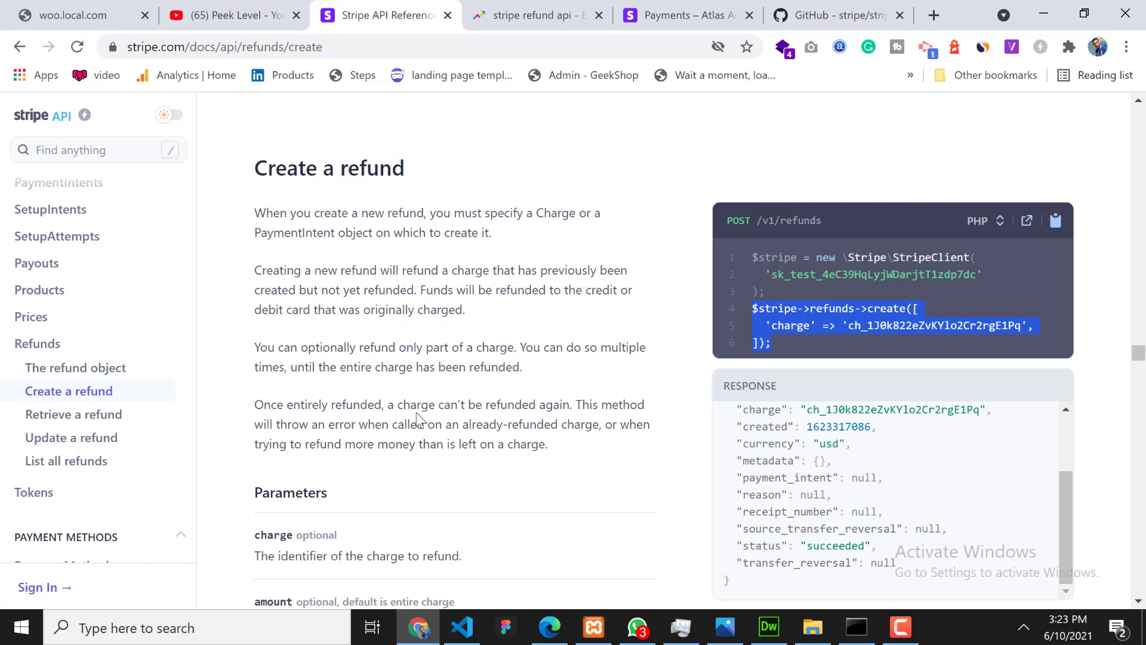
left_click(459, 627)
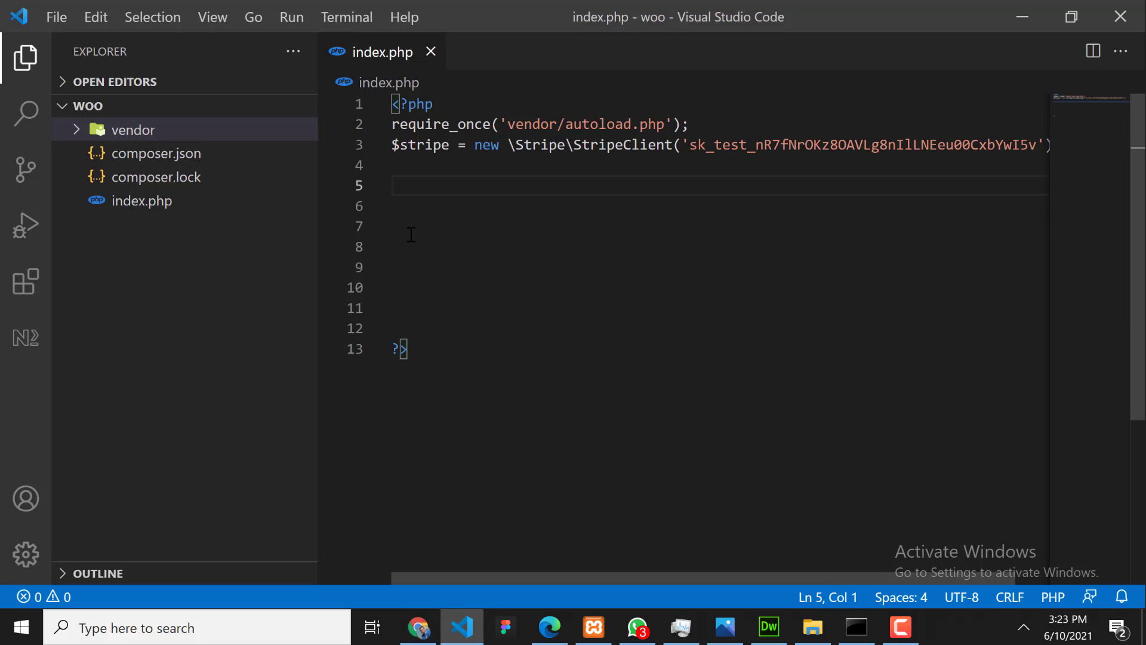
Start the $stripe->refunds->create([ call, then copy the $90.00 succeeded payment's charge ID
type("$stripe->refunds->create([")
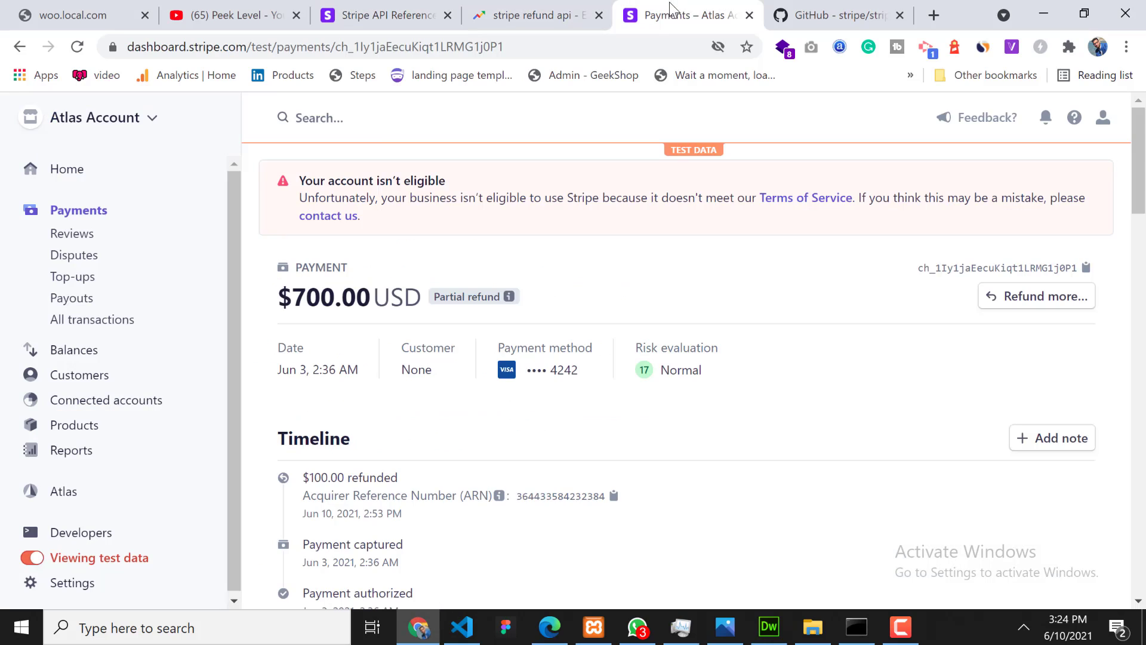
mouse_move(83, 226)
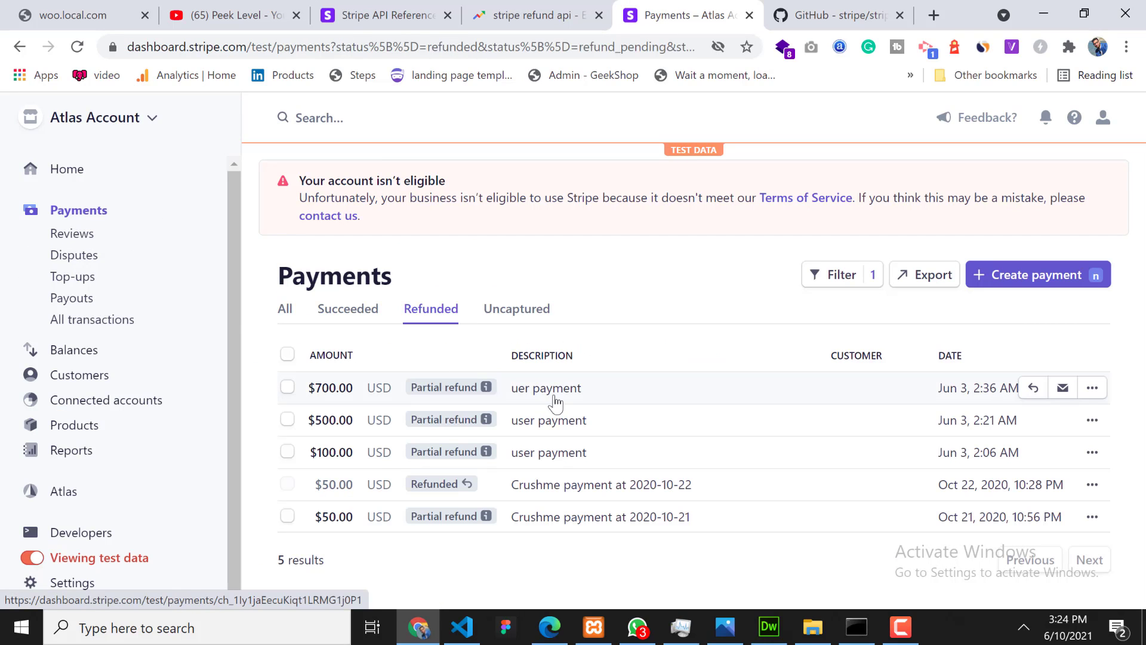
left_click(347, 308)
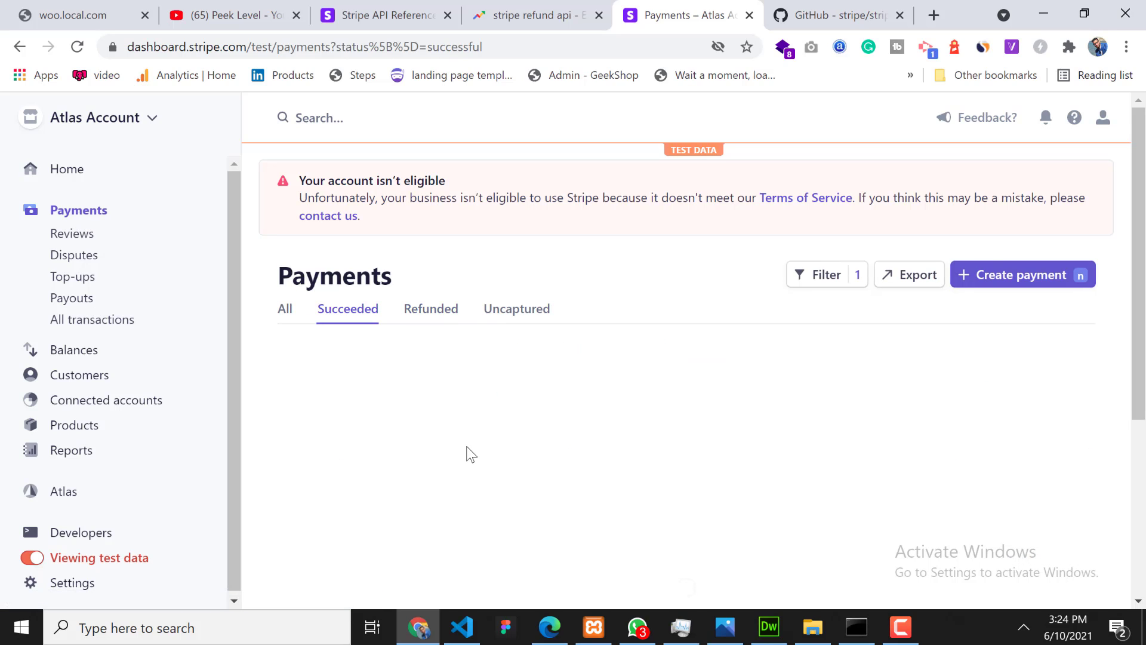
scroll("down", 3)
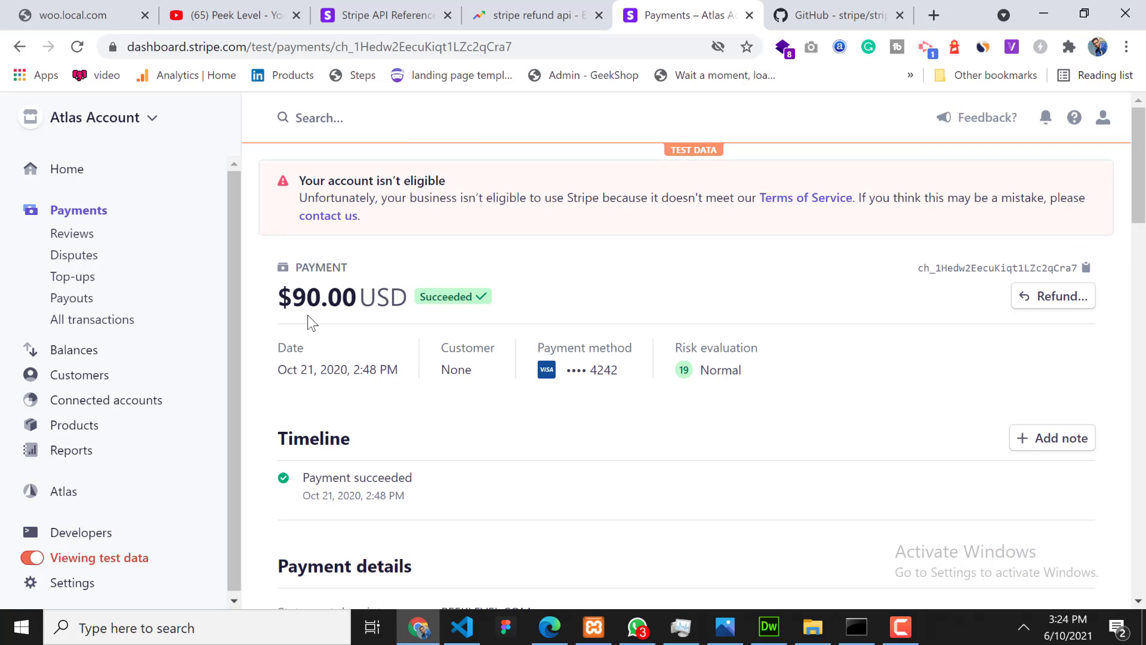
mouse_move(257, 246)
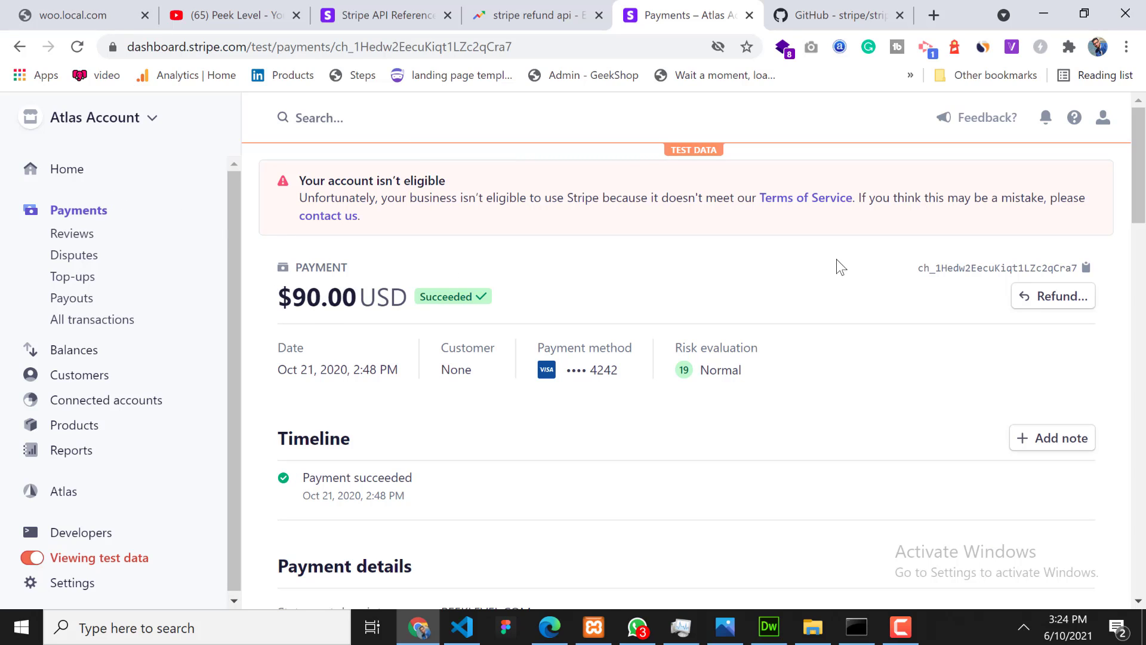
left_click(1087, 266)
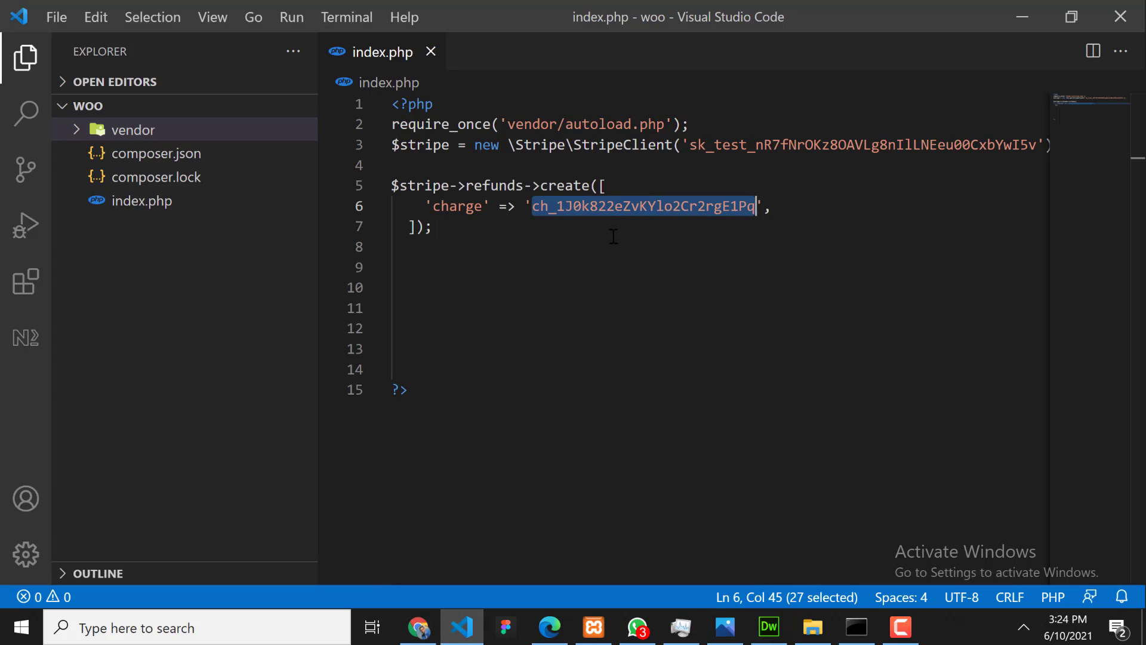
mouse_move(444, 325)
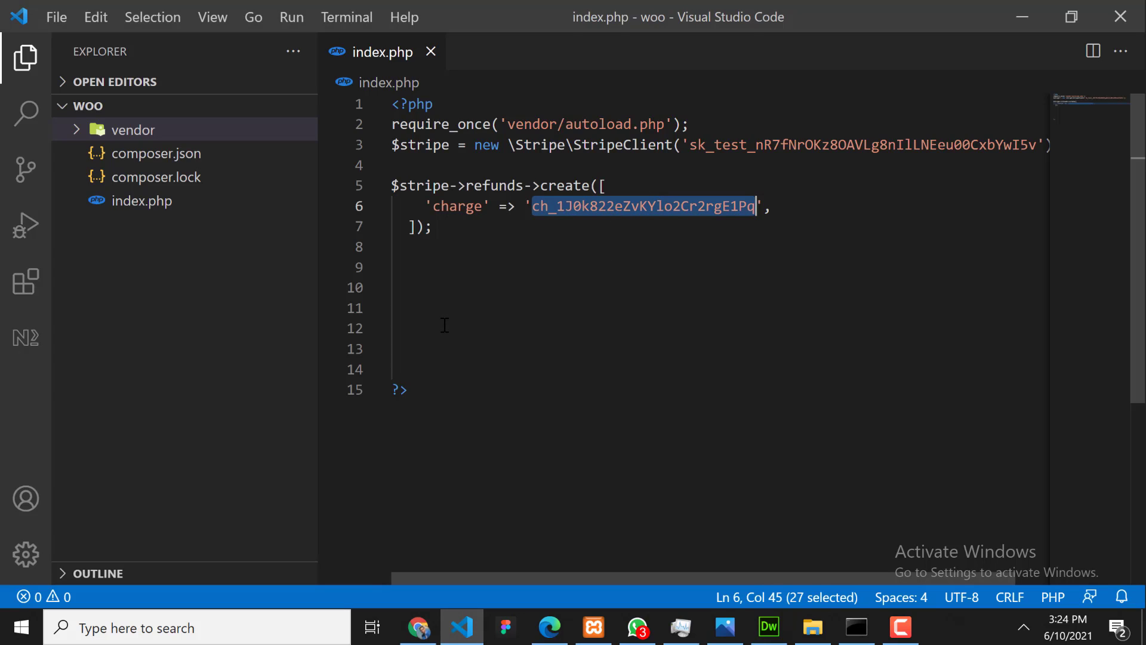
Pass 'charge' => 'ch_1Hedw2EecuKiqt1LZc2qCra7' and 'amount' => 3000, assigning the result to $refunded
type("ch_1Hedw2EecuKiqt1LZc2qCra7")
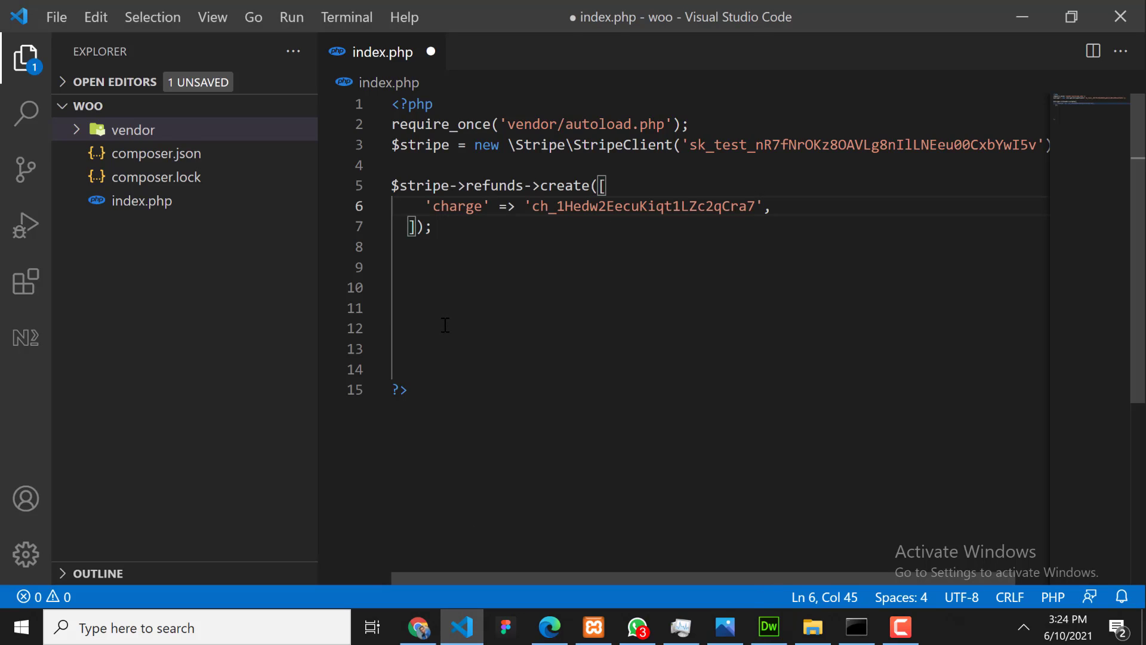
type("'")
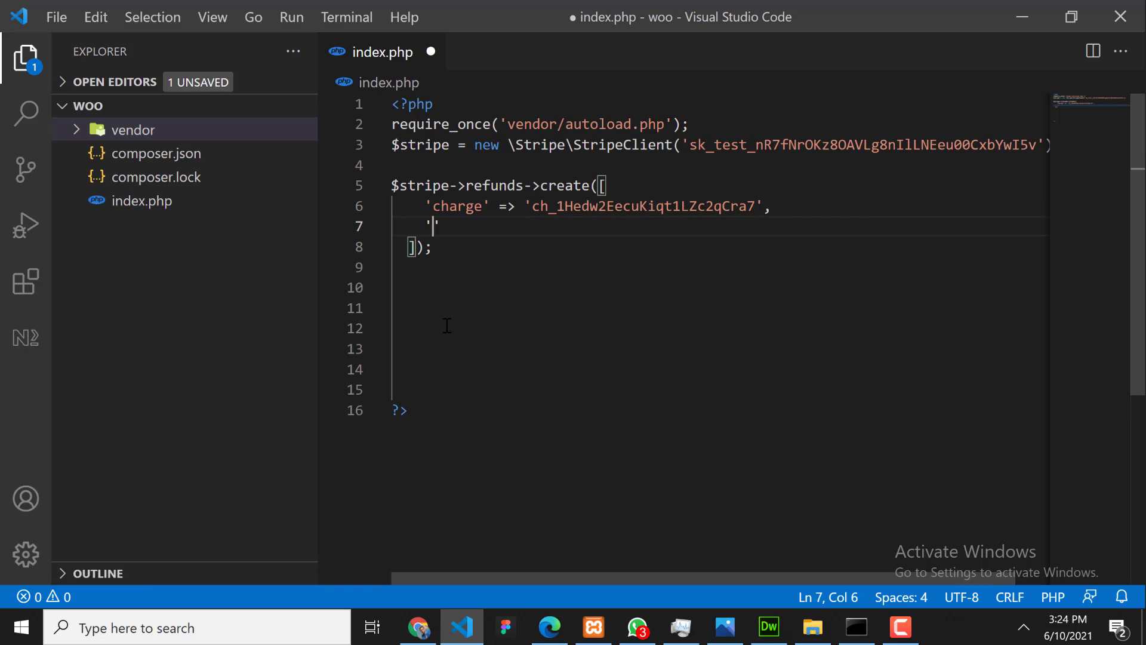
type("am")
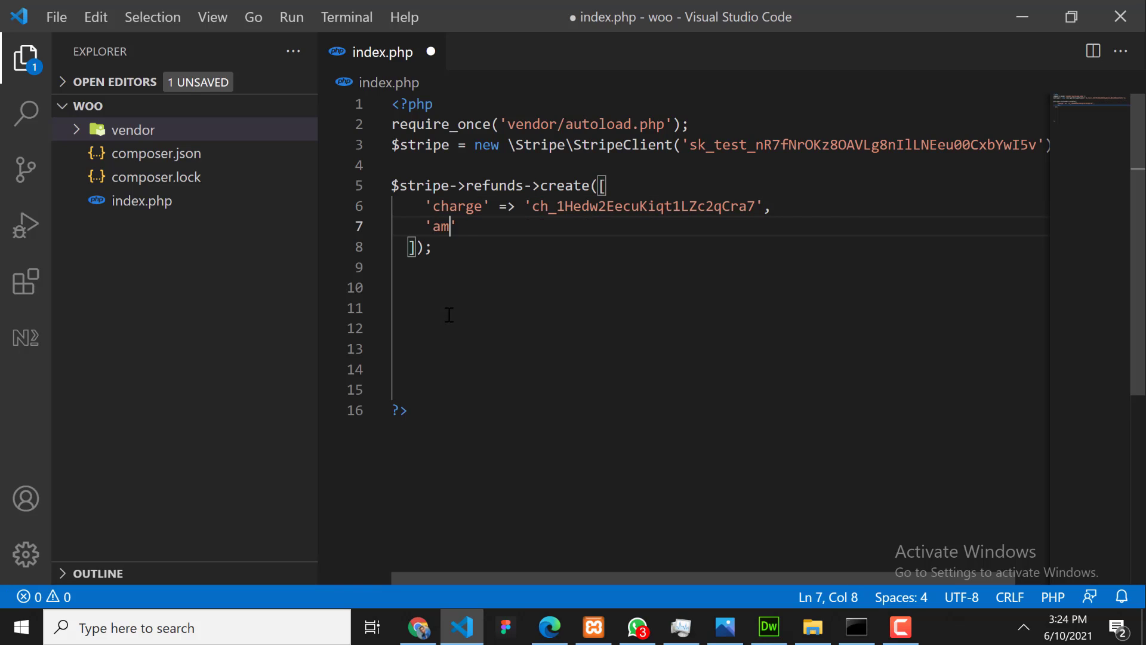
type("ount'")
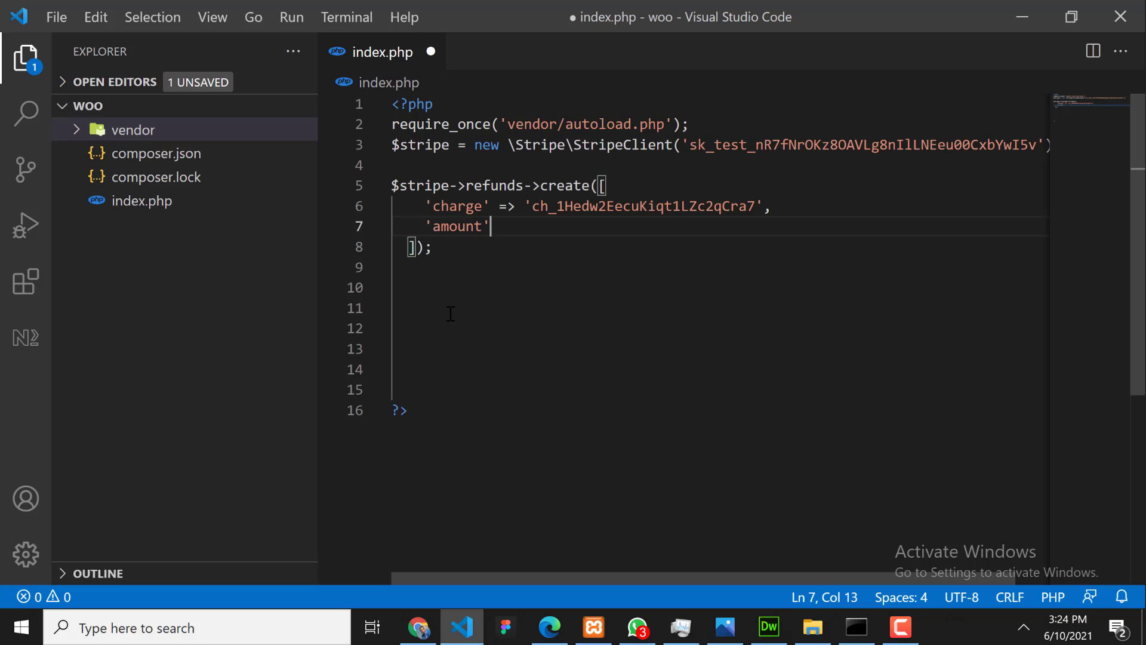
type("=>")
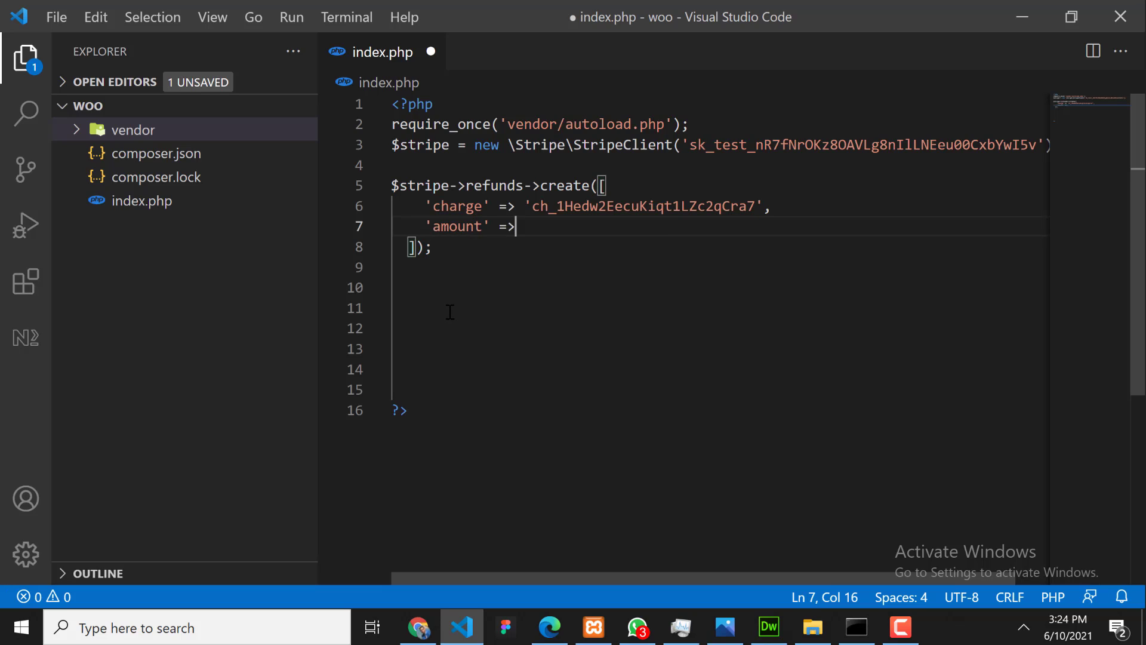
type("30")
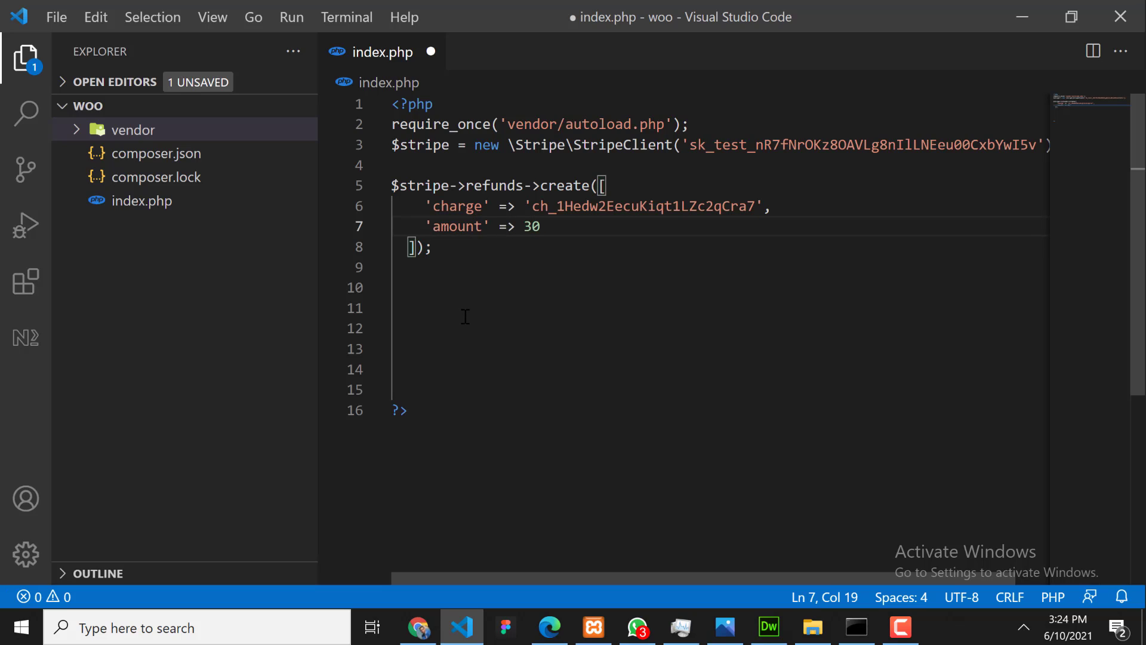
type("00")
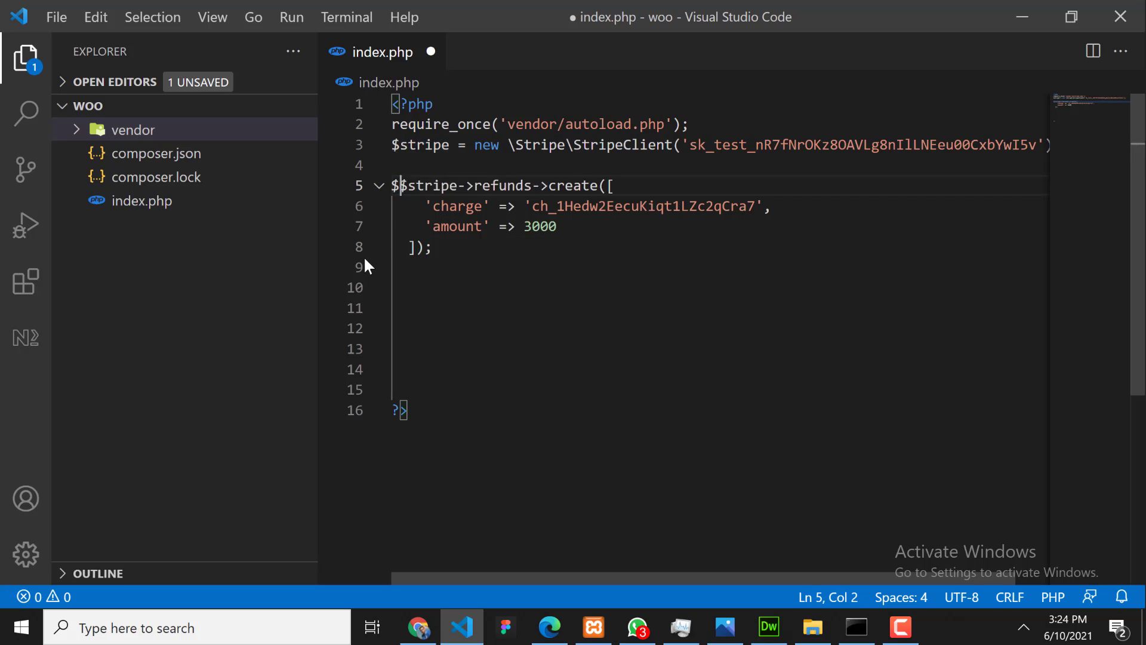
type("re")
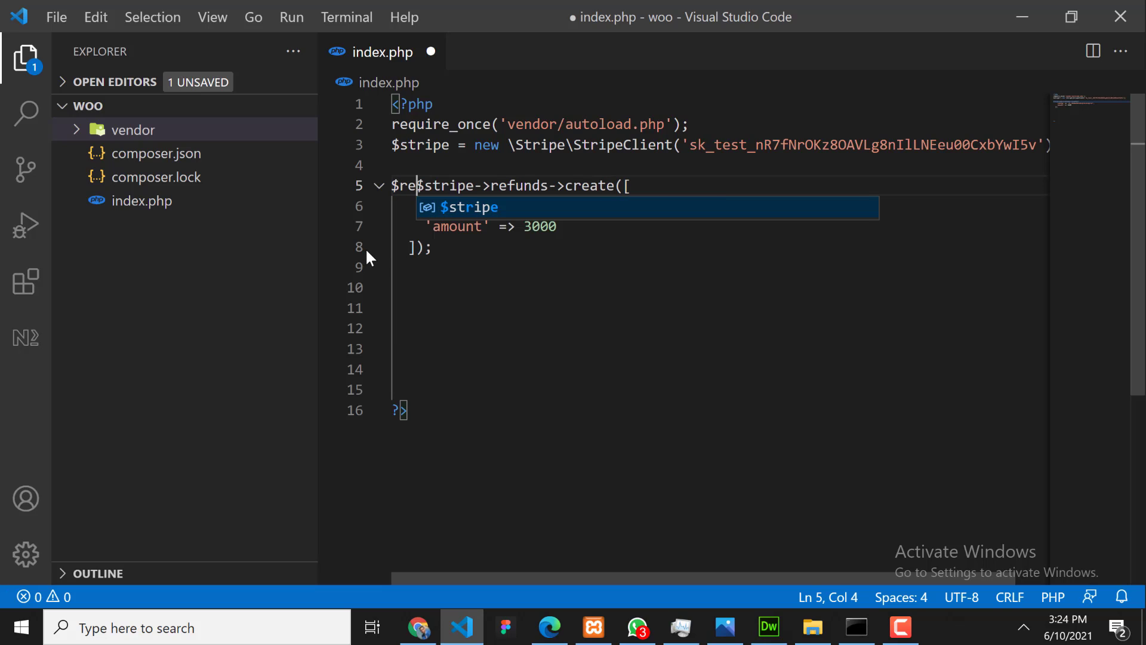
type("'charge' => 'ch_1Hedw2EecuKiqt1LZc2qCra7',")
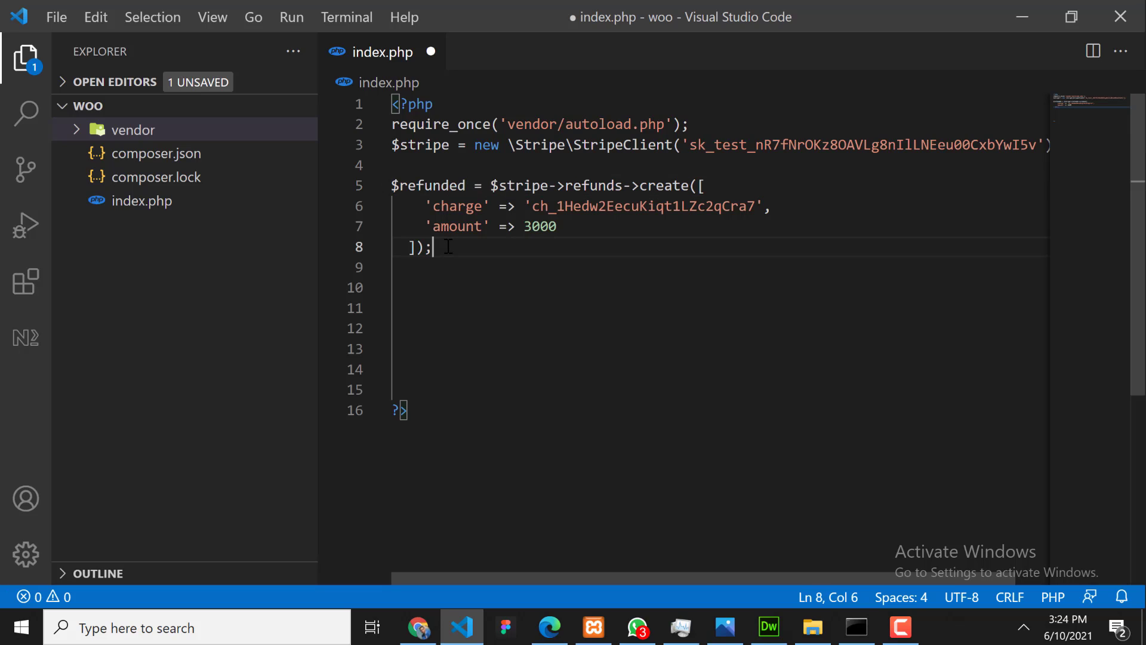
Add echo '<pre>'; print_r($refunded); echo '</pre>'; below the refund call
key("enter")
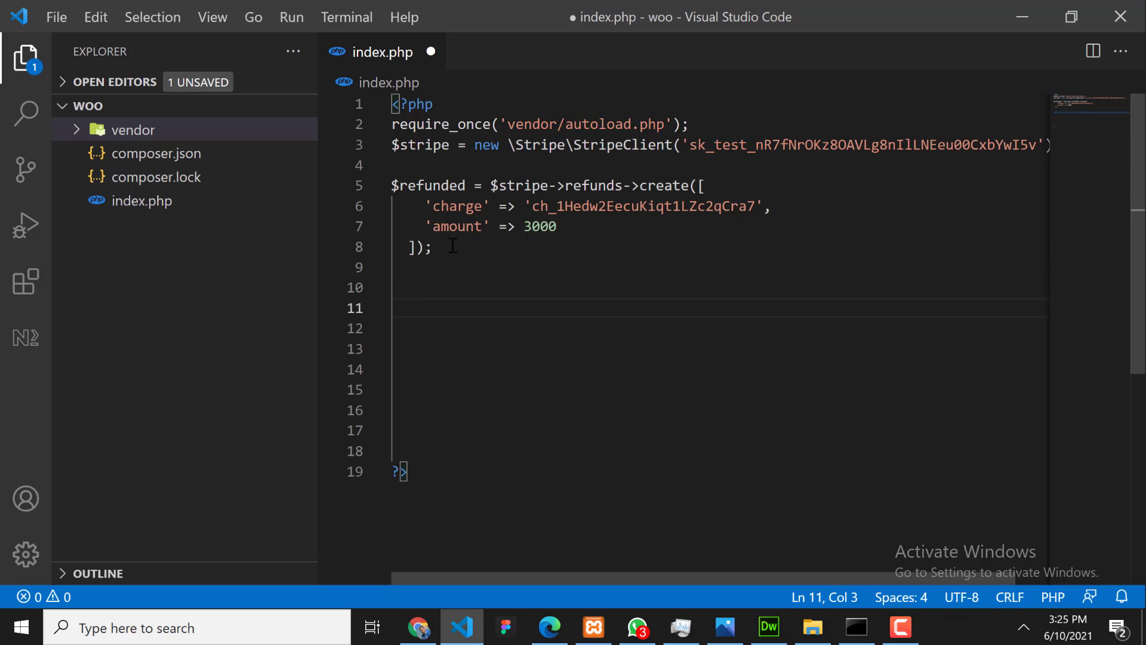
type("print_r")
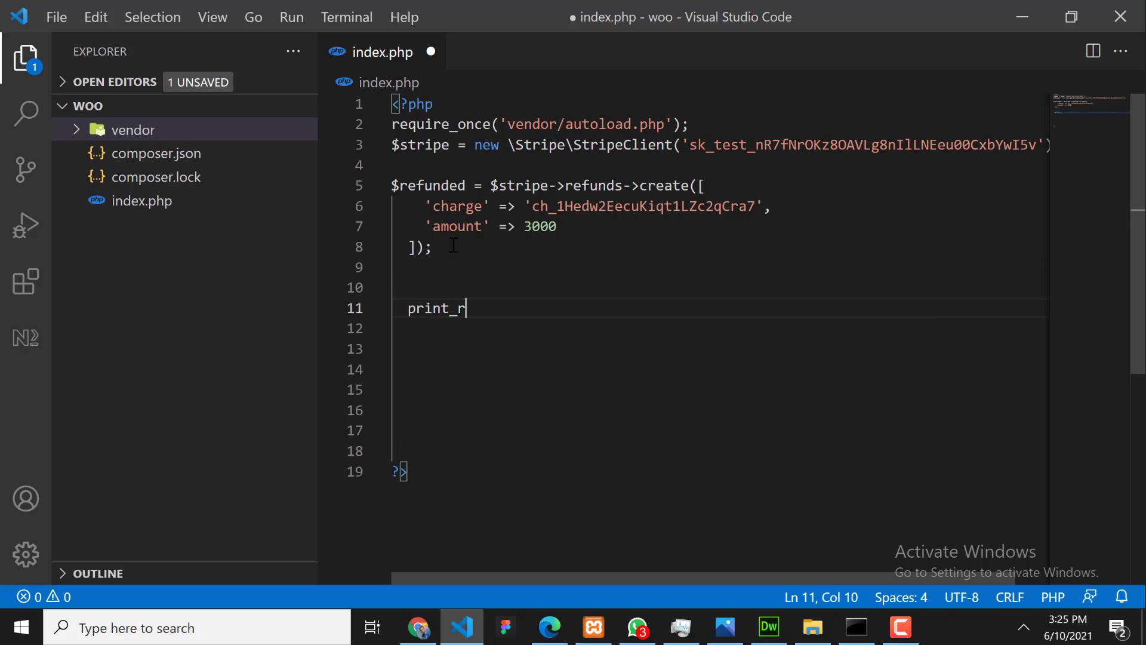
type("();")
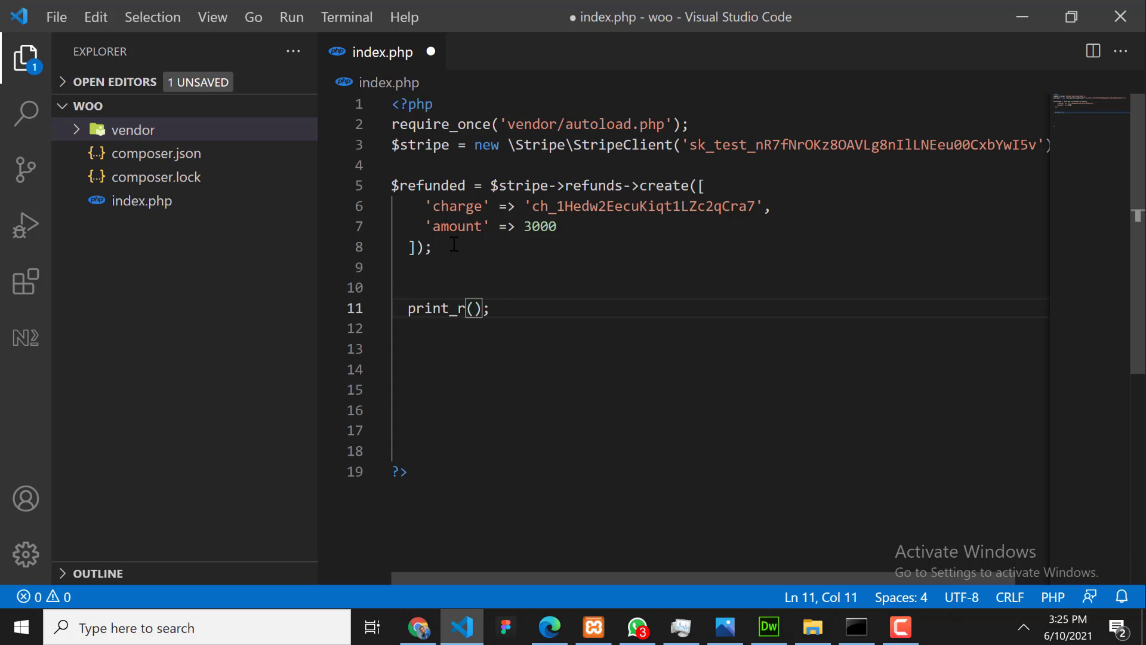
type("$refunded")
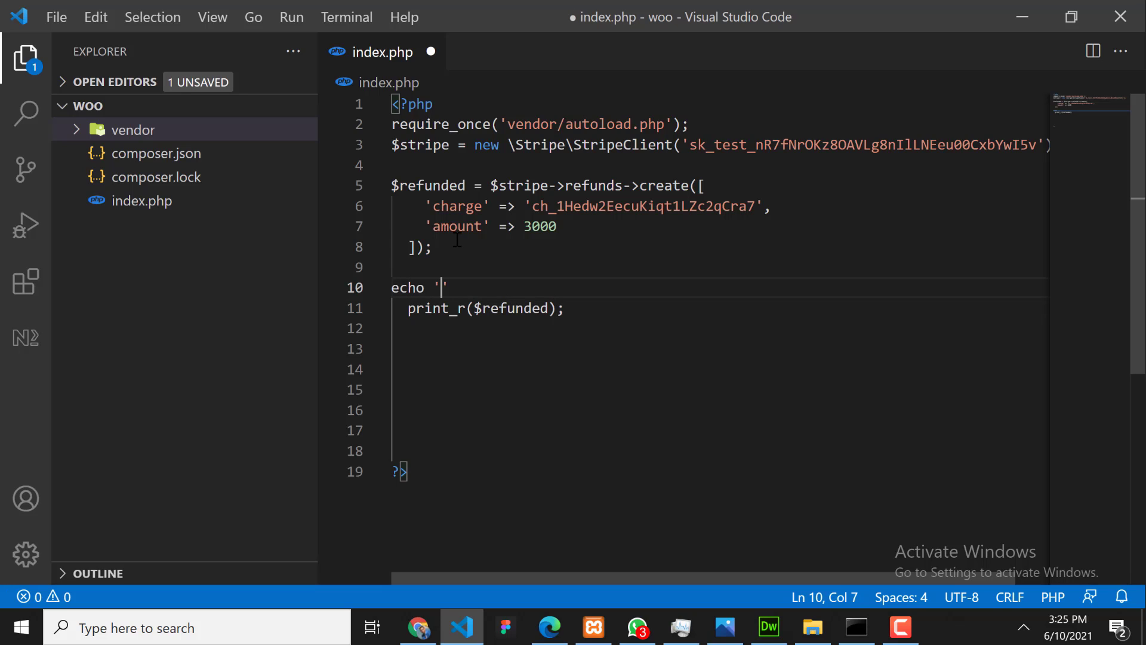
type("<pre>")
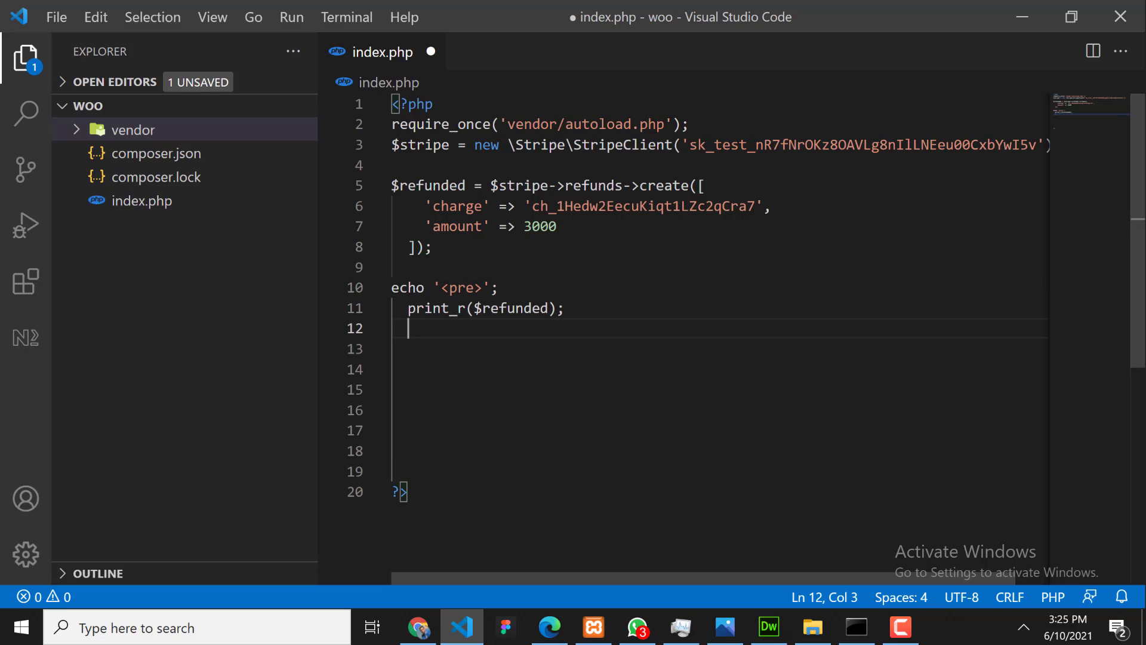
type("echo")
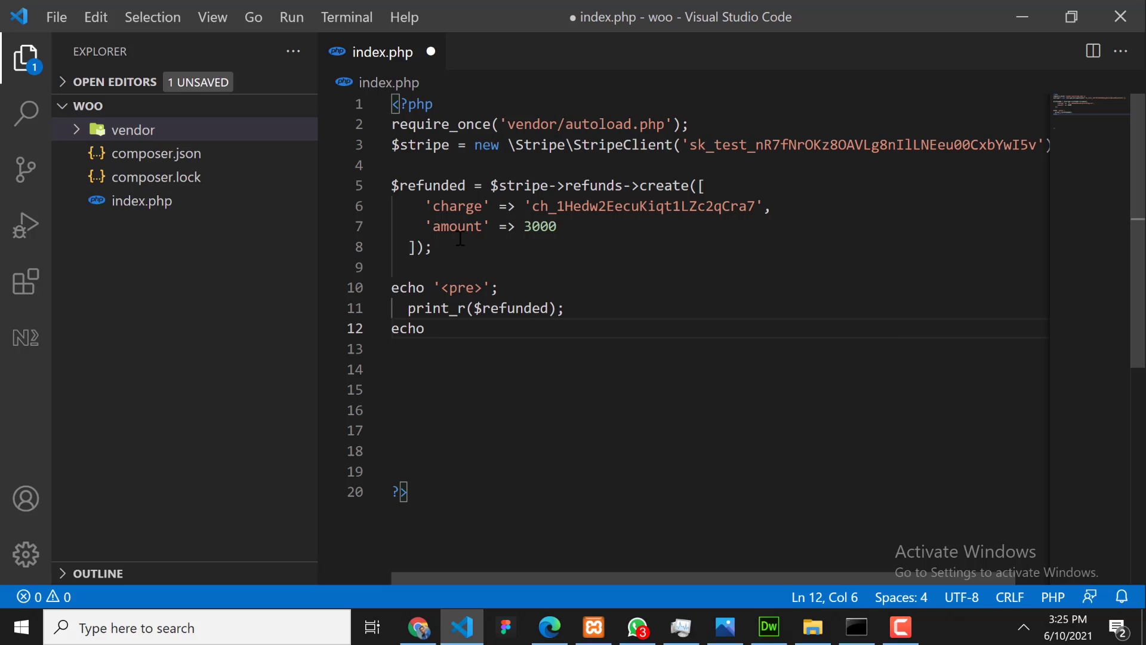
type("'</pre>'")
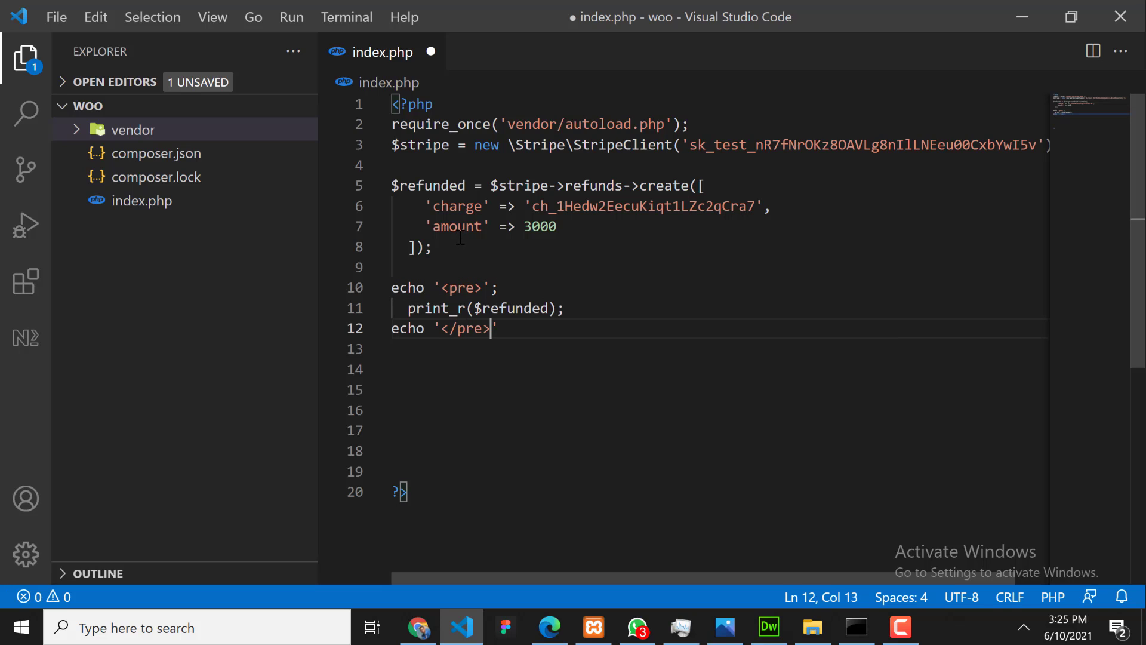
type(";")
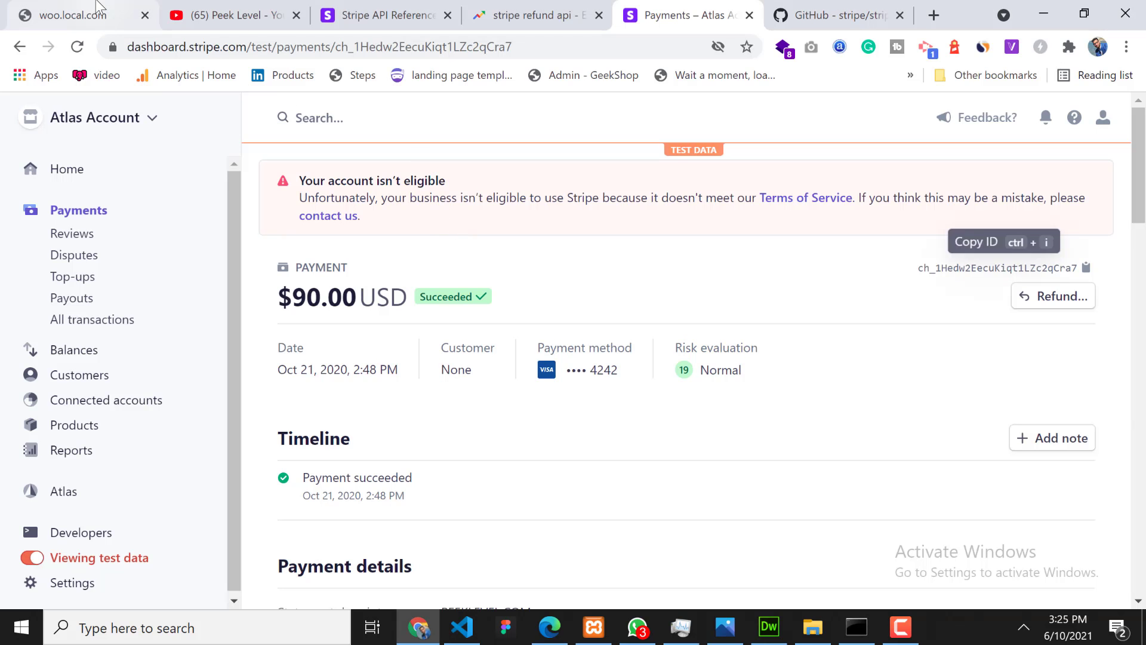
Run the script on woo.local.com, confirm the 3000 refund succeeded, and return to the Stripe payment
left_click(73, 15)
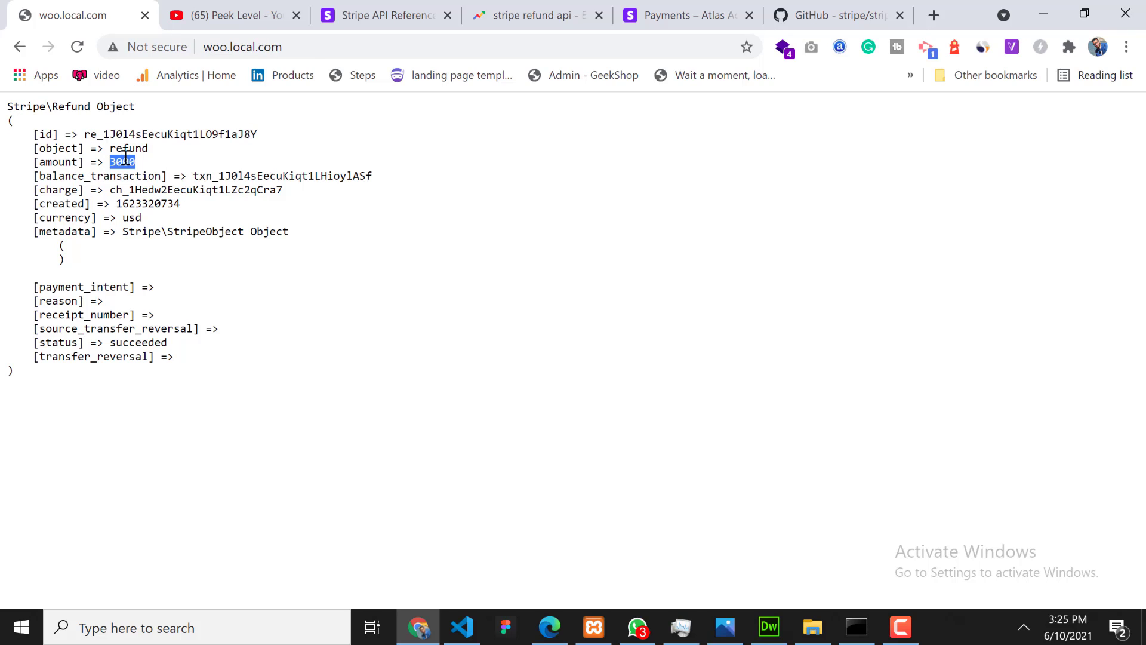
mouse_move(154, 356)
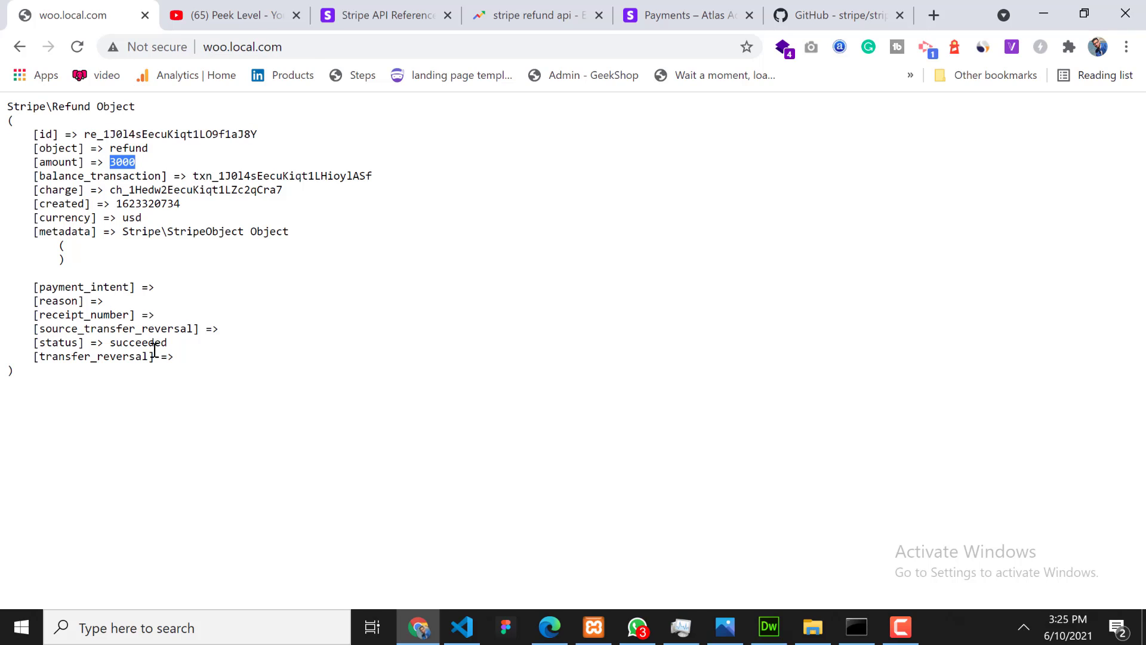
double_click(136, 343)
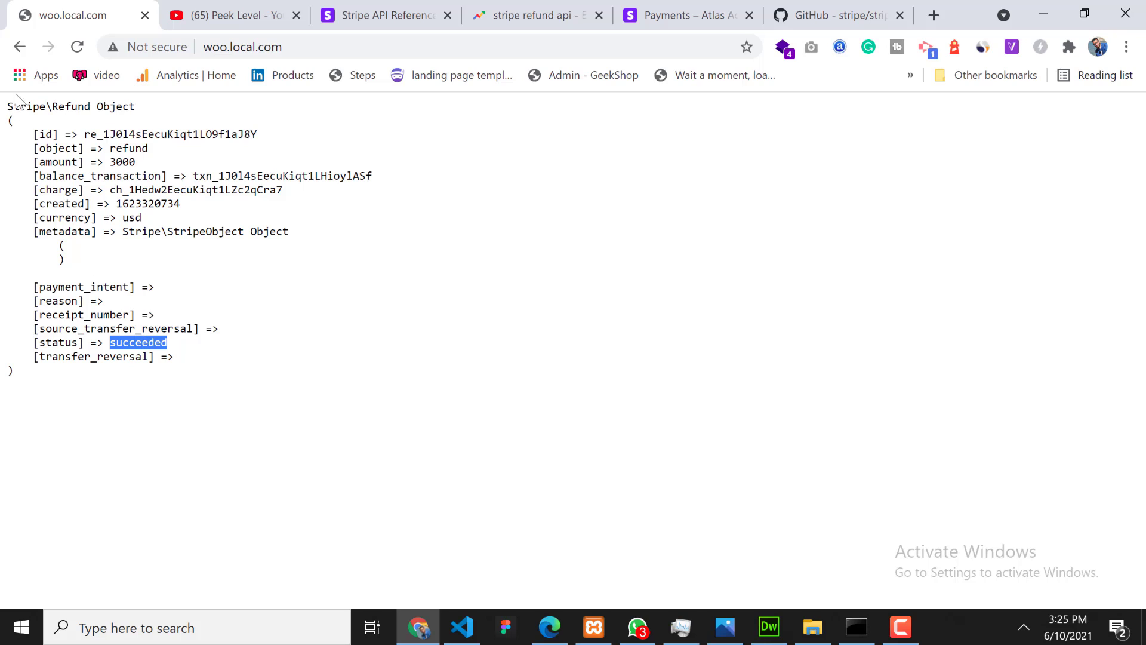
left_click(683, 14)
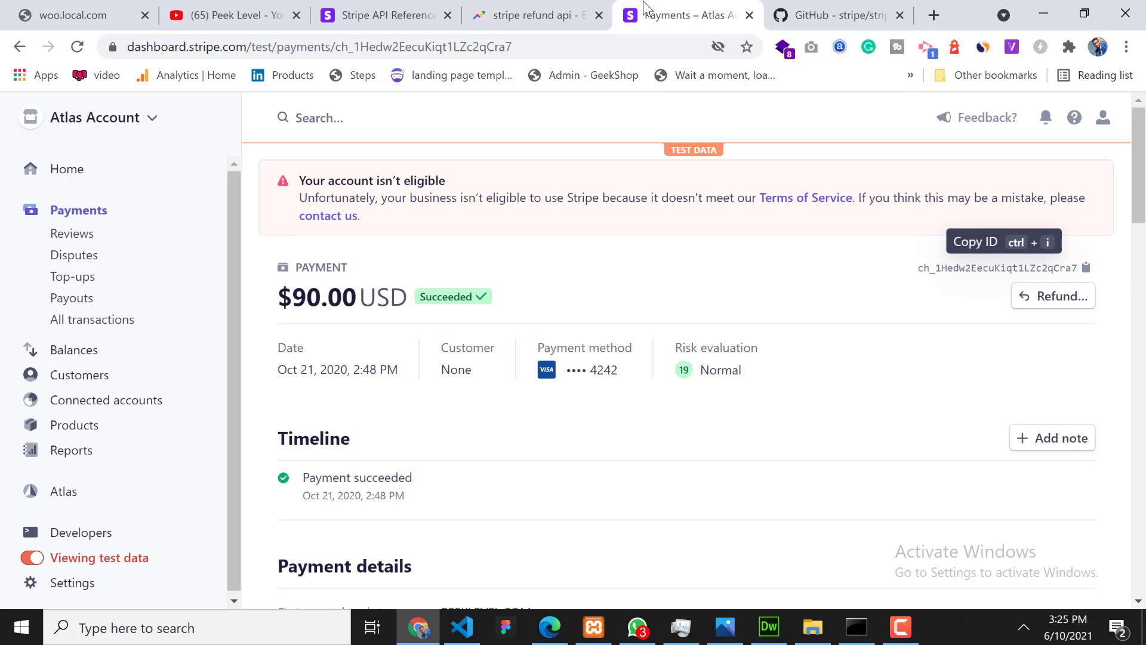
mouse_move(79, 210)
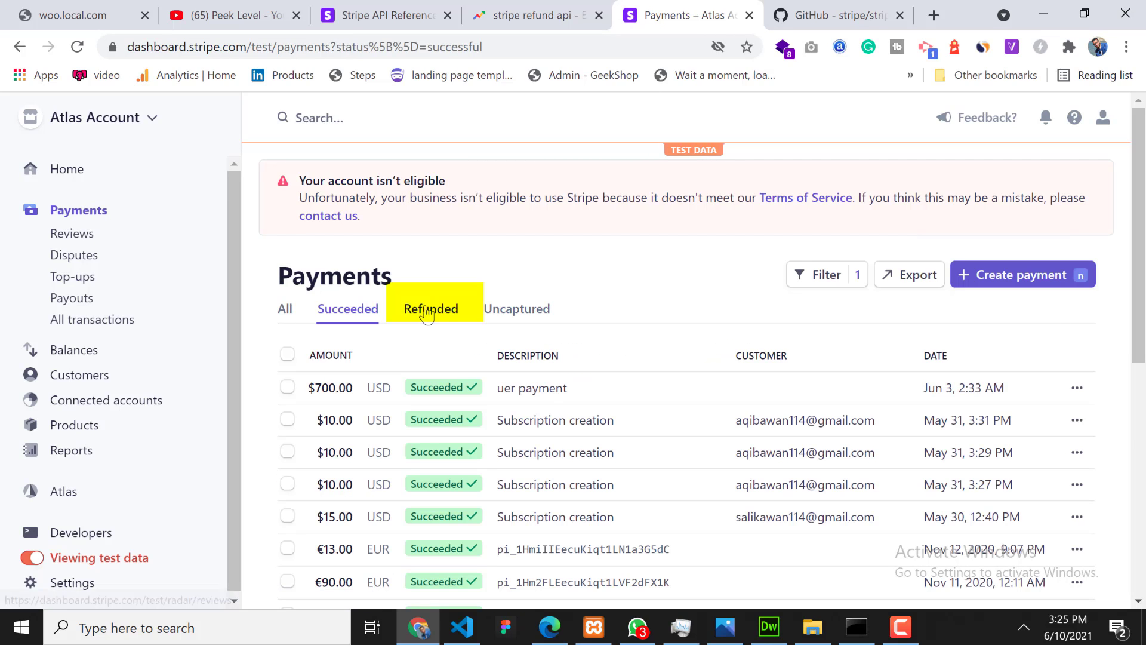
Filter to refunded payments and view the $90.00 payment's $30.00 refunded, $57.09 net details
left_click(431, 308)
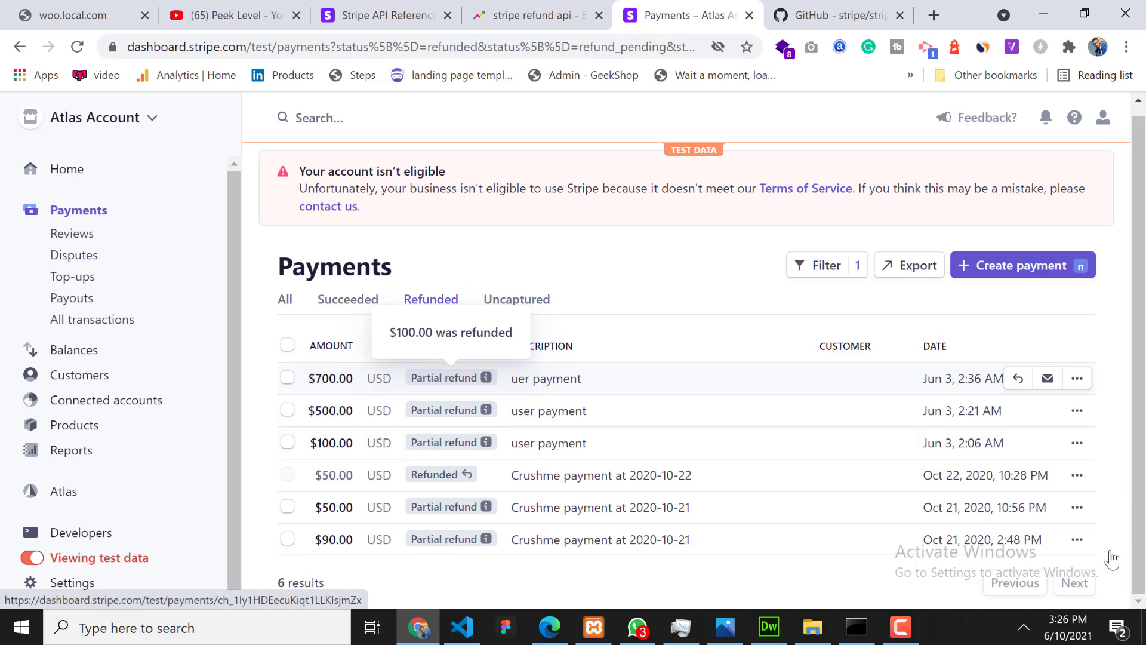
mouse_move(826, 427)
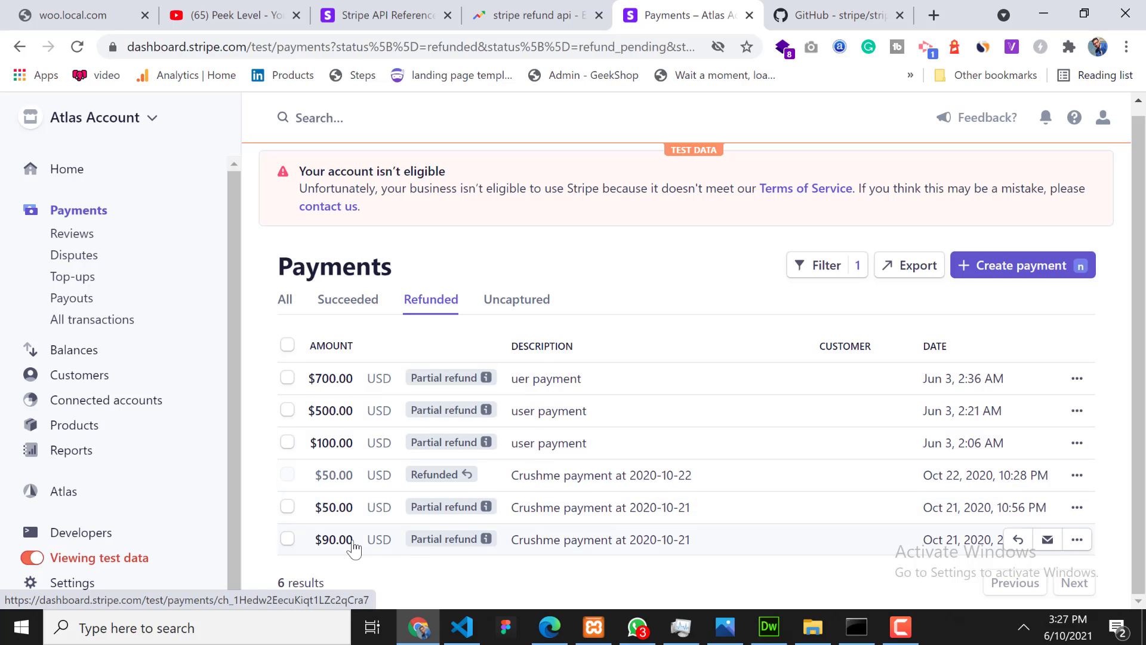
mouse_move(450, 538)
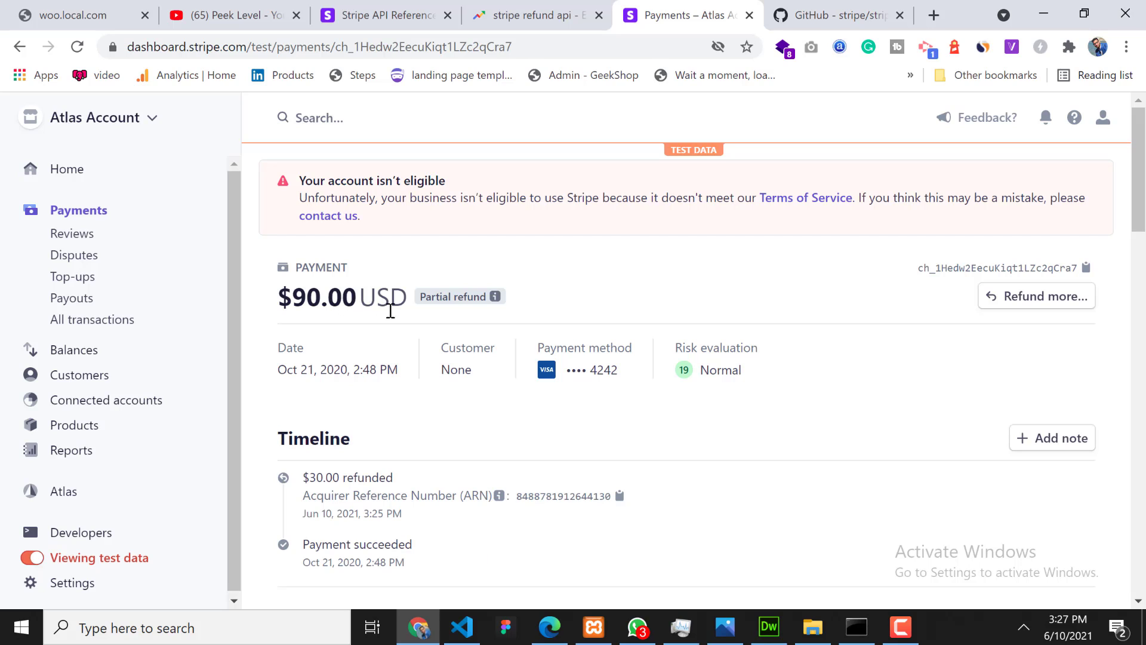
mouse_move(492, 333)
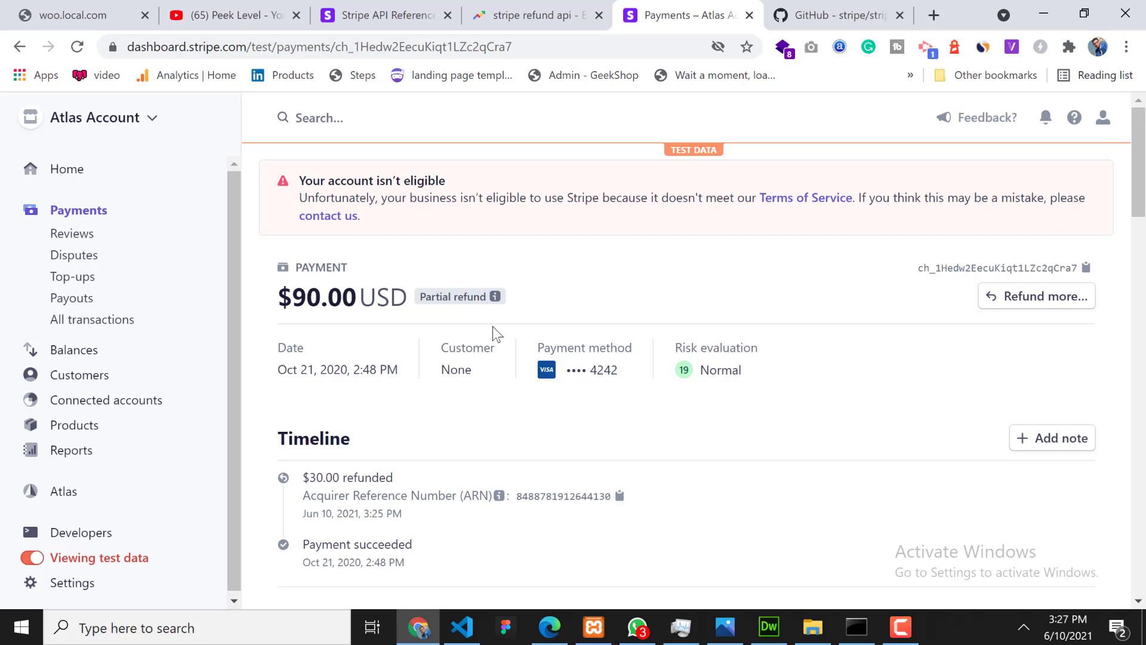
scroll("down", 3)
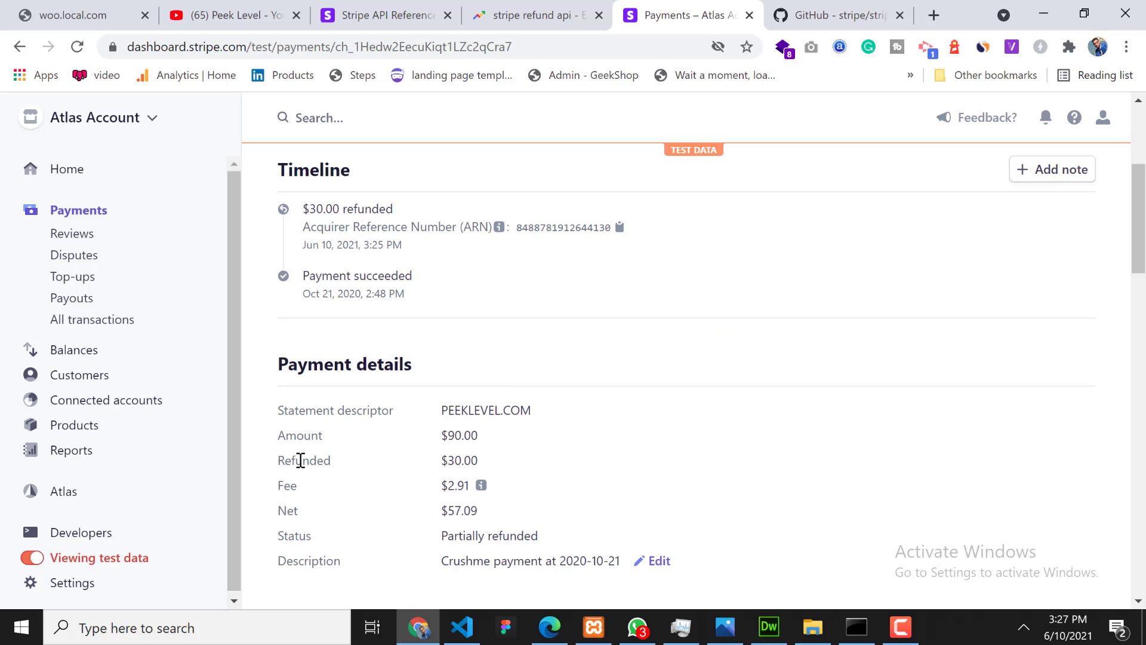